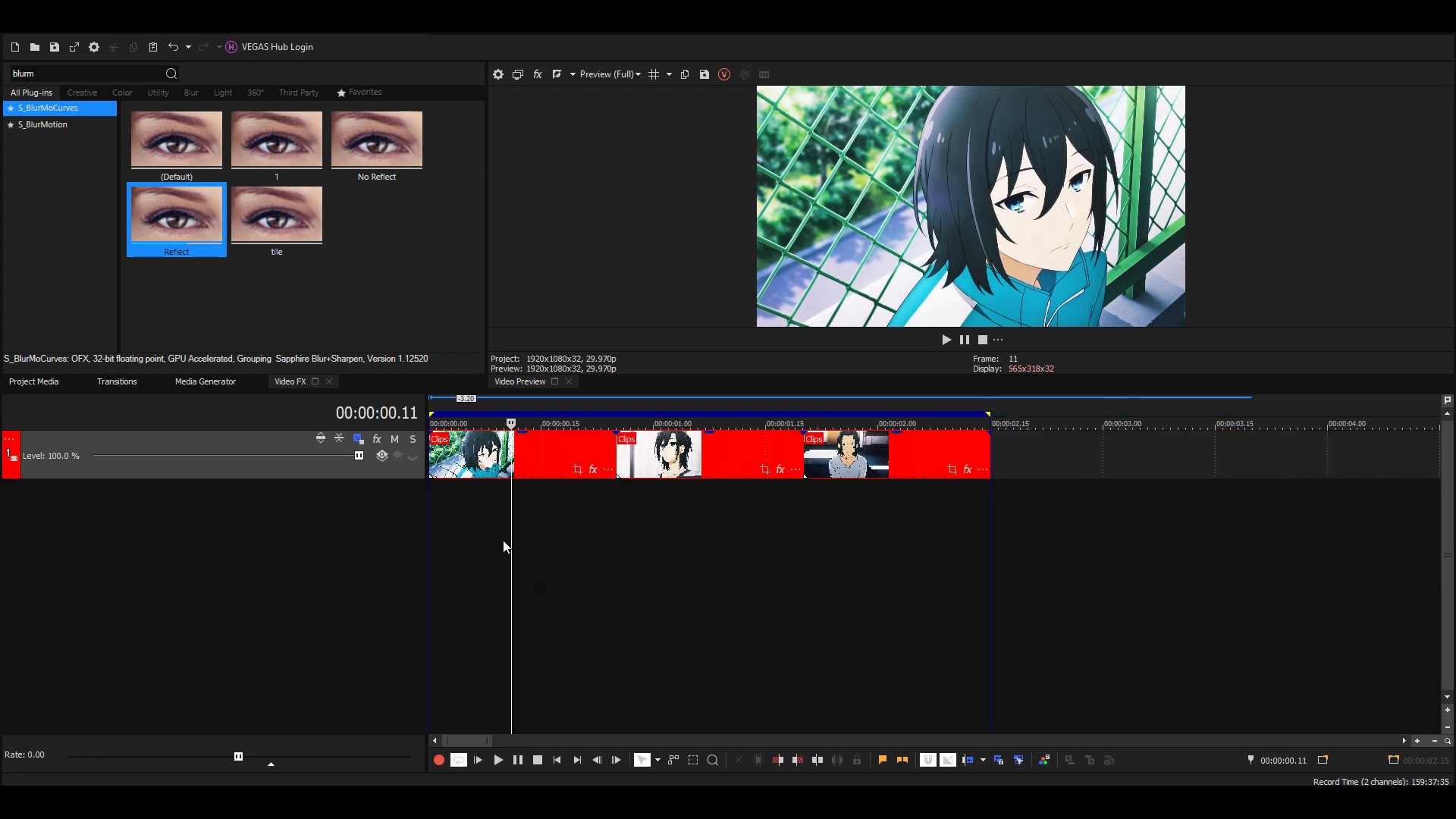
mouse_move(100, 226)
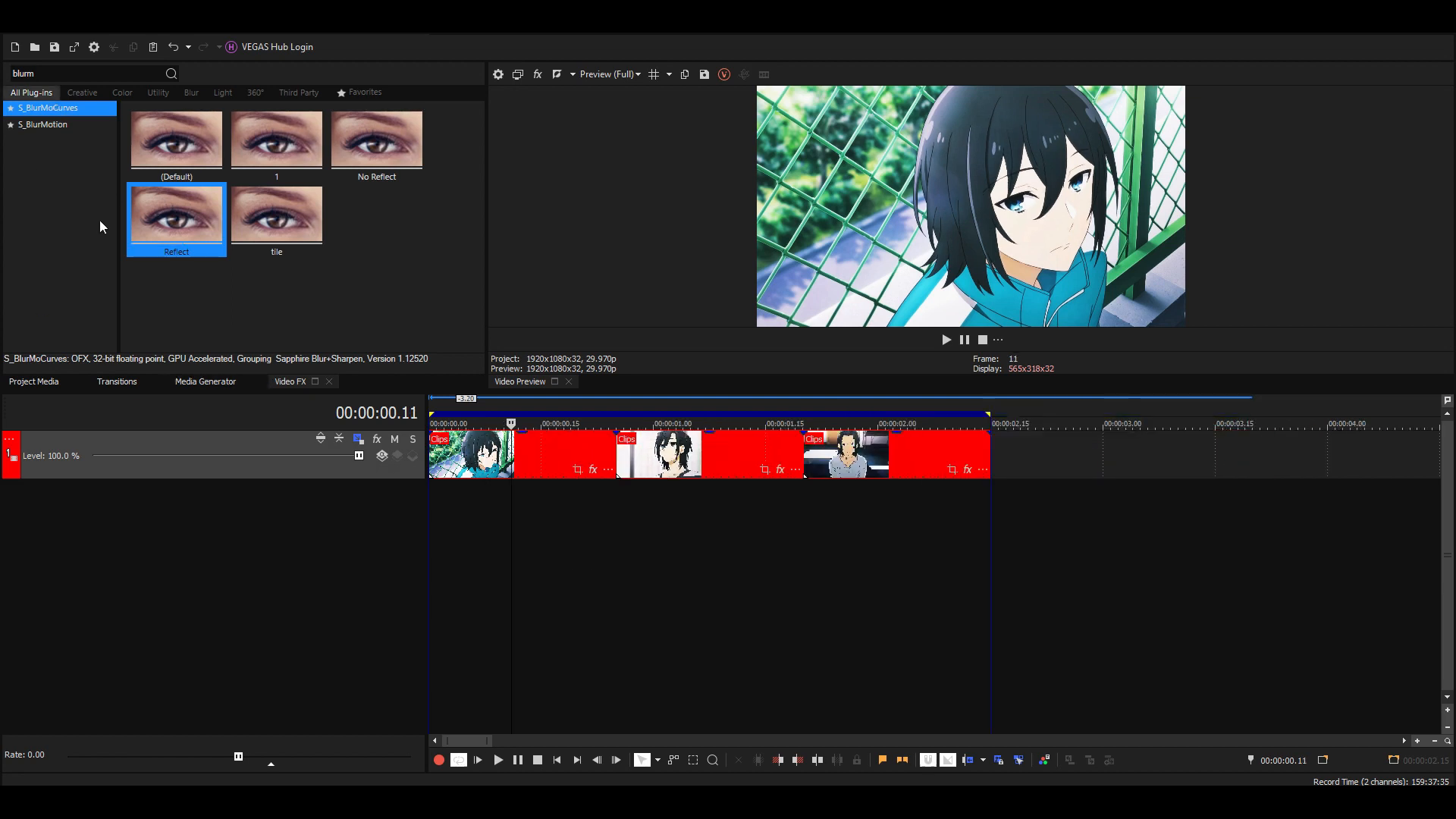
- Apply the Reflect S_BlurMoCurves preset to the first clip and keyframe Z Dist 0.4 at the first frame
double_click(176, 213)
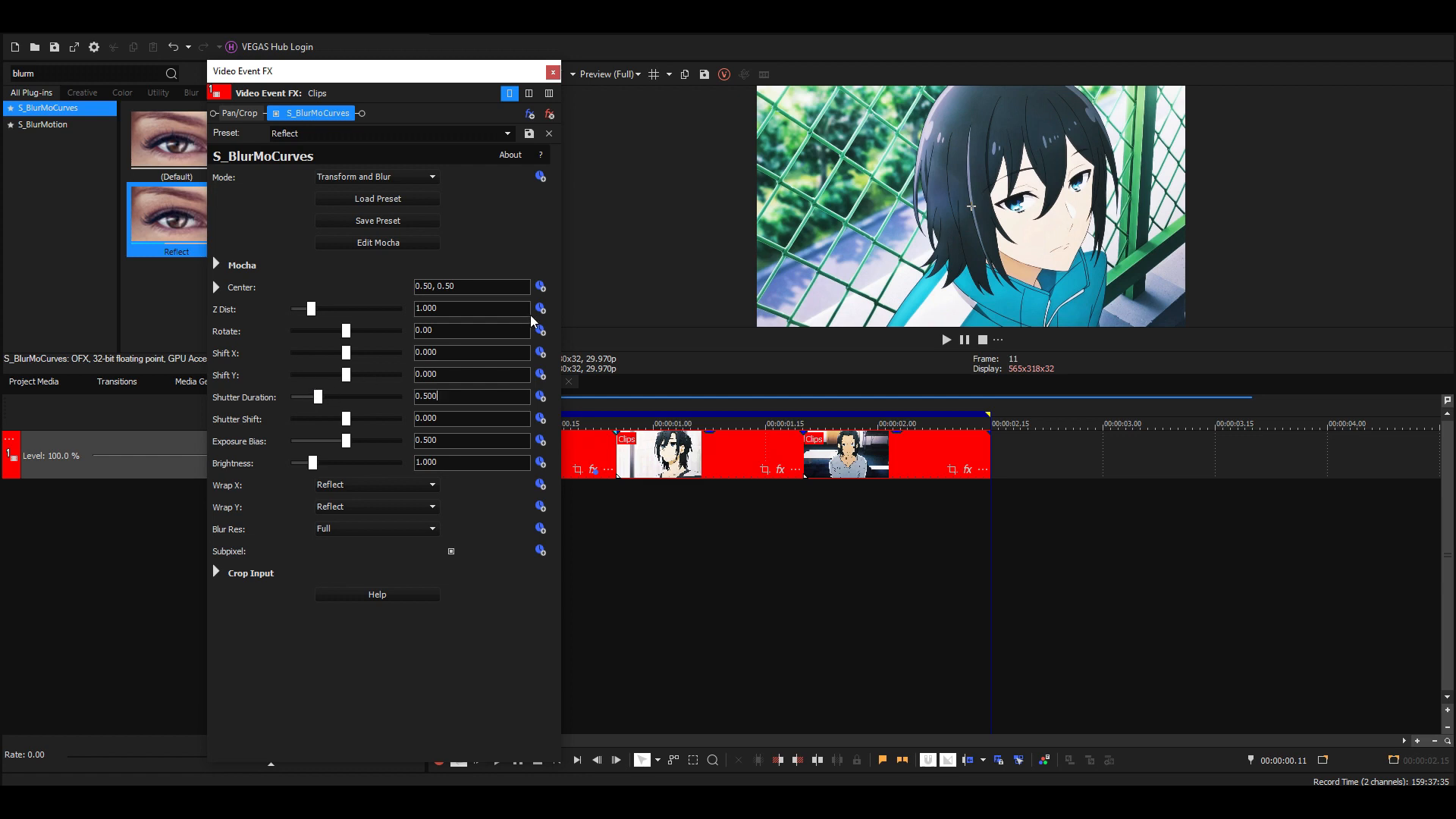
mouse_move(454, 459)
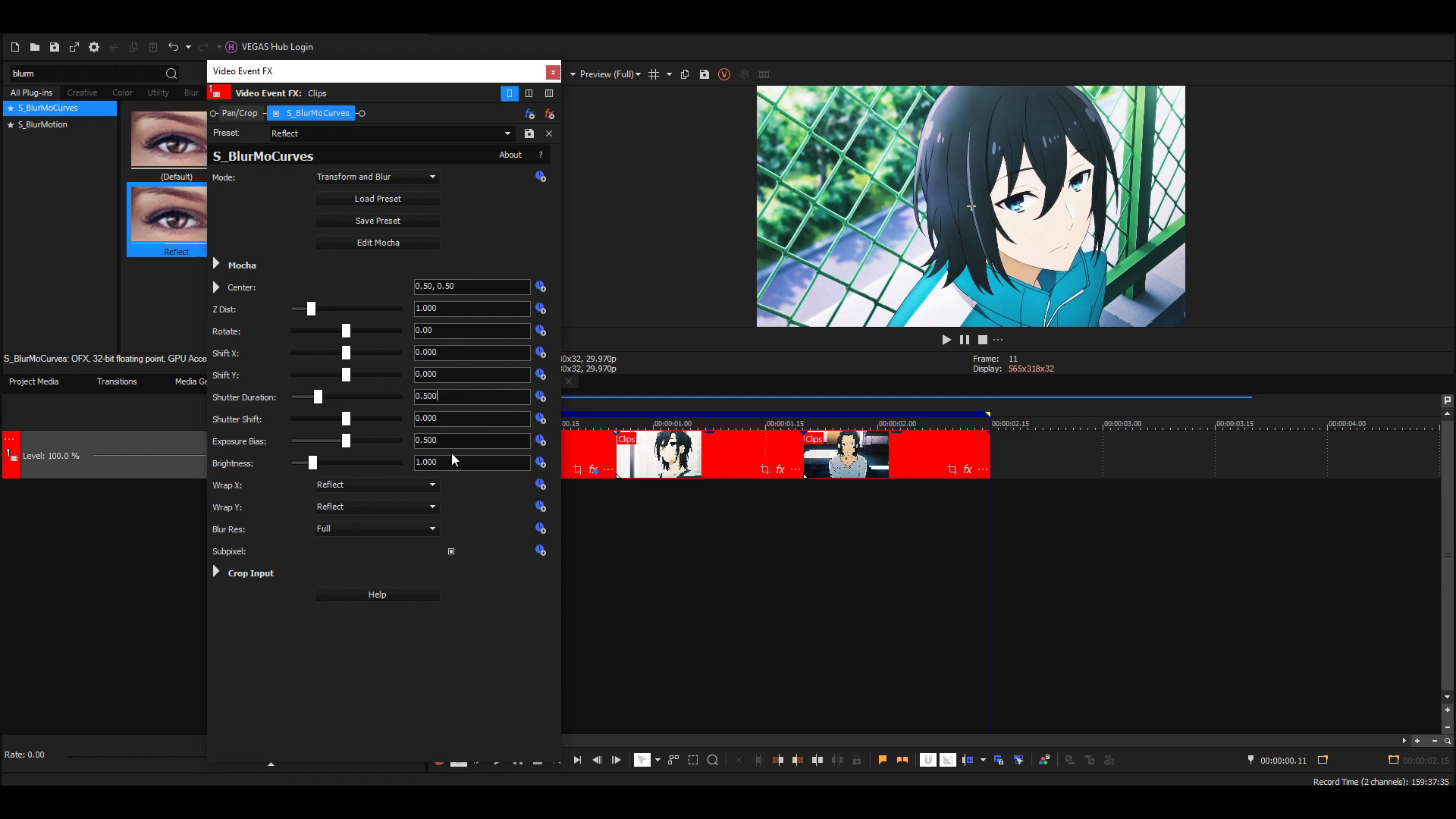
mouse_move(323, 377)
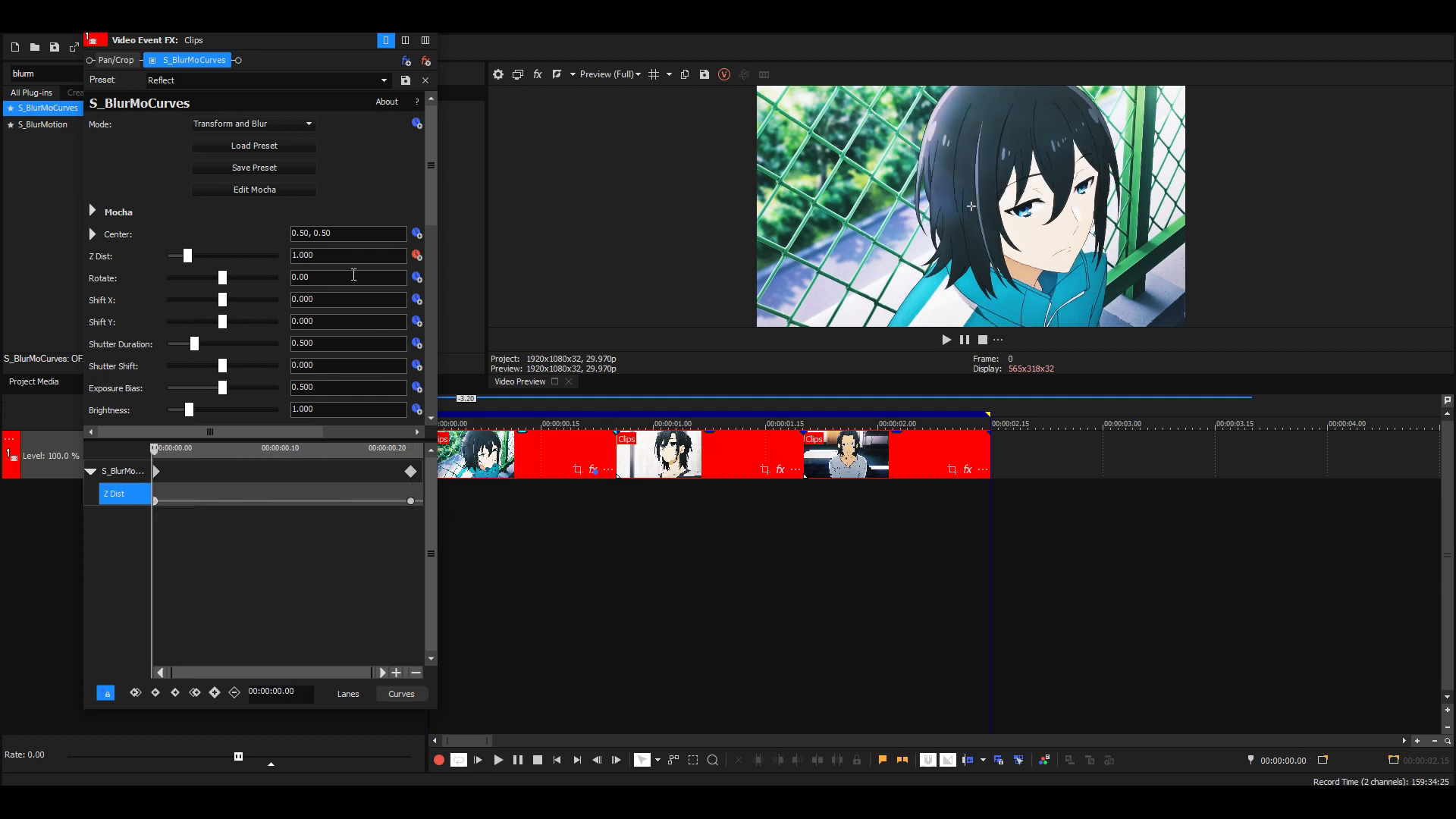
text(.4)
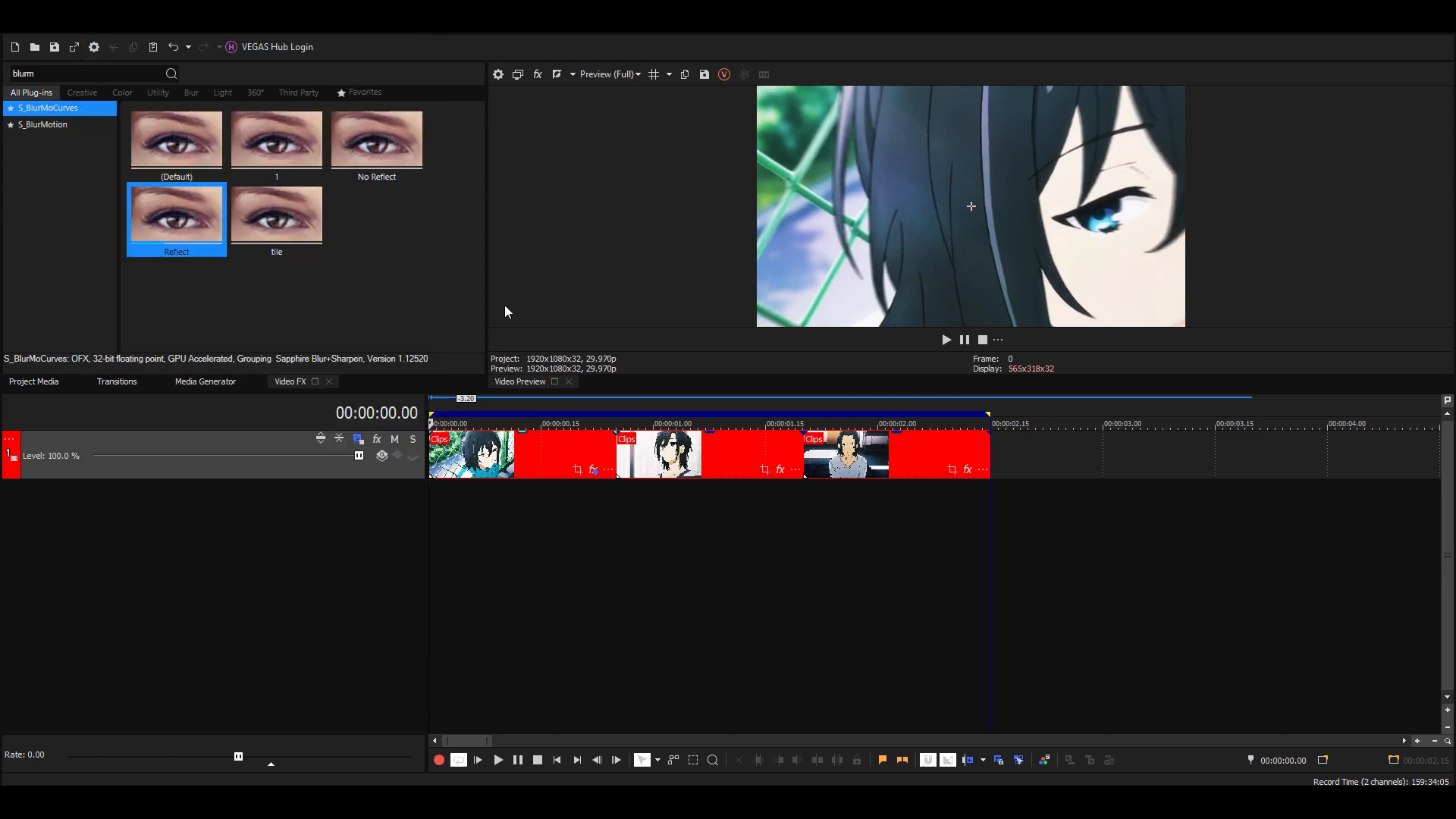
- Reopen the first clip's Event FX to stack another S_BlurMoCurves with a Z Dist keyframe near frame 12
click(497, 759)
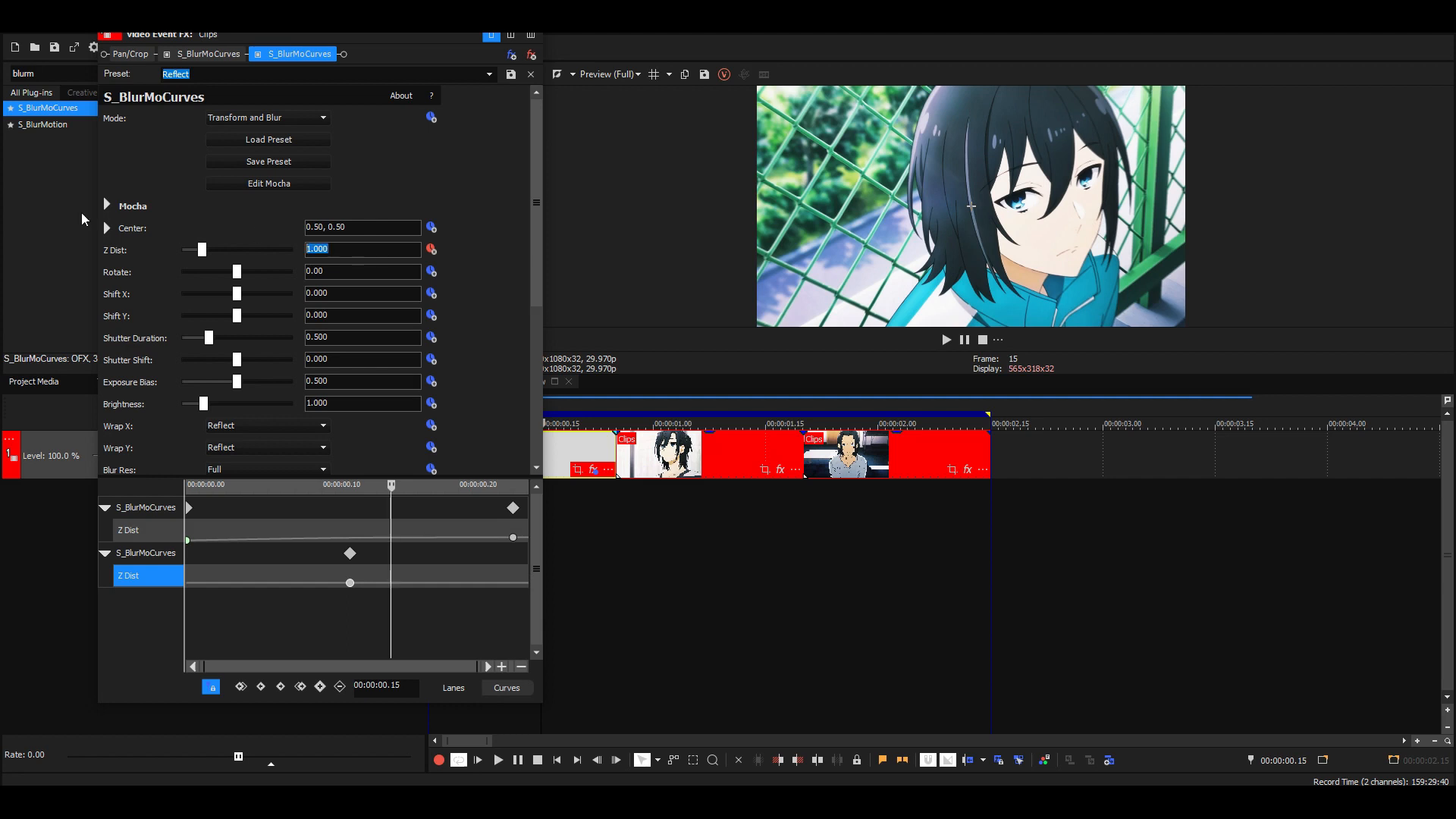
- Set Z Dist 0.4 at frame 15 and add a 0.8 keyframe at frame 13
text(.4)
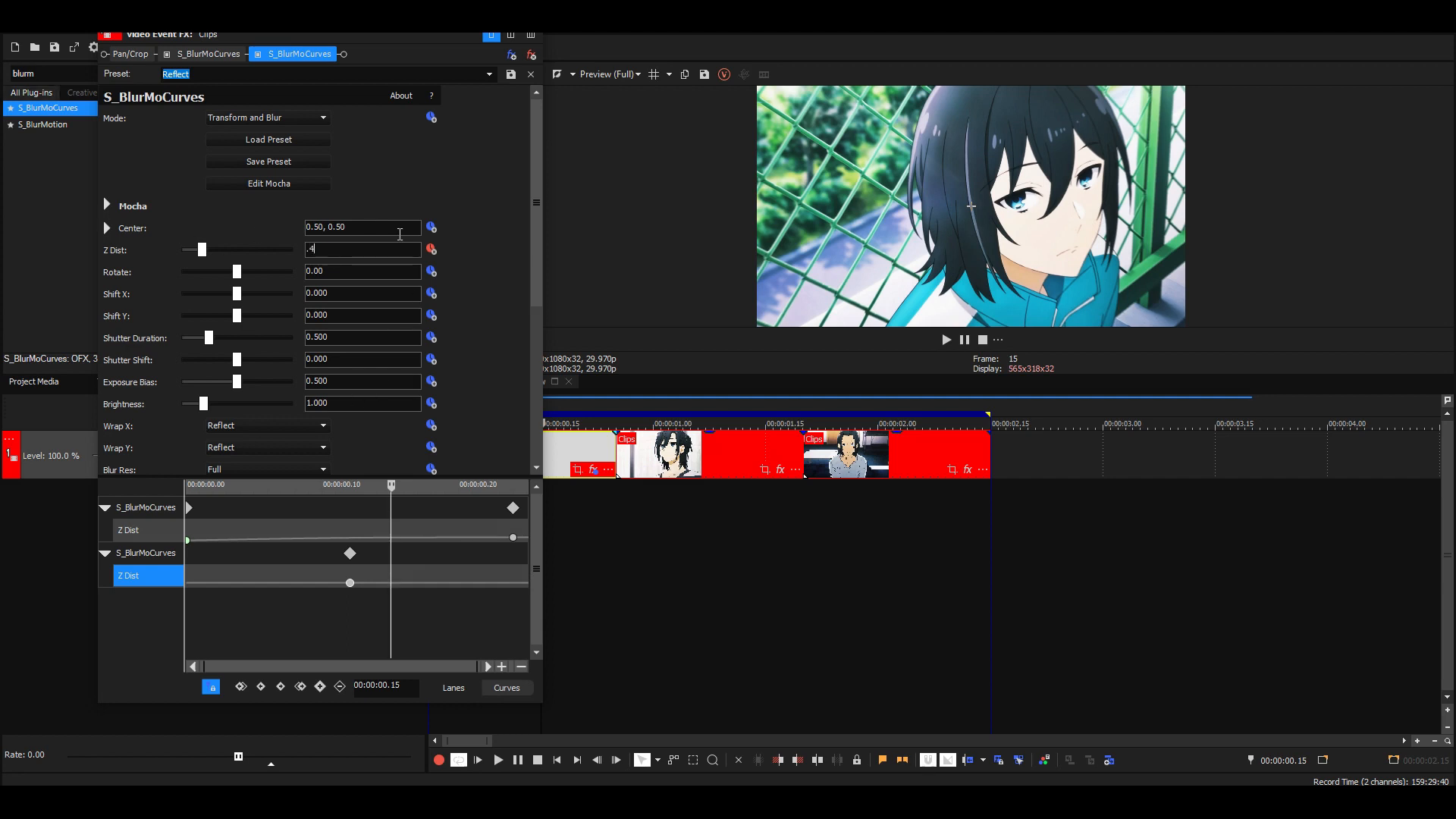
click(390, 583)
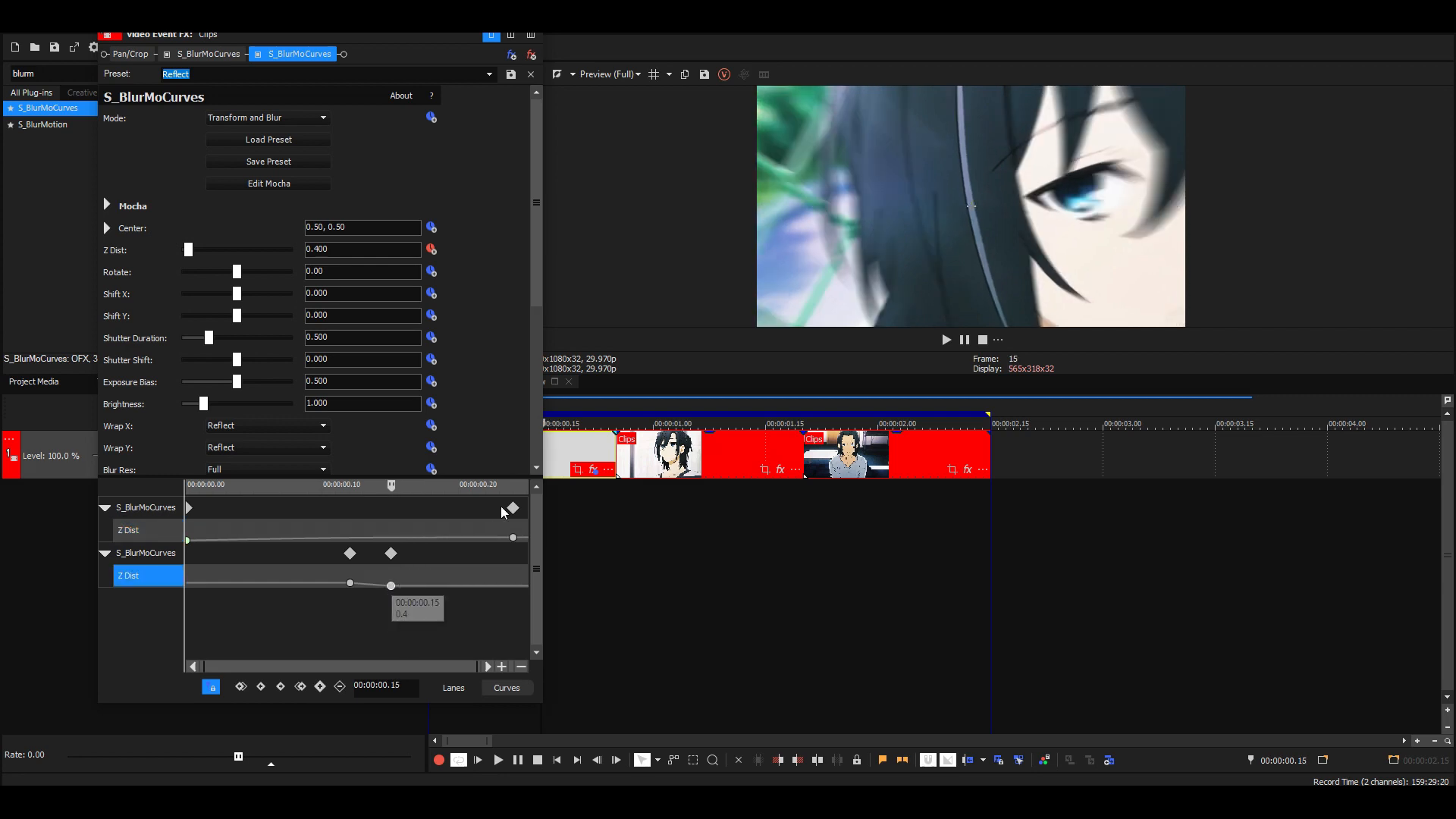
mouse_move(358, 535)
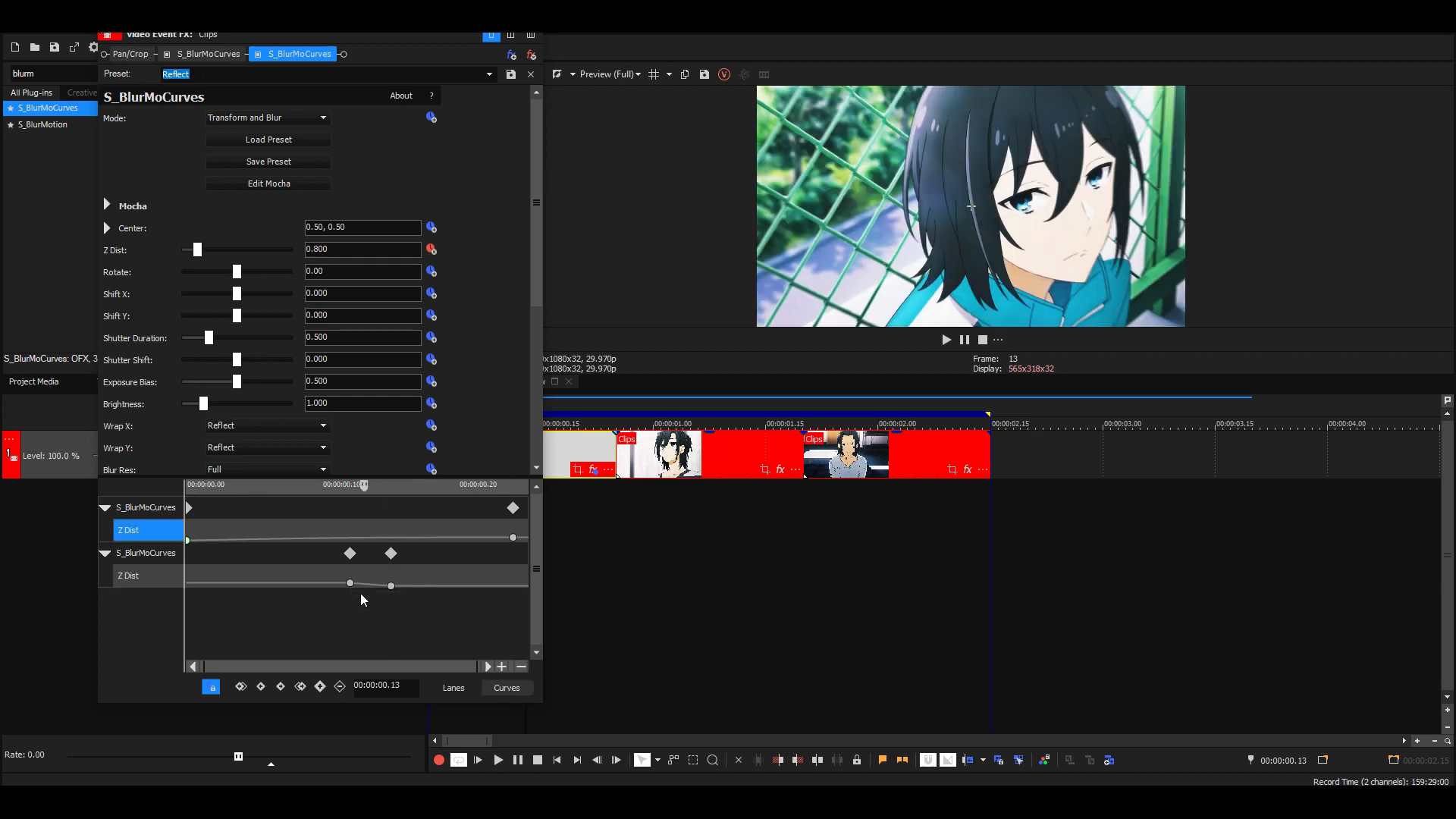
click(127, 575)
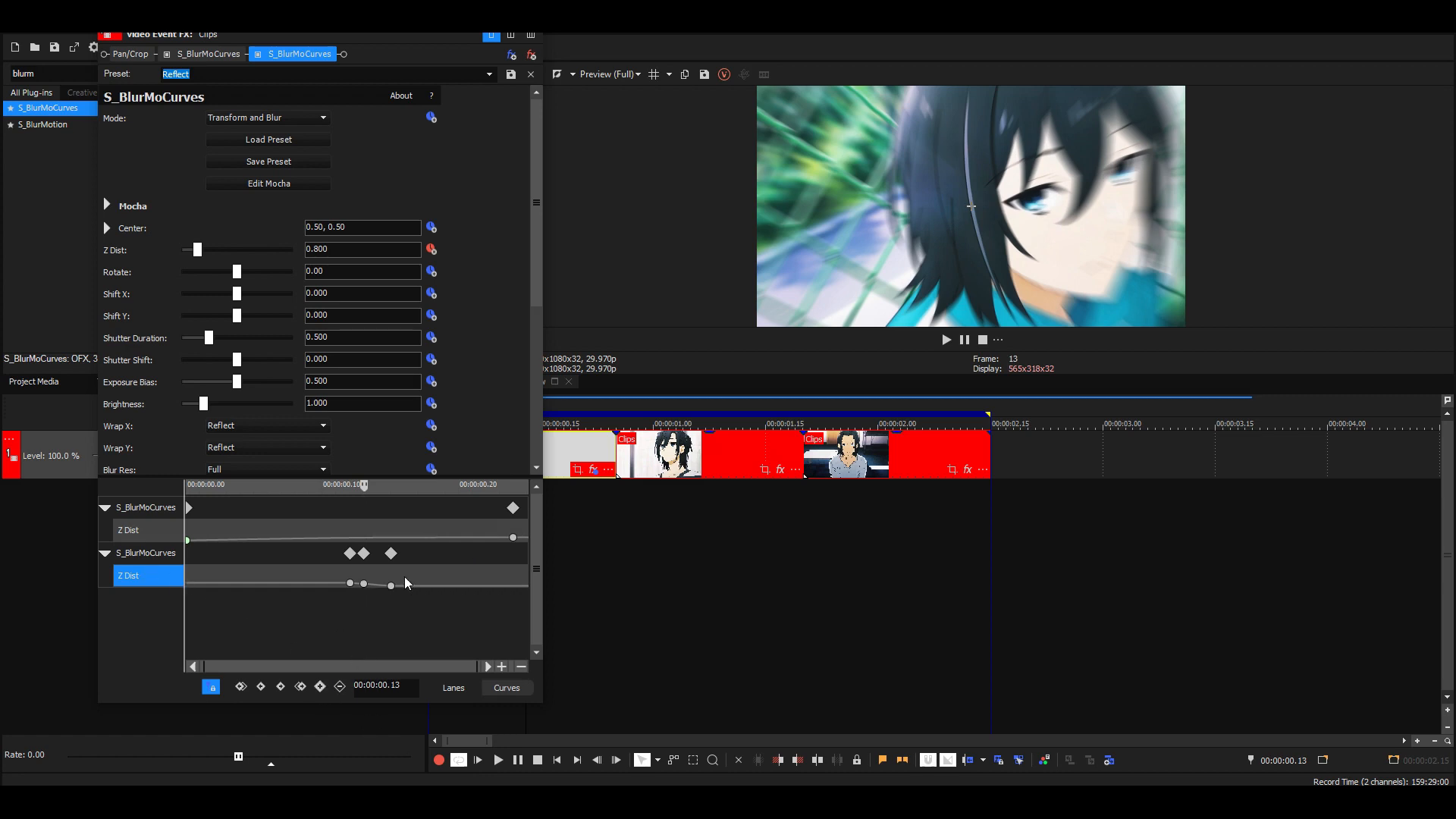
- Fine-tune the Z Dist keyframe nodes at frames 12 and 15 in the curve editor
drag(363, 582, 390, 582)
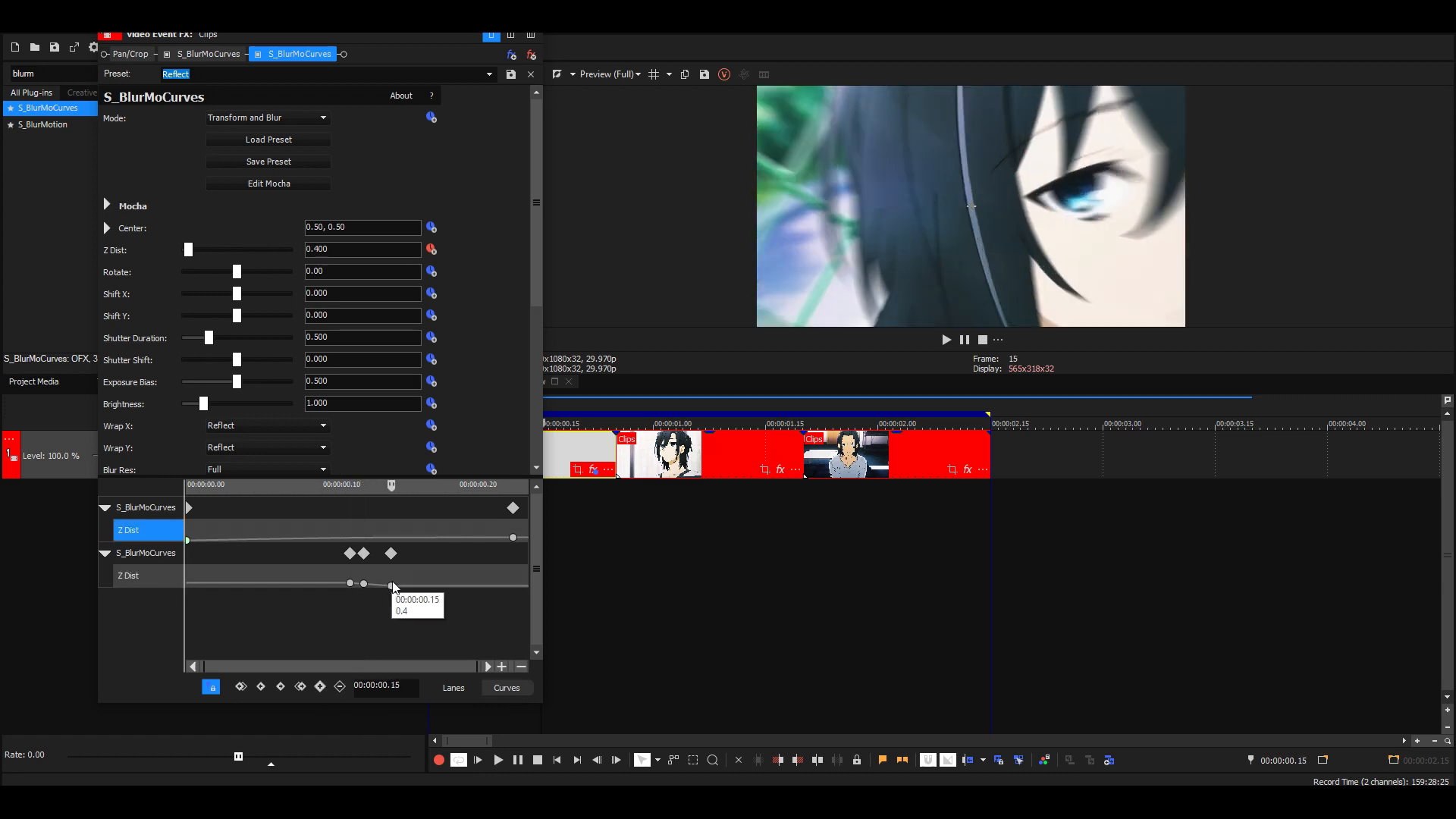
drag(390, 586, 349, 585)
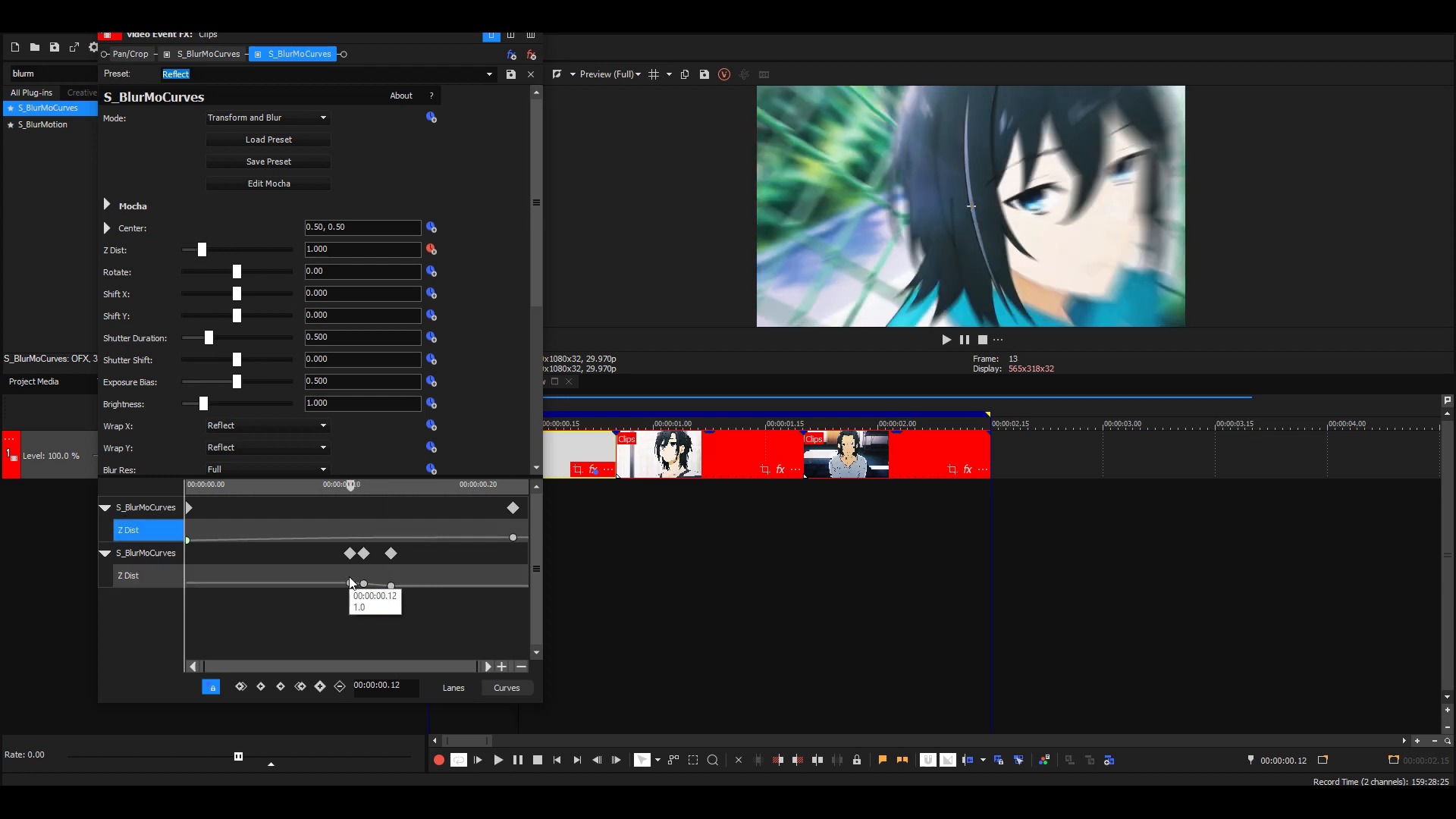
drag(349, 584, 363, 586)
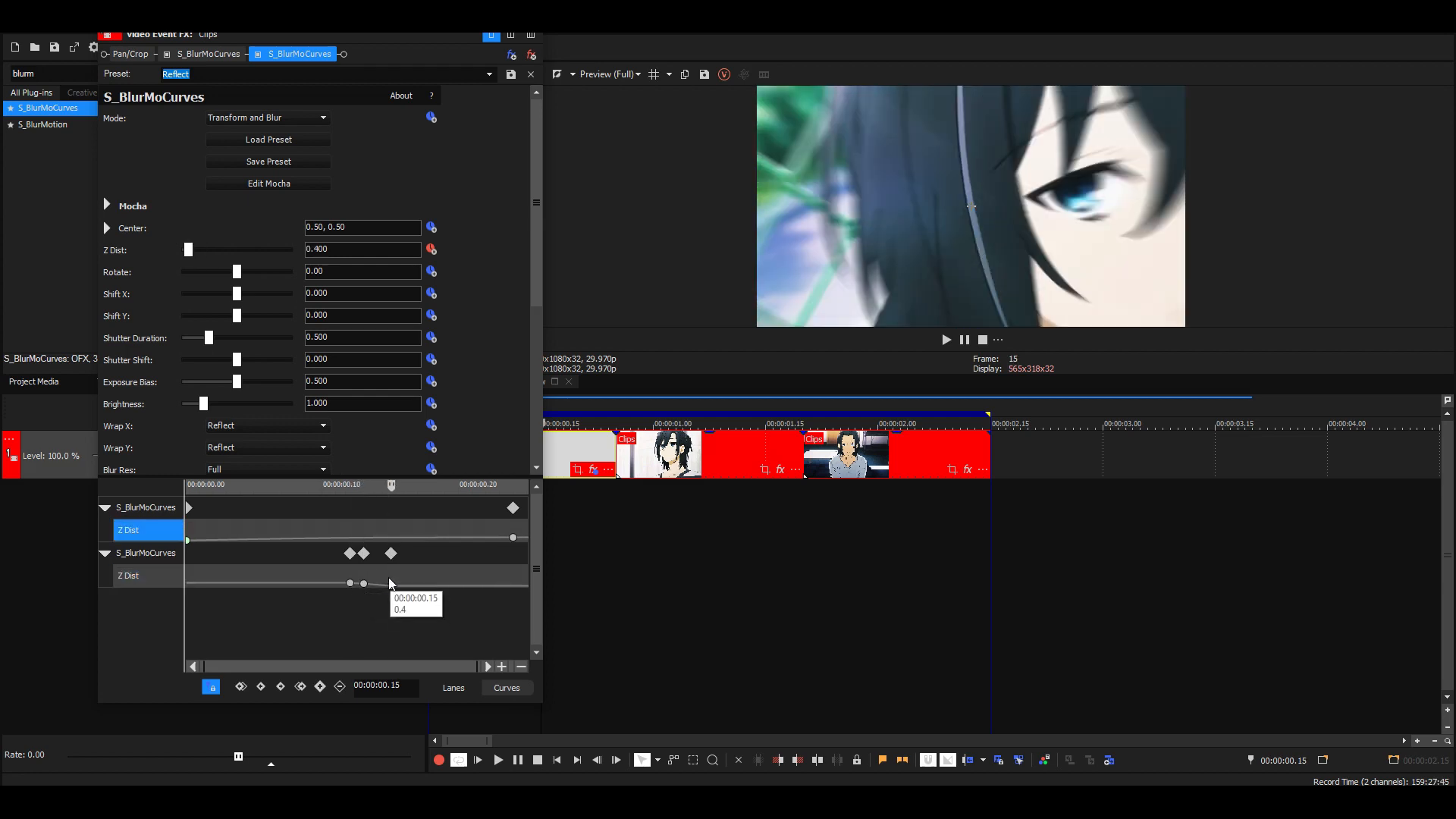
drag(390, 583, 472, 582)
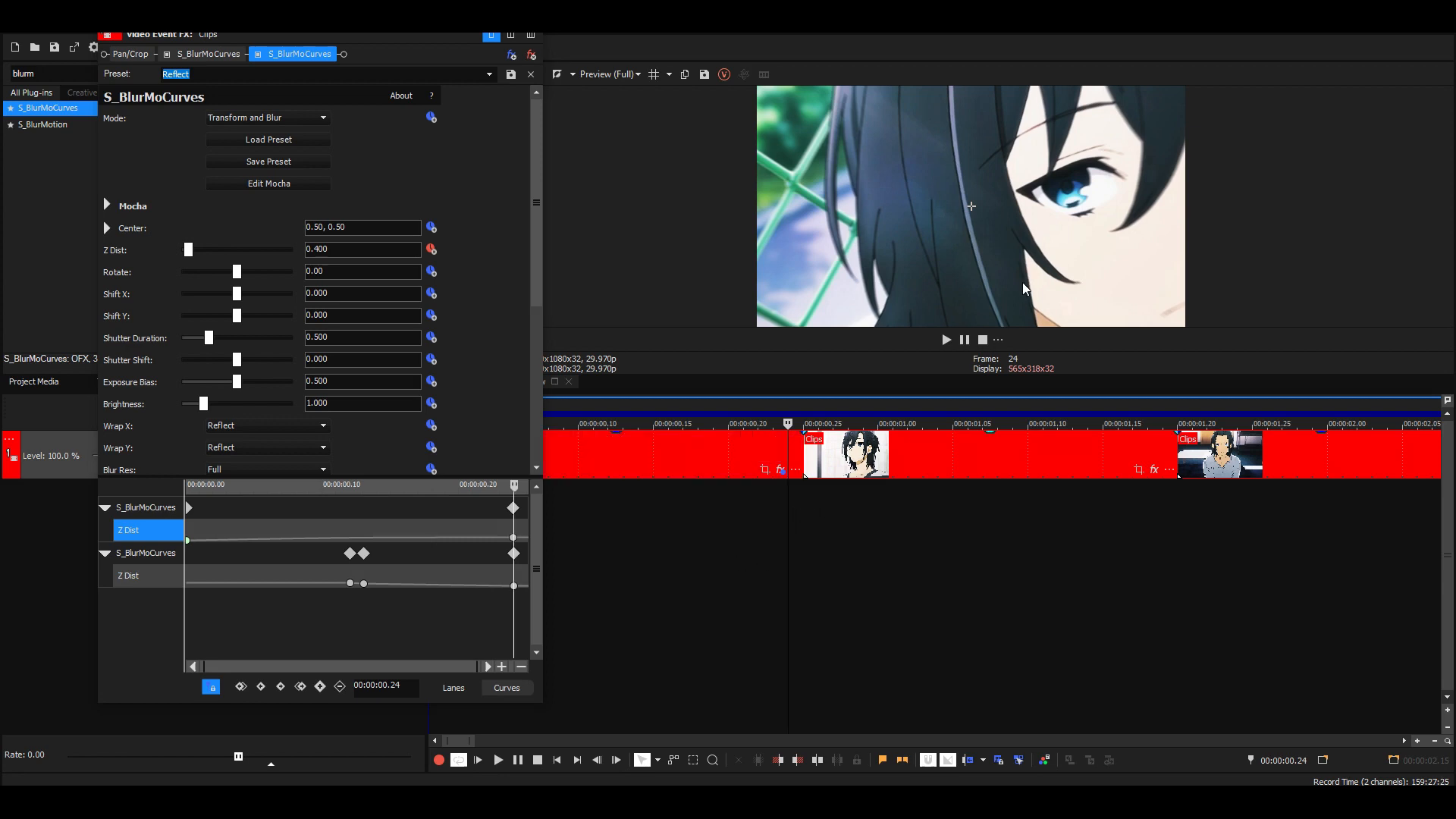
- Move the 0.8 Z Dist keyframe to frame 22 and close the Video Event FX window
click(801, 425)
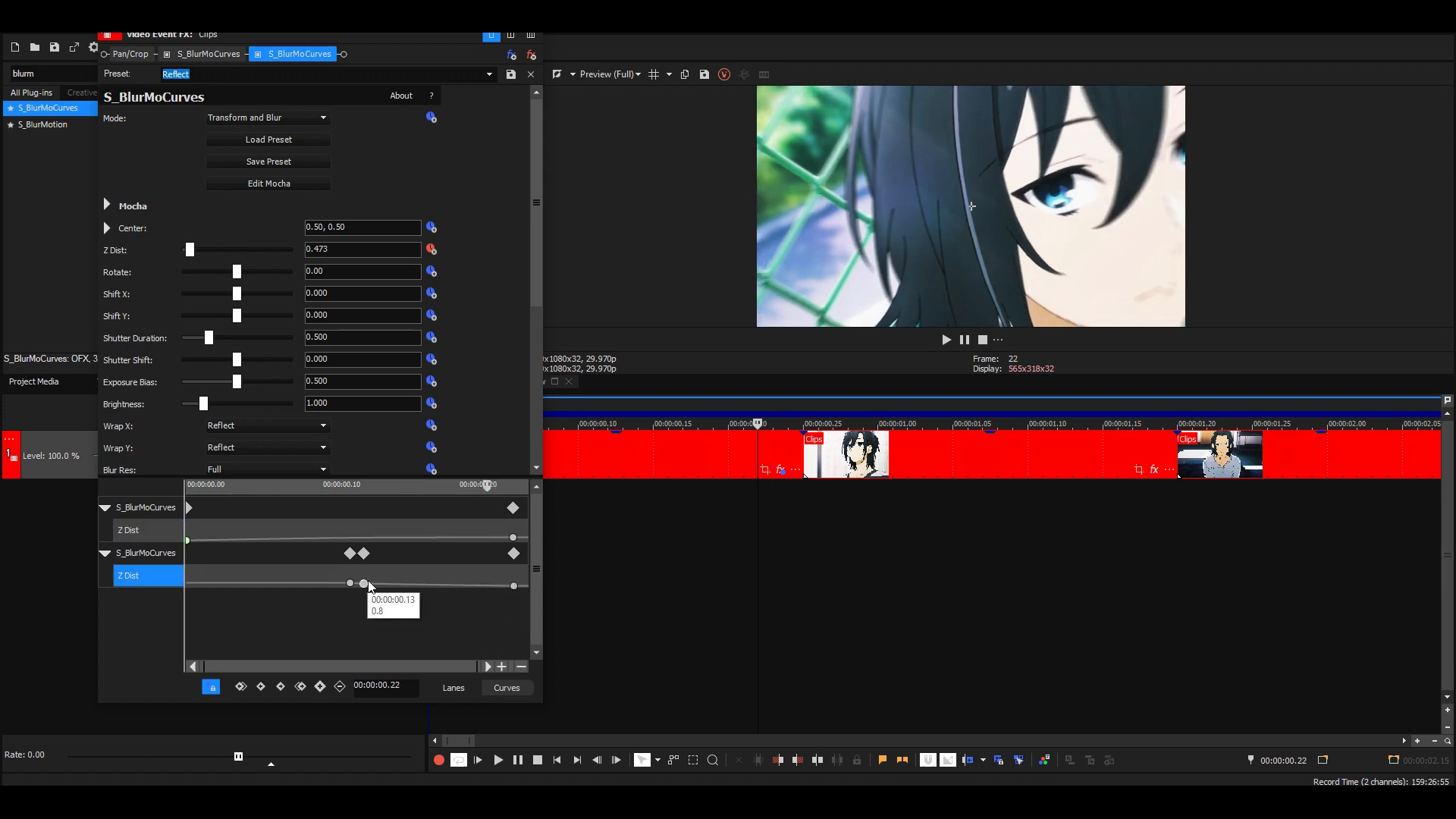
drag(362, 582, 487, 583)
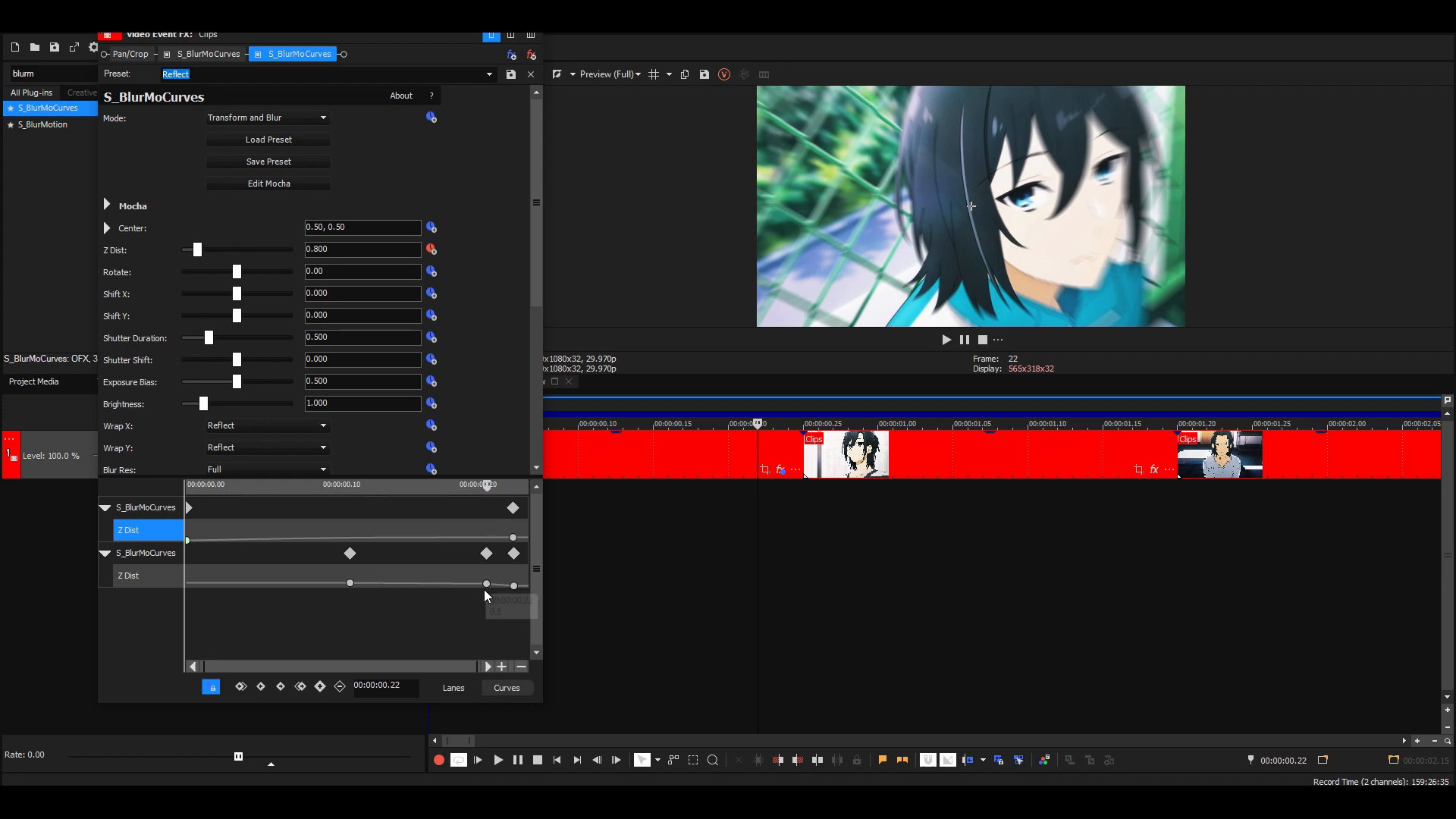
click(127, 575)
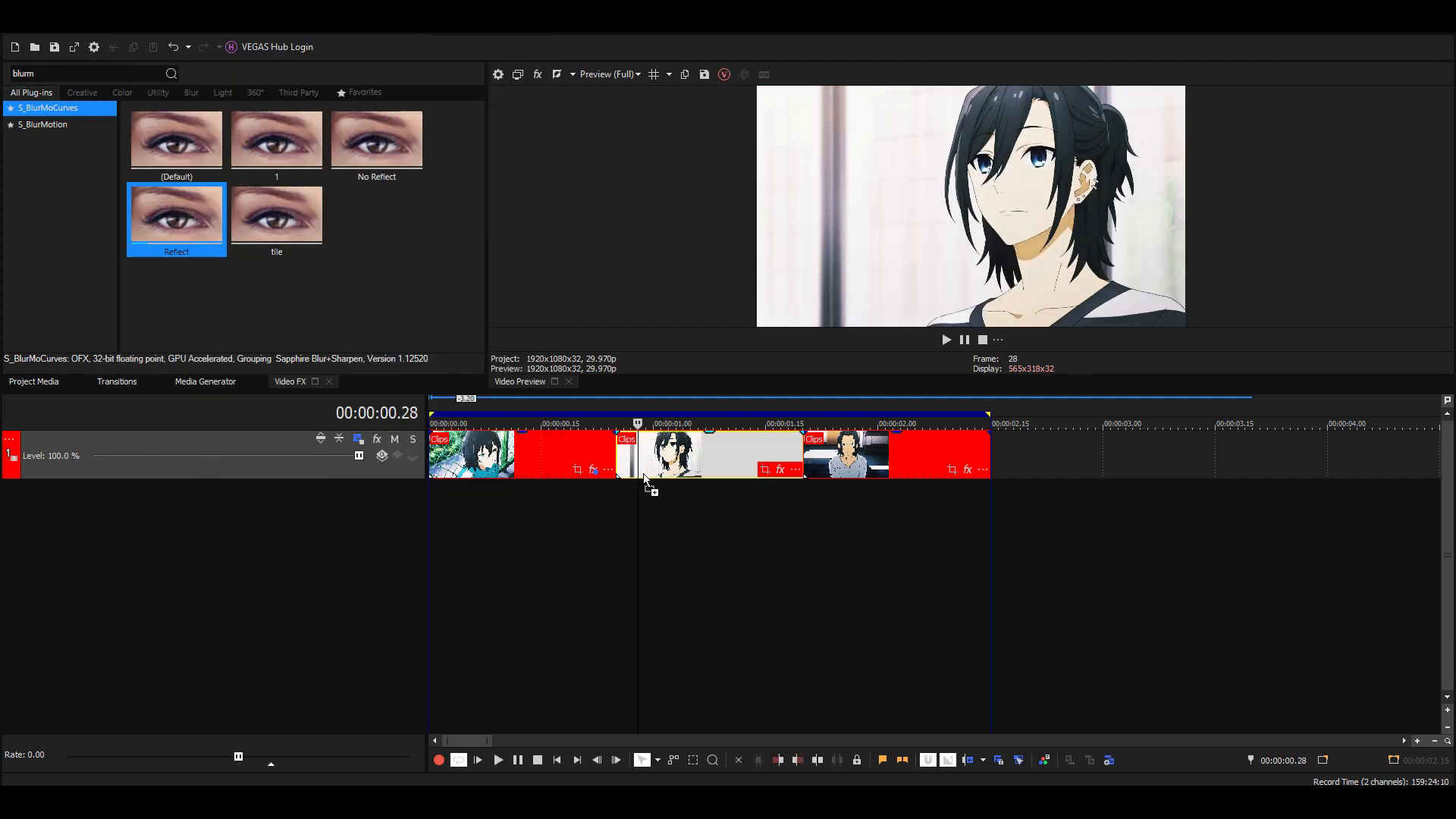
- Apply the Reflect preset to the second clip and start Z Dist keyframing at 2.5
double_click(176, 214)
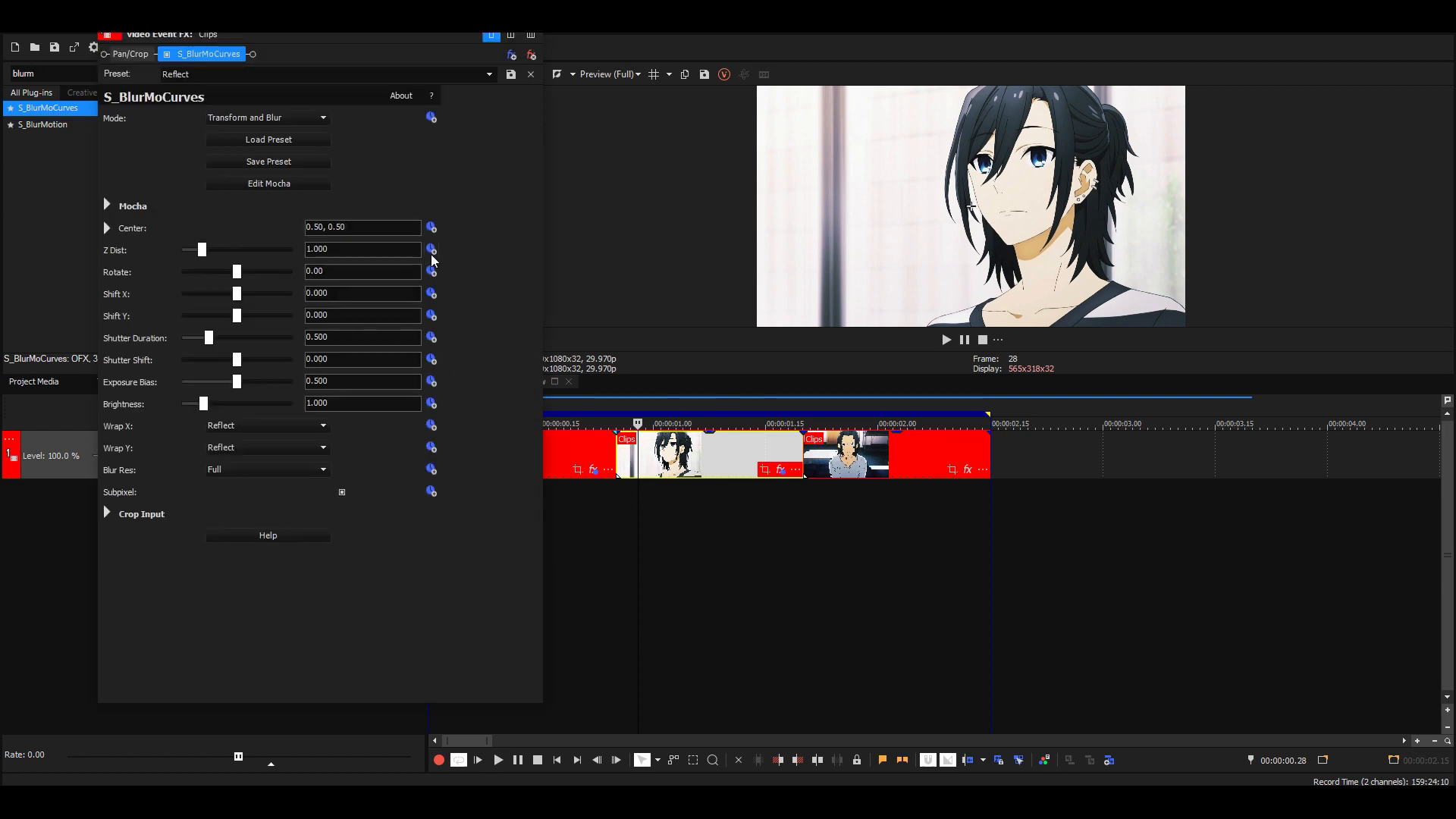
click(429, 248)
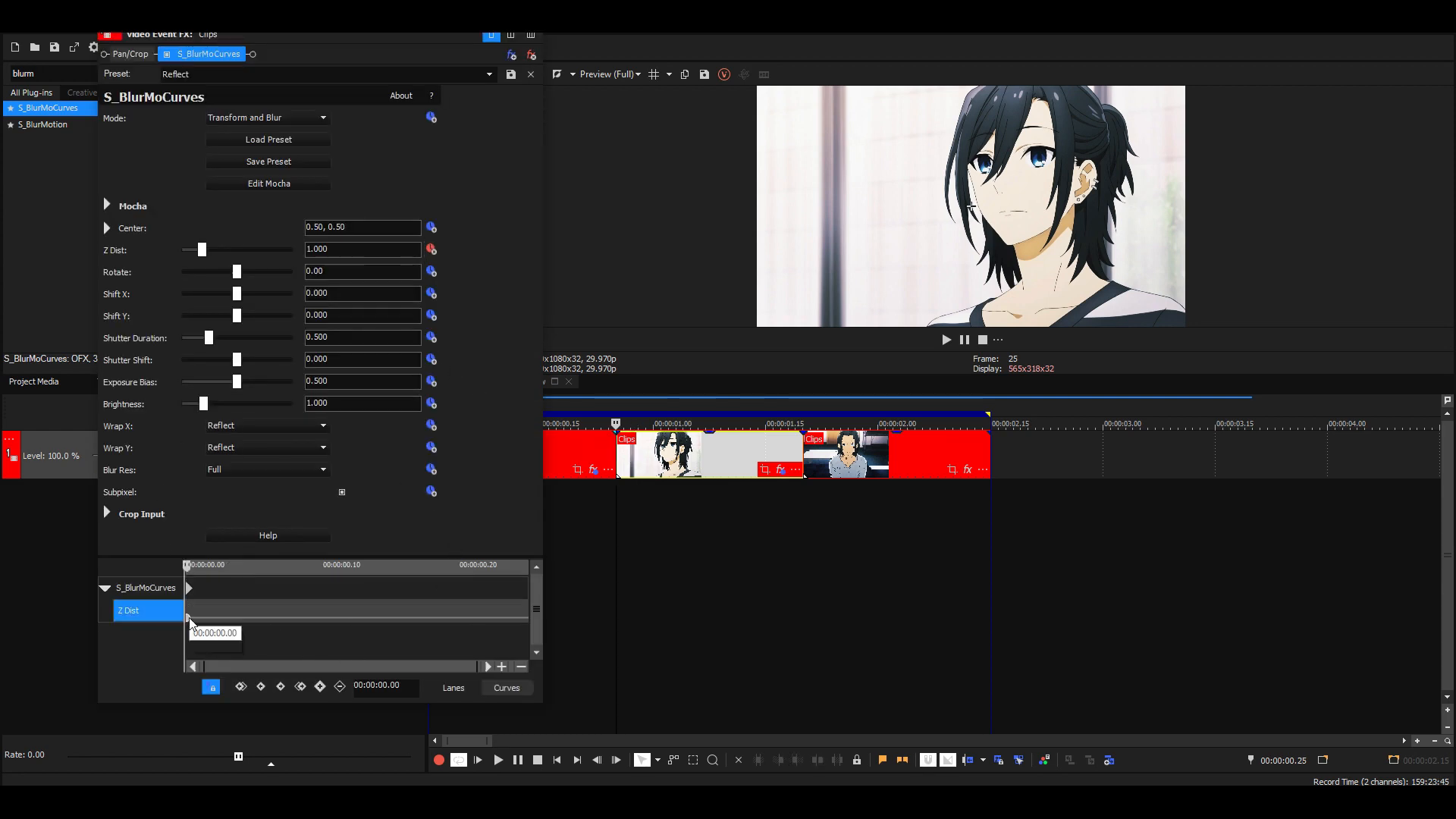
mouse_move(270, 622)
text(2.500)
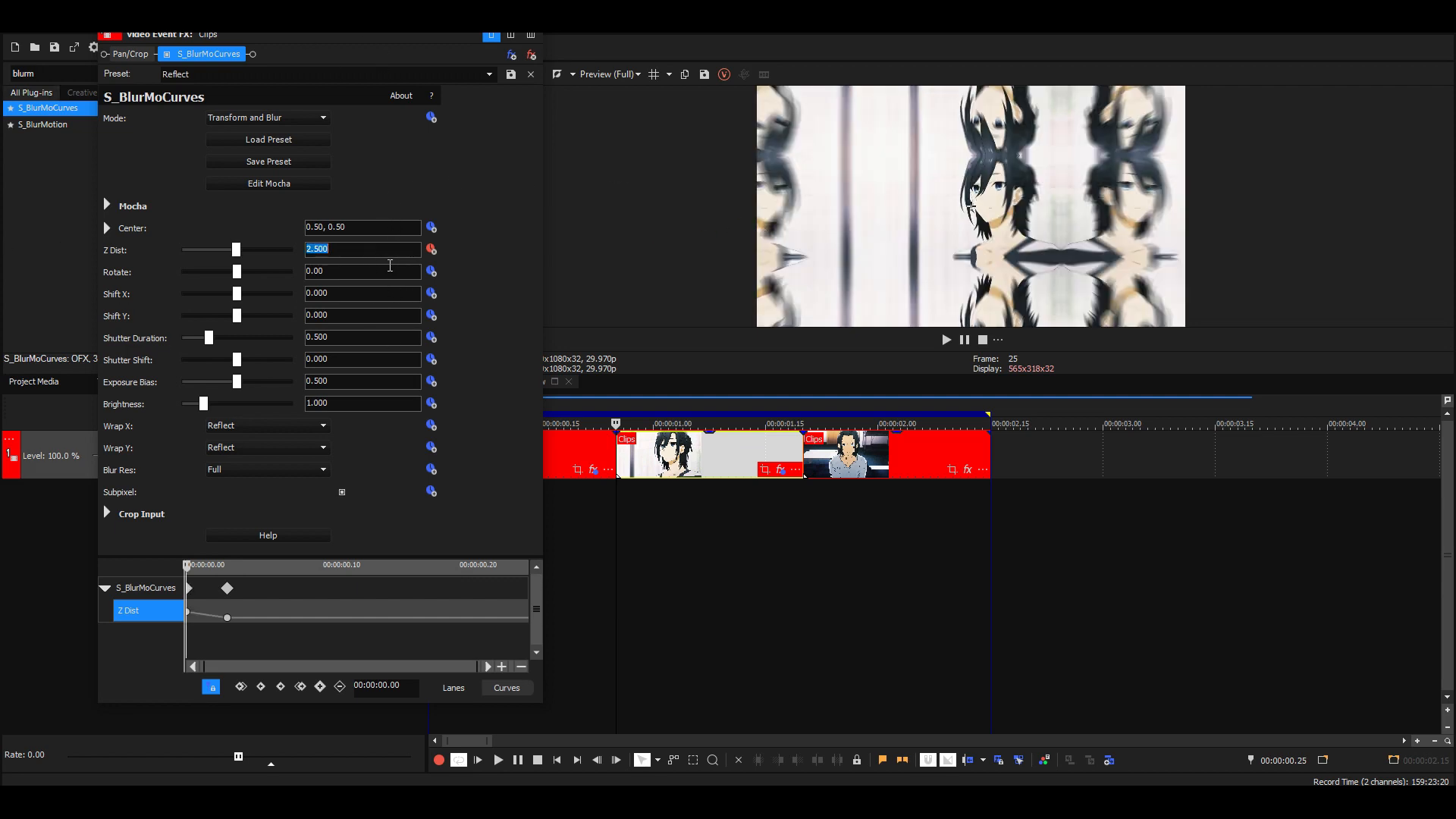
click(340, 248)
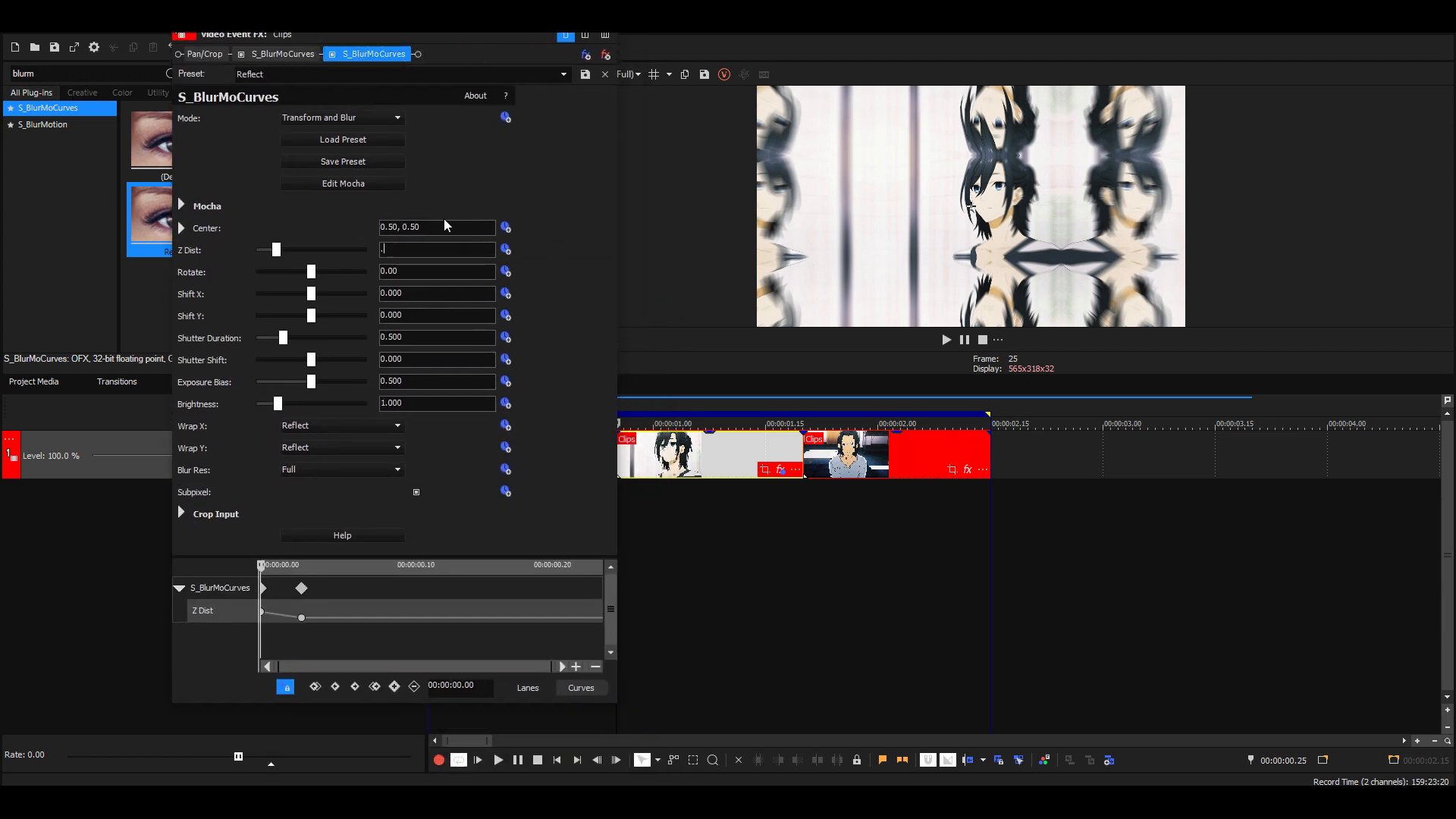
text(0.400)
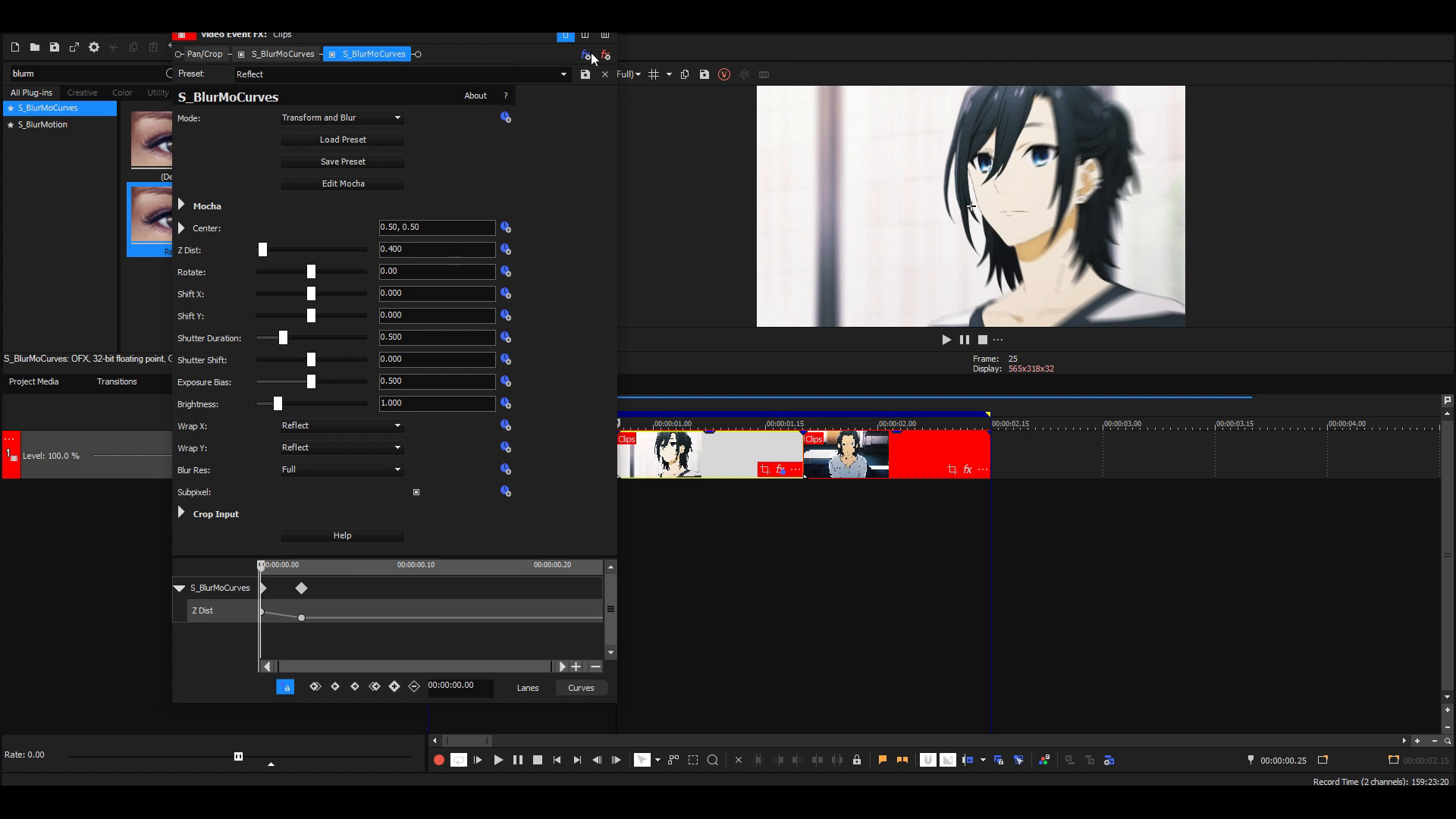
- Remove the extra S_BlurMoCurves instance and set the early Z Dist keyframe to 1.5
click(605, 55)
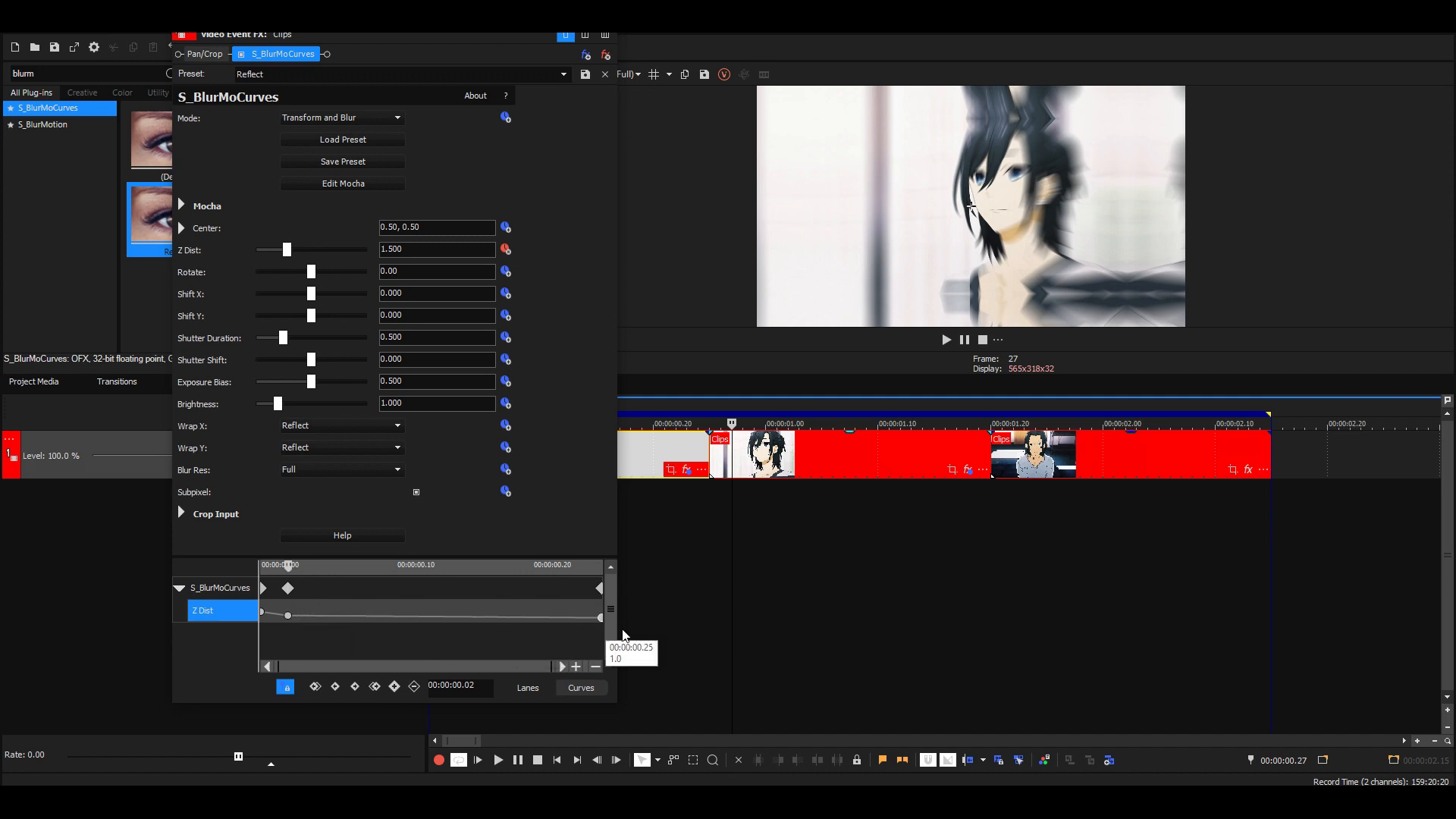
drag(286, 249, 311, 249)
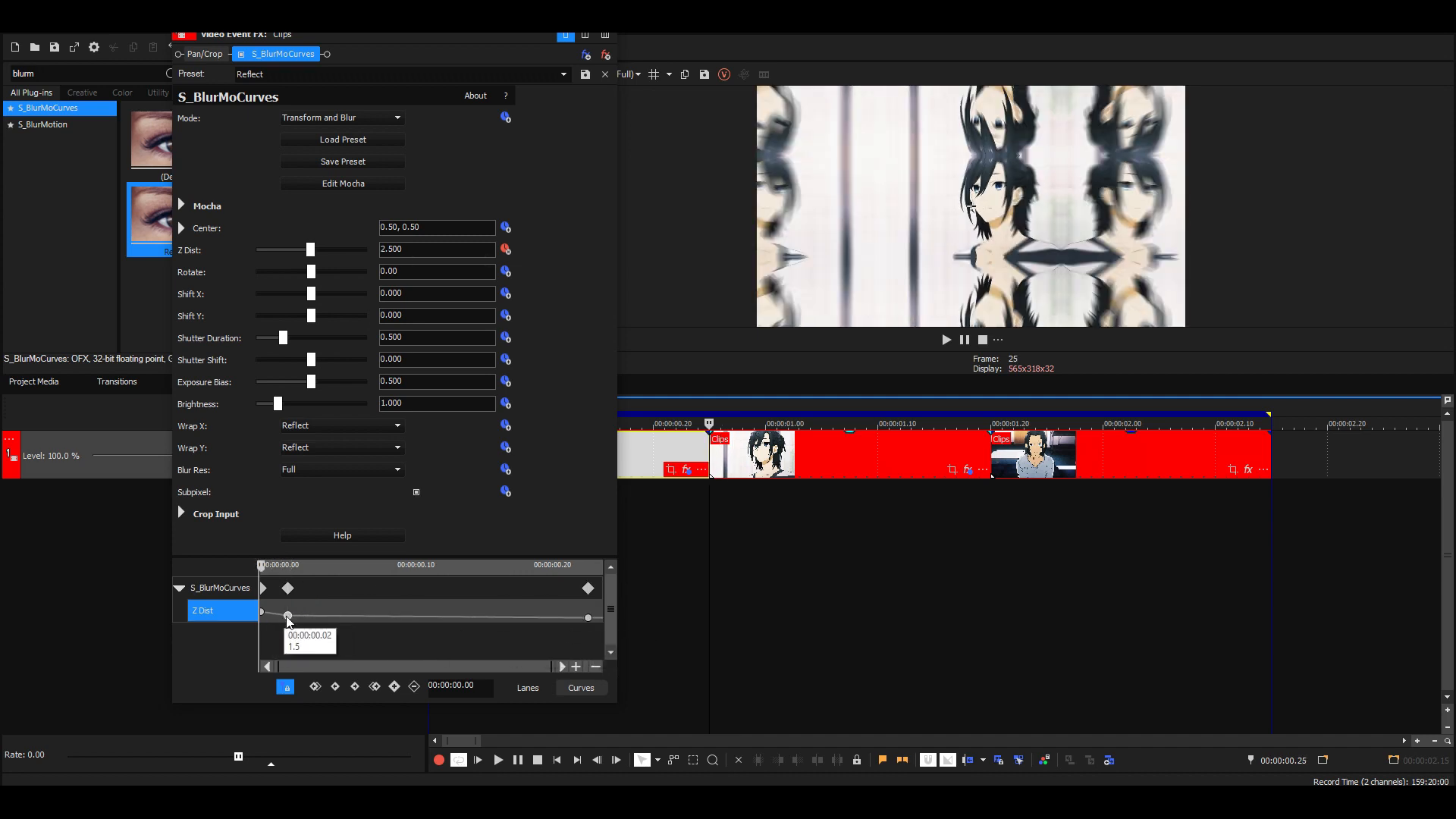
right_click(286, 616)
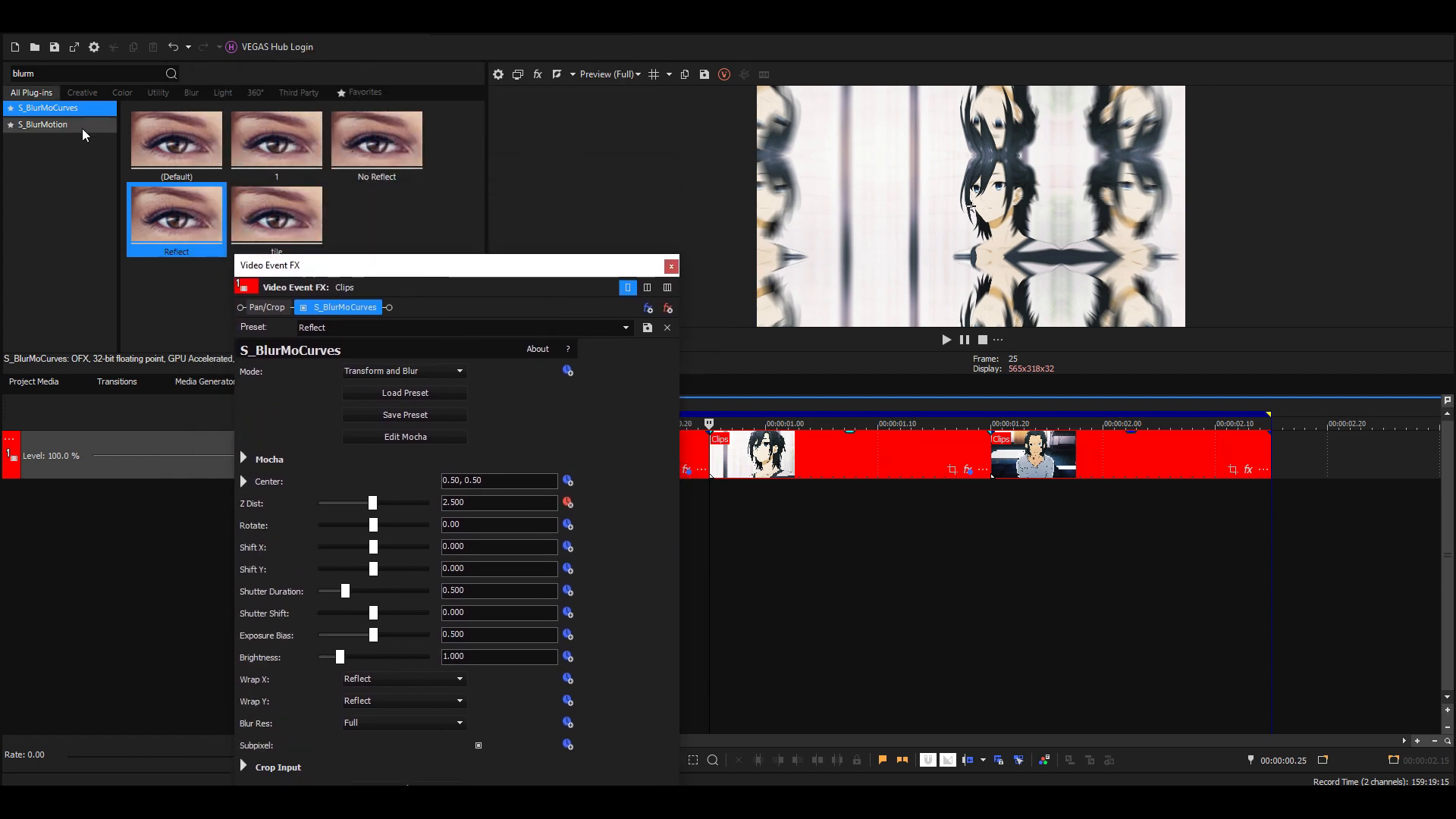
- Add S_BlurMotion to the second clip and enter its starting From Z Dist value
click(44, 124)
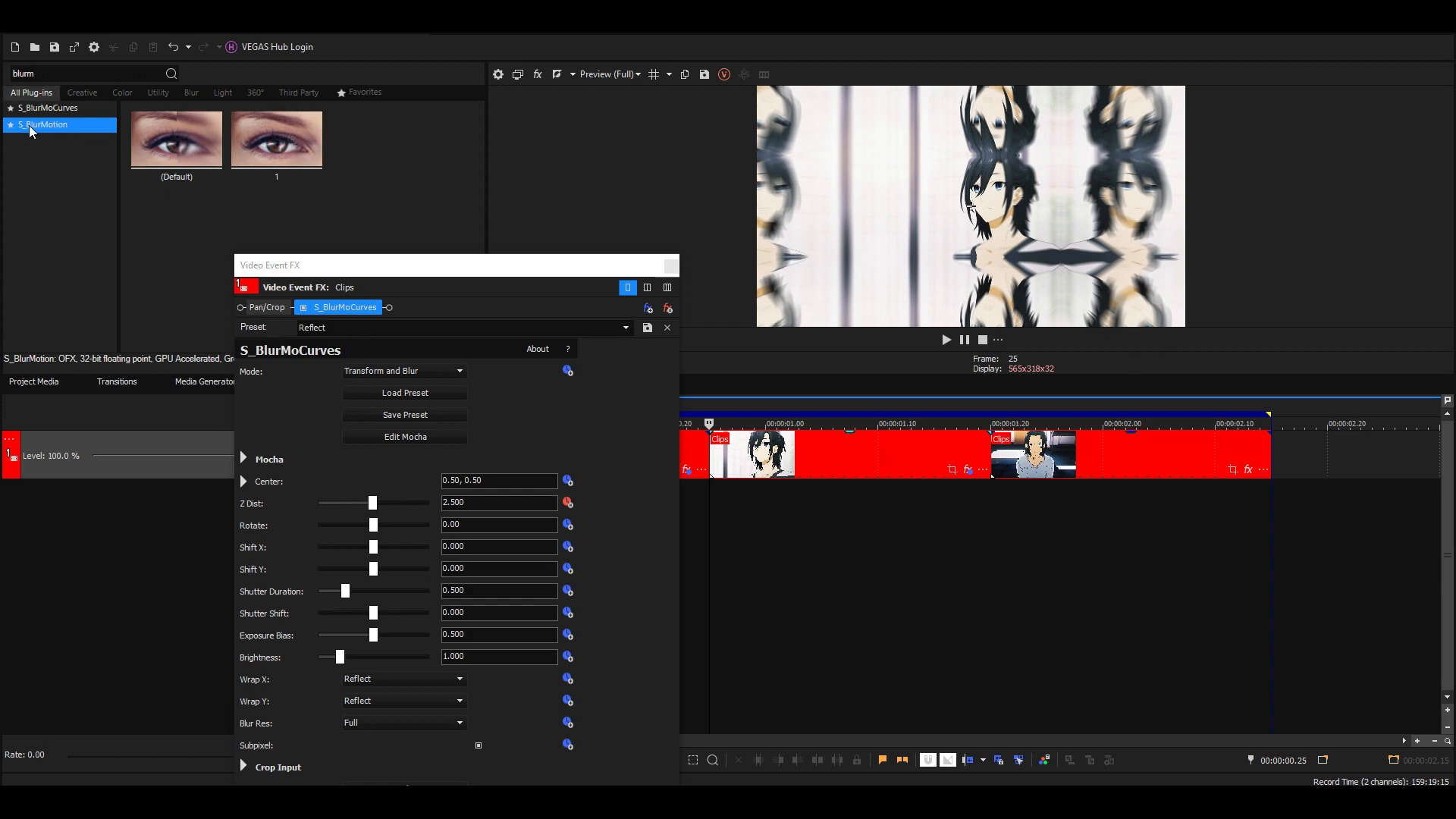
click(176, 138)
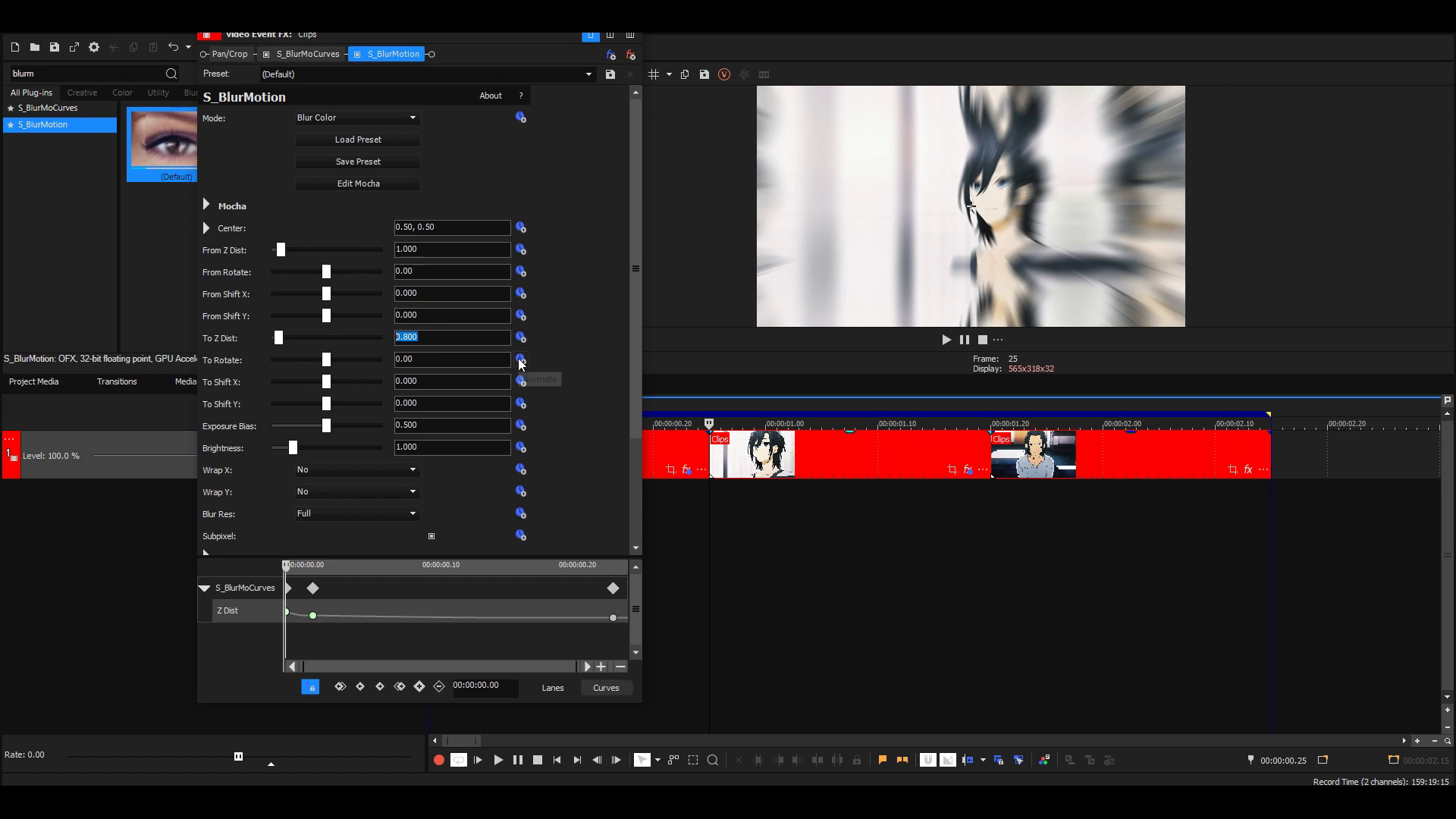
text(1)
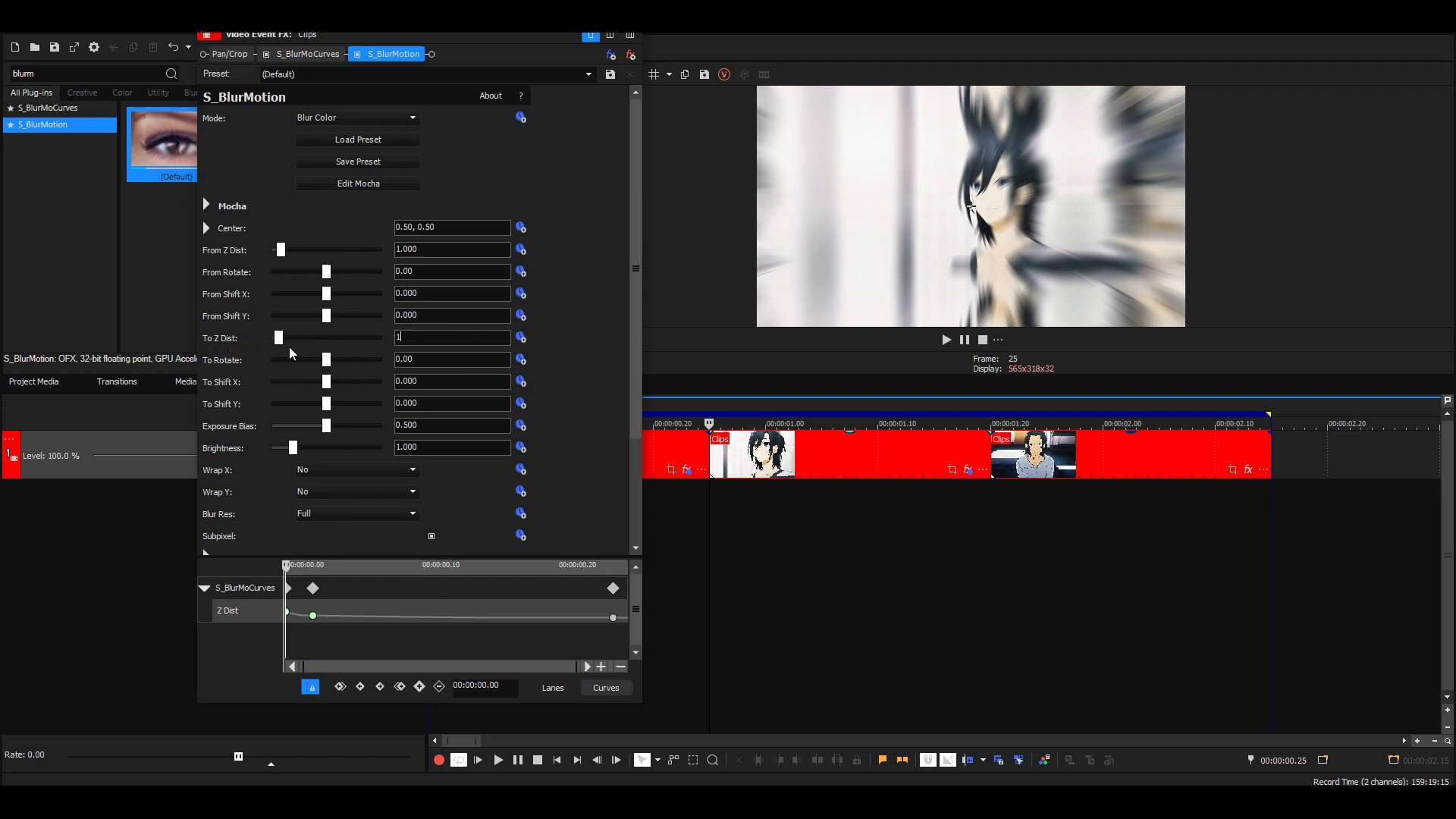
text(1.000)
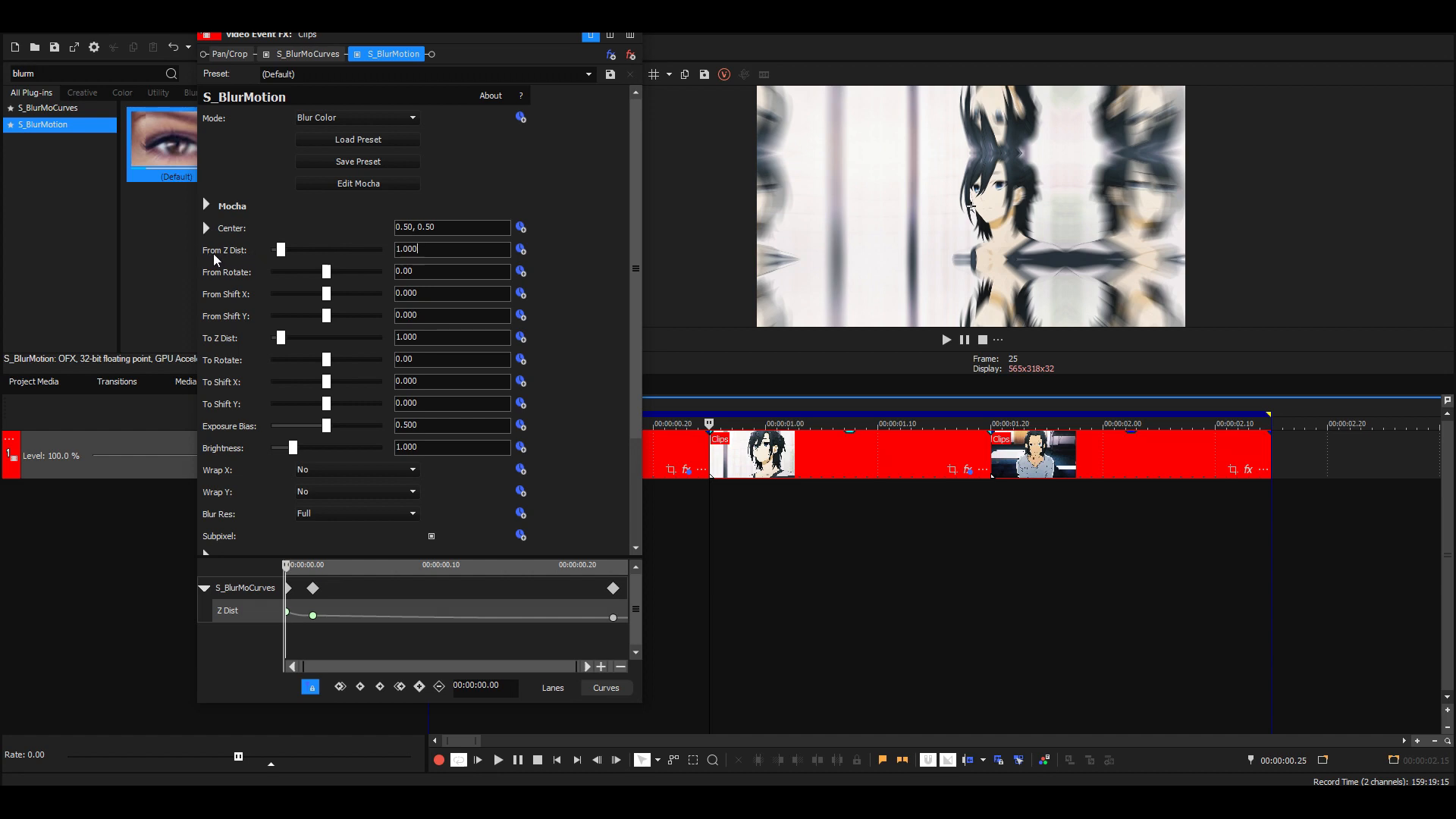
mouse_move(262, 261)
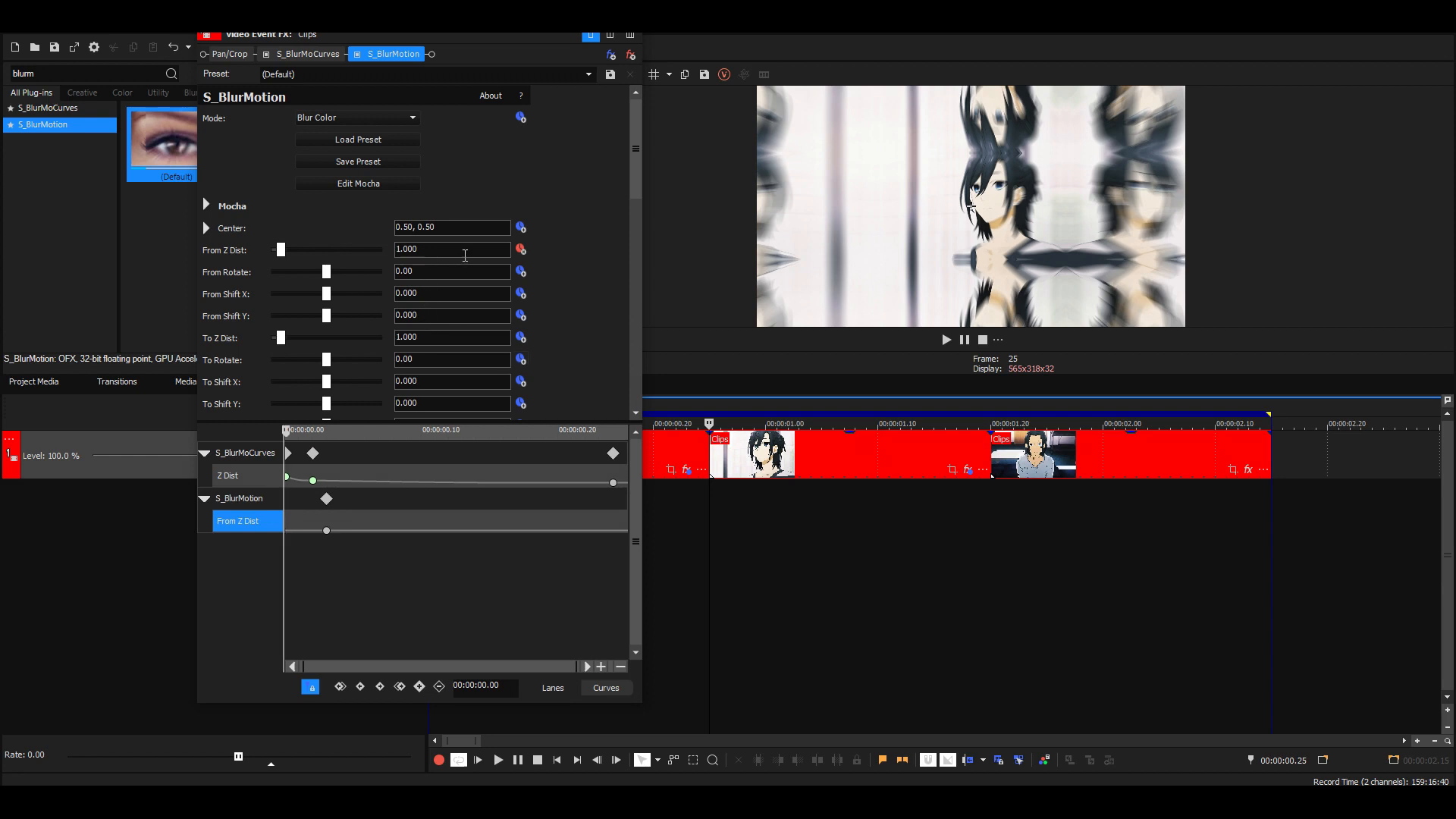
- Keyframe From Z Dist from 0.700 to 0.900 and align the blur keyframe with the zoom keyframe
triple_click(450, 249)
text(0.720)
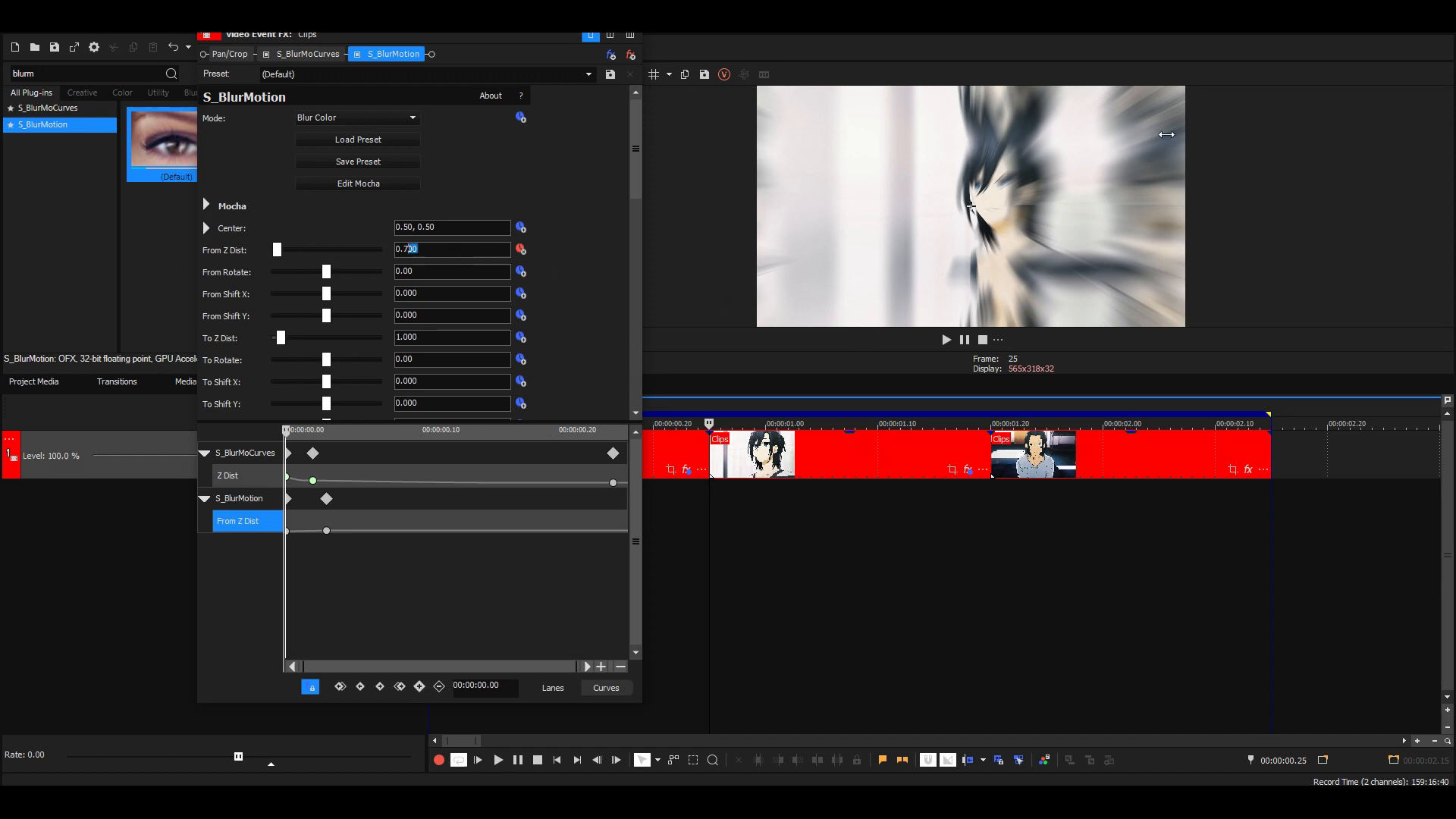
mouse_move(1092, 94)
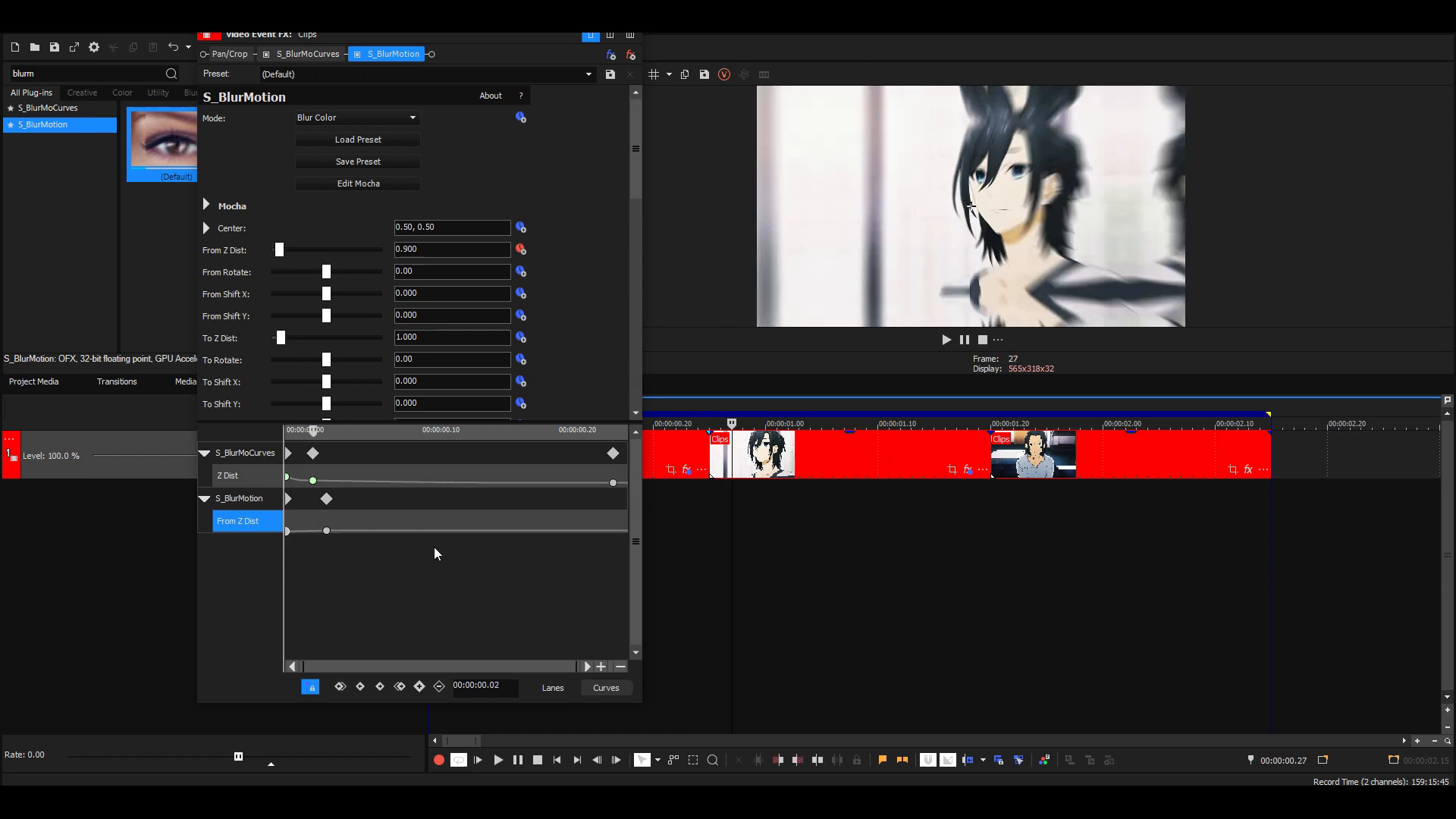
mouse_move(429, 649)
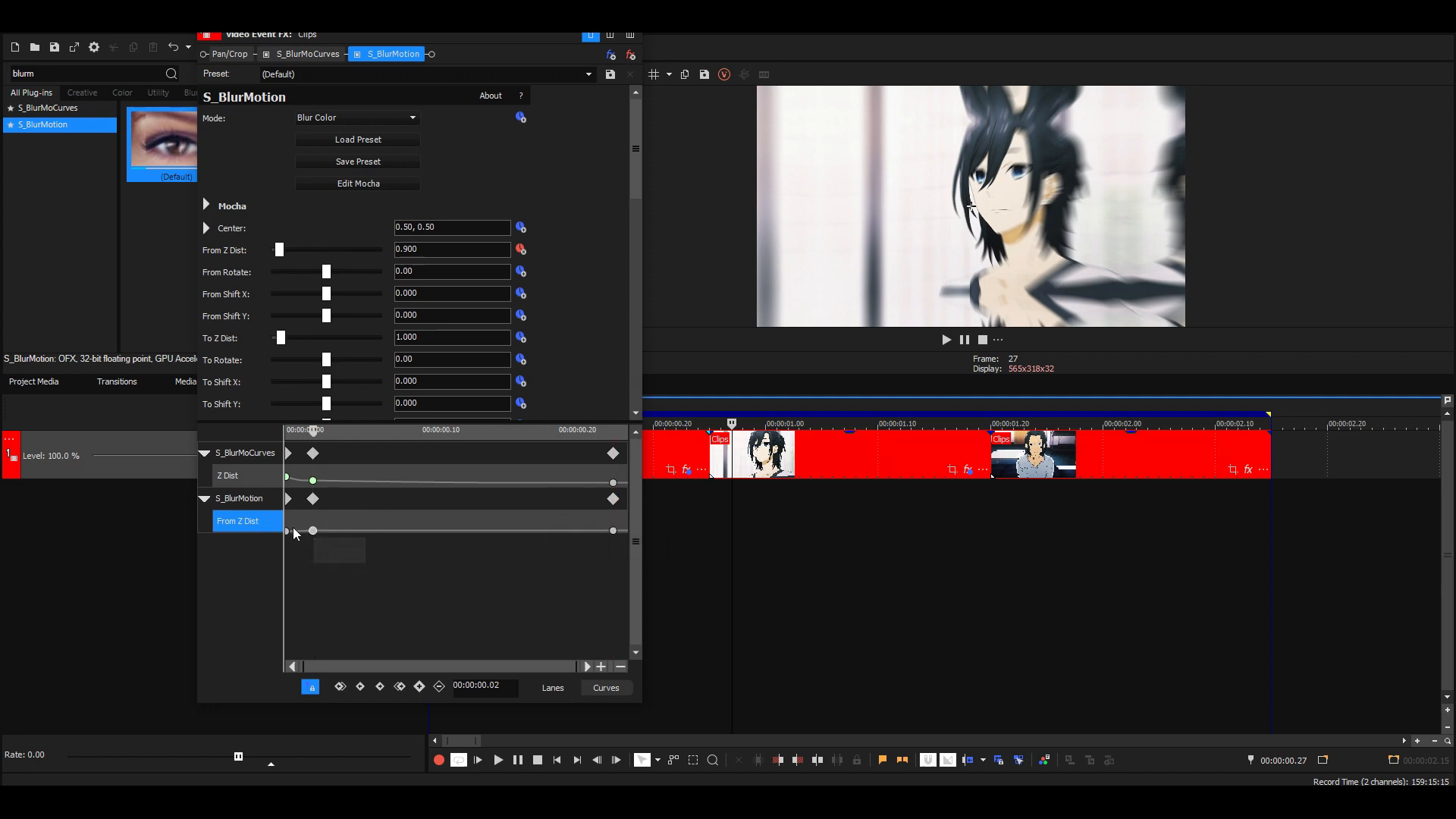
drag(287, 531, 313, 531)
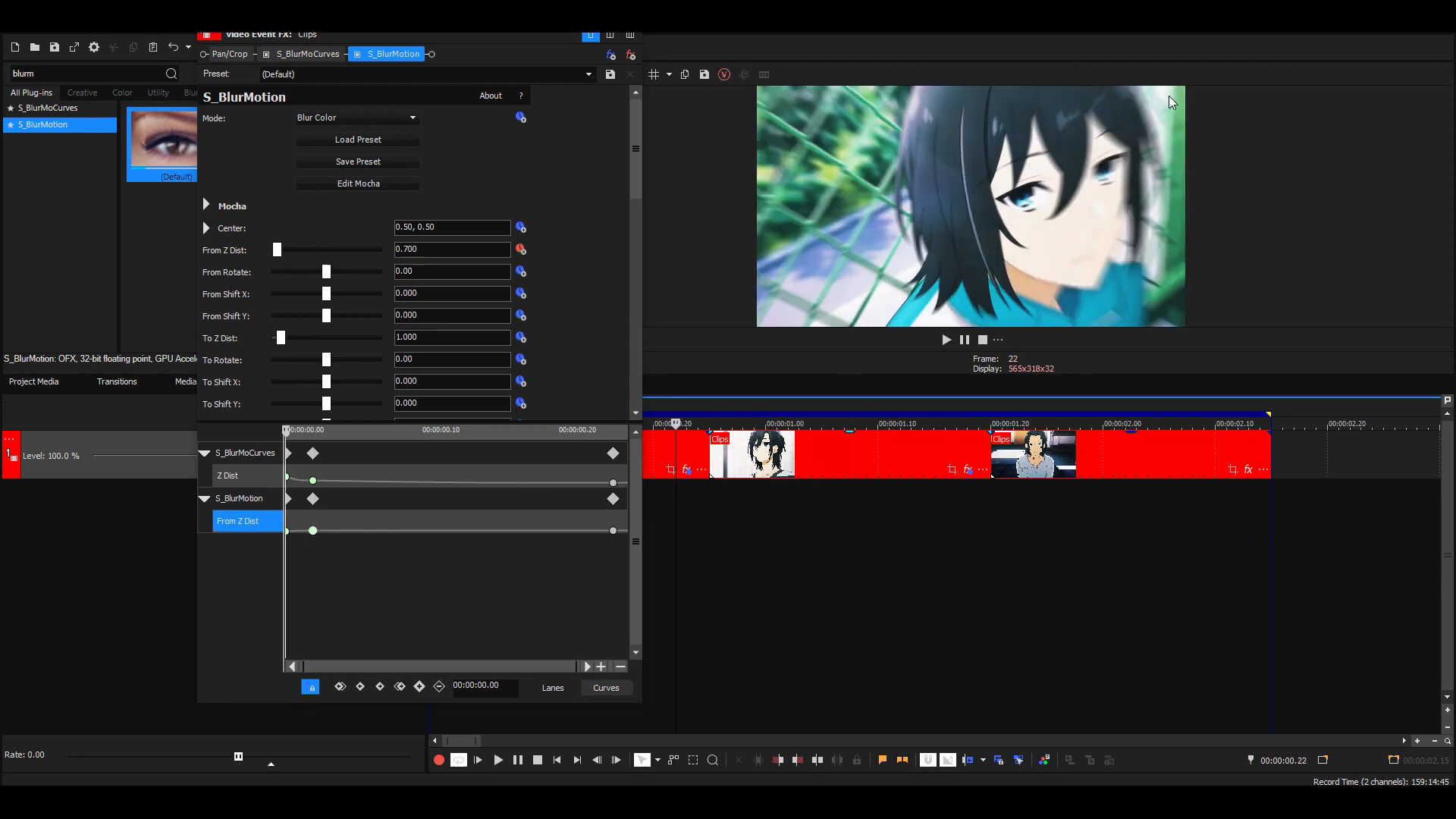
- Expand the S_BlurMoCurves Center settings and check the zoom near the clip start
click(308, 53)
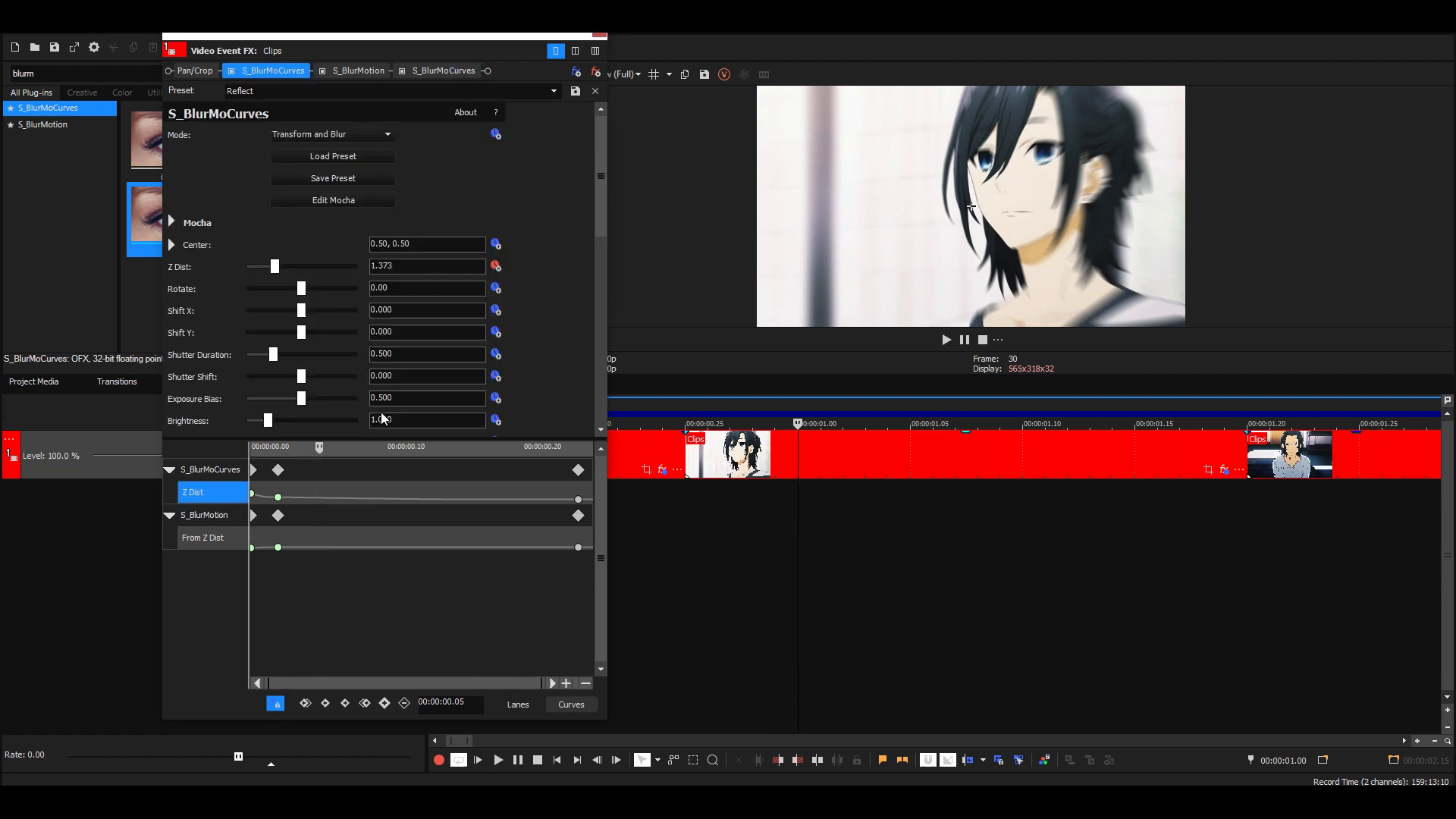
click(172, 244)
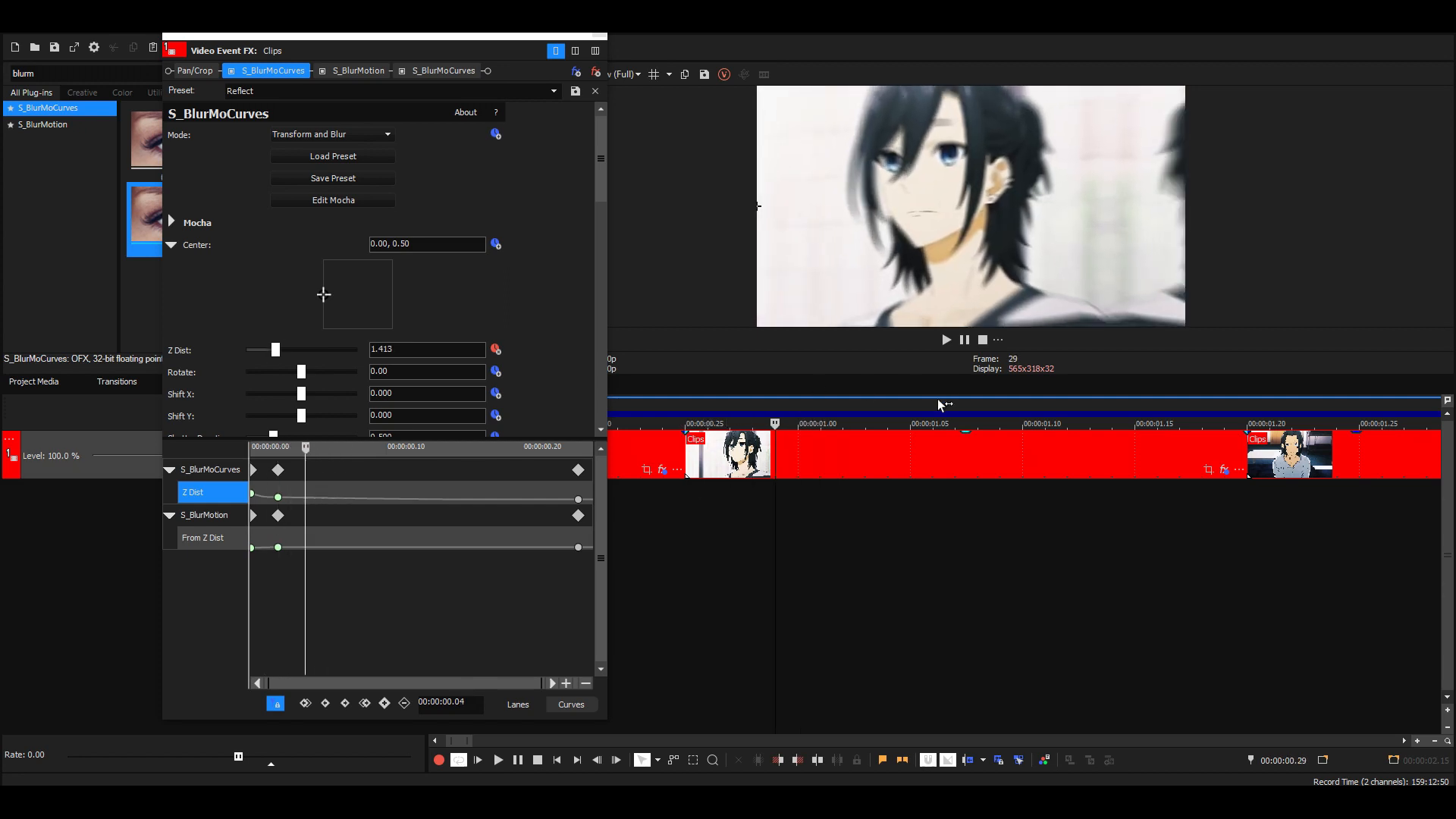
drag(275, 349, 284, 349)
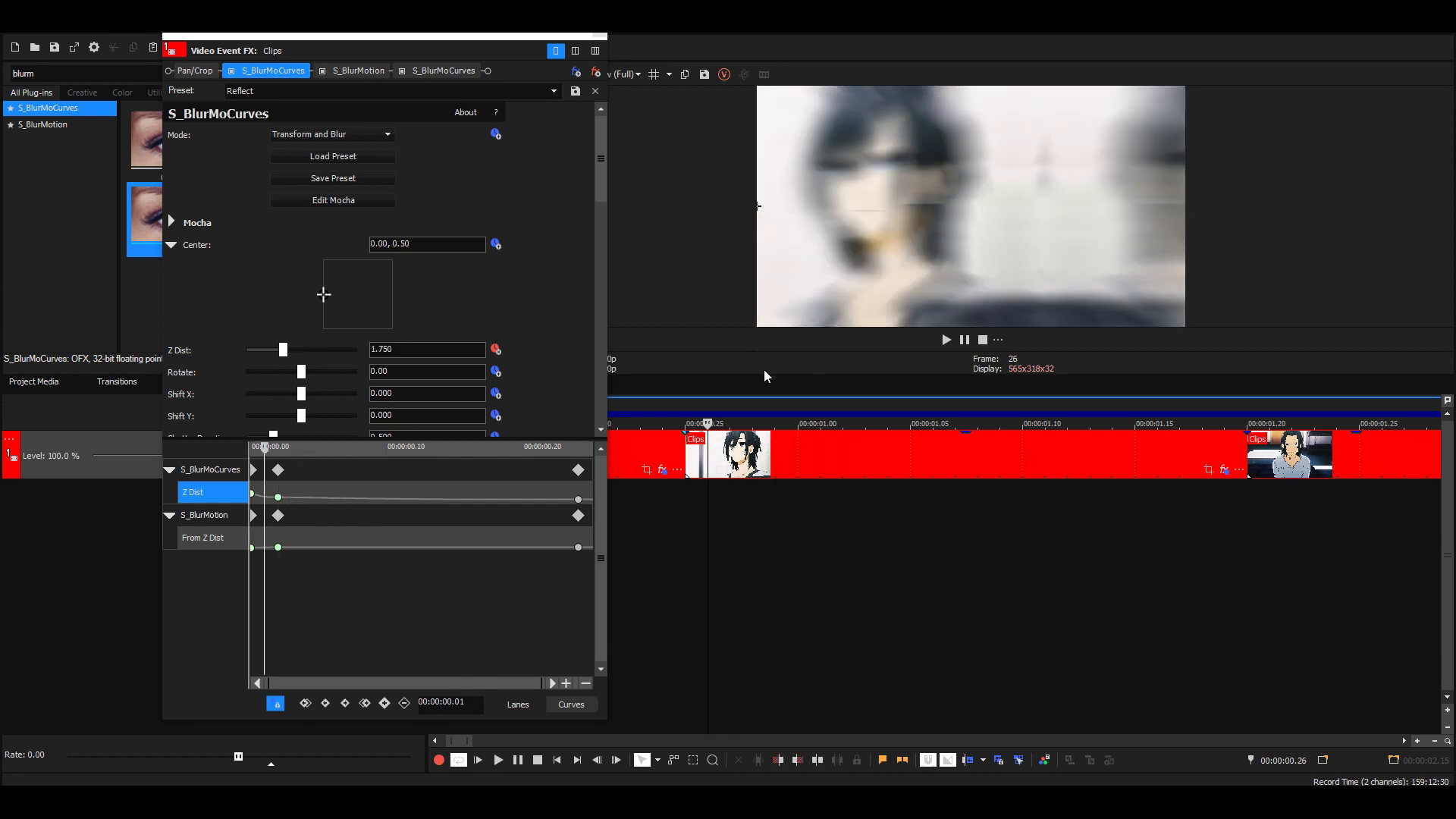
- Recentre the S_BlurMotion blur at 0.50, 0.50 and return to the zoom effect
click(358, 72)
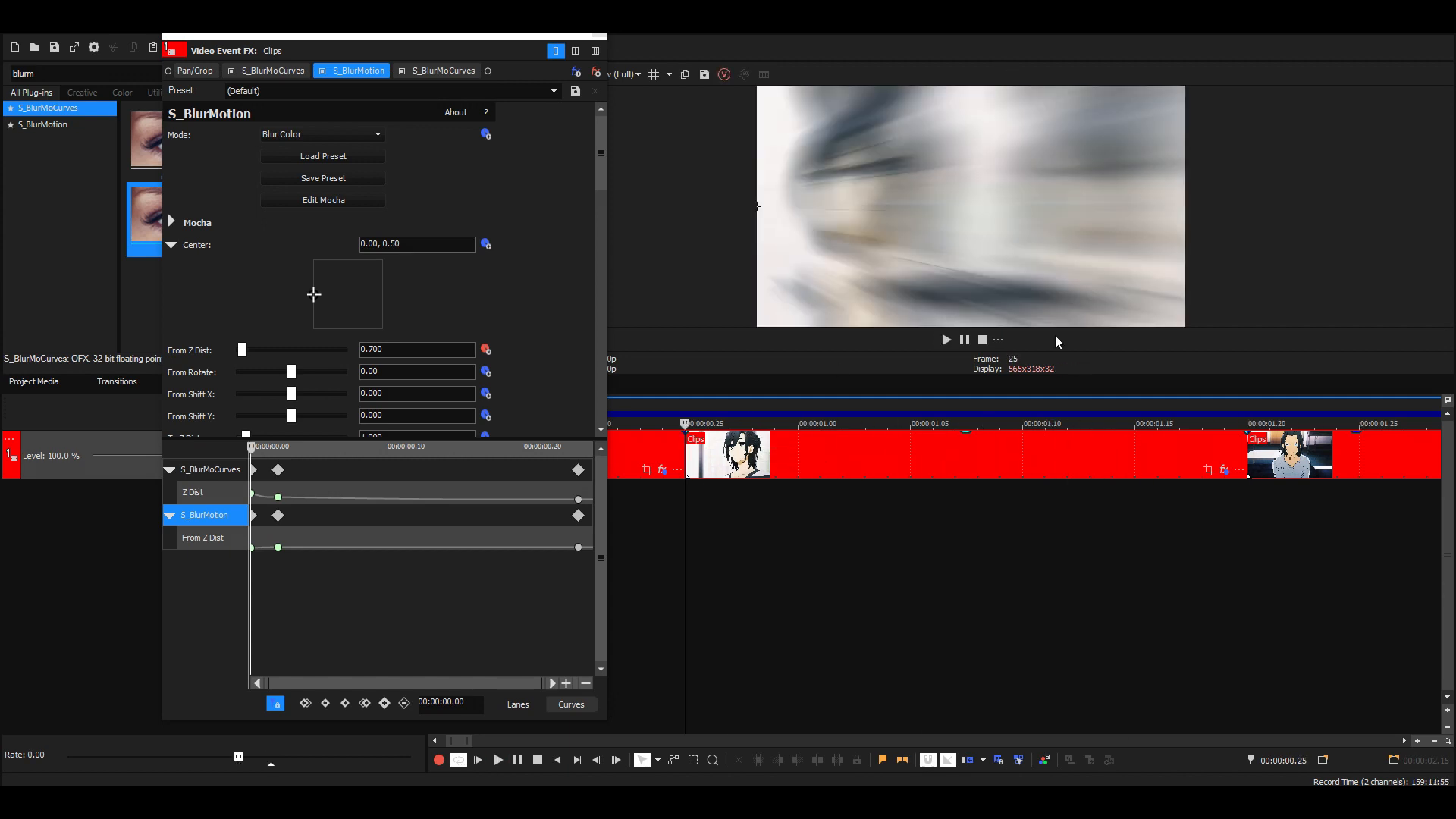
click(349, 295)
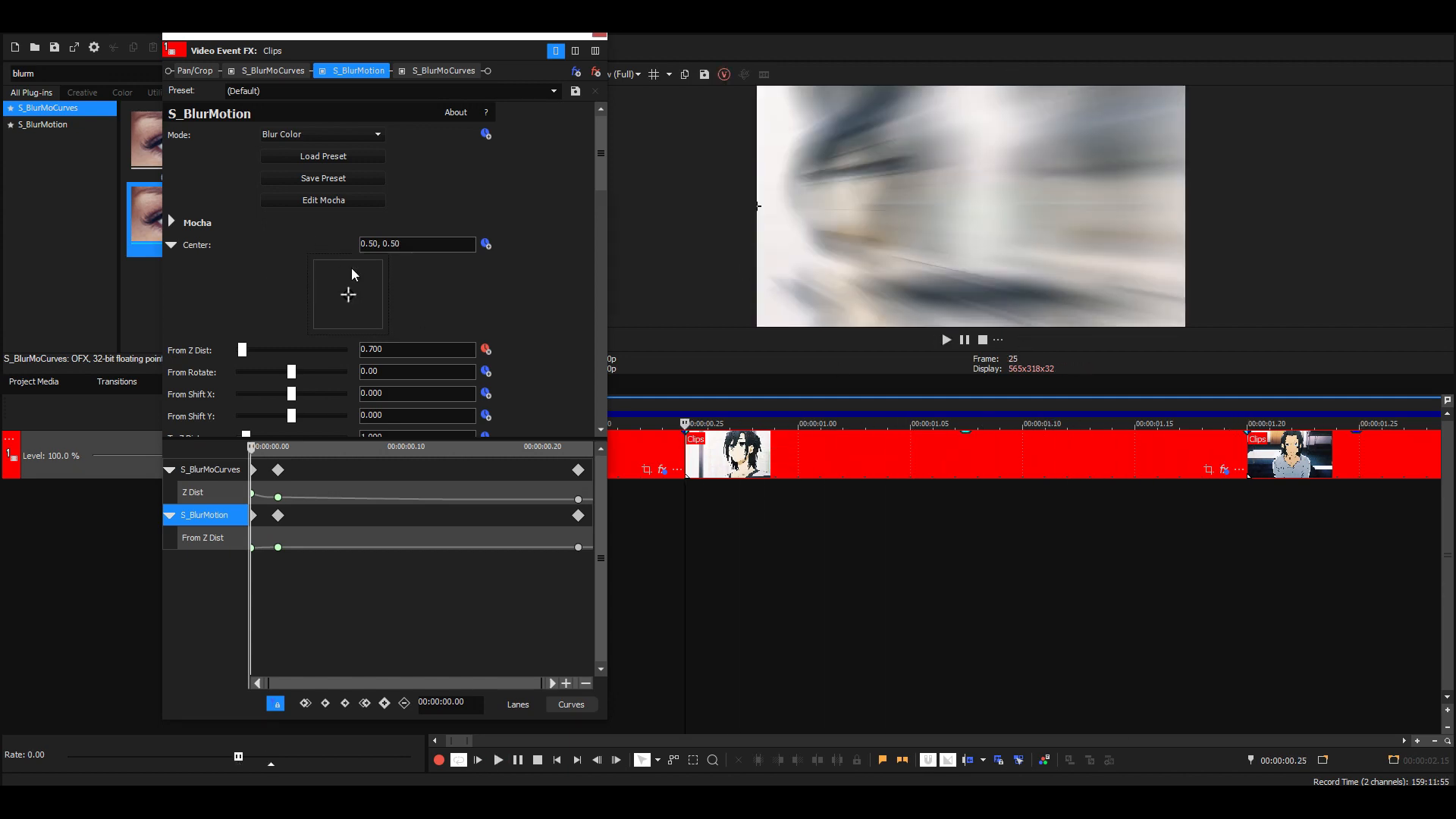
click(272, 72)
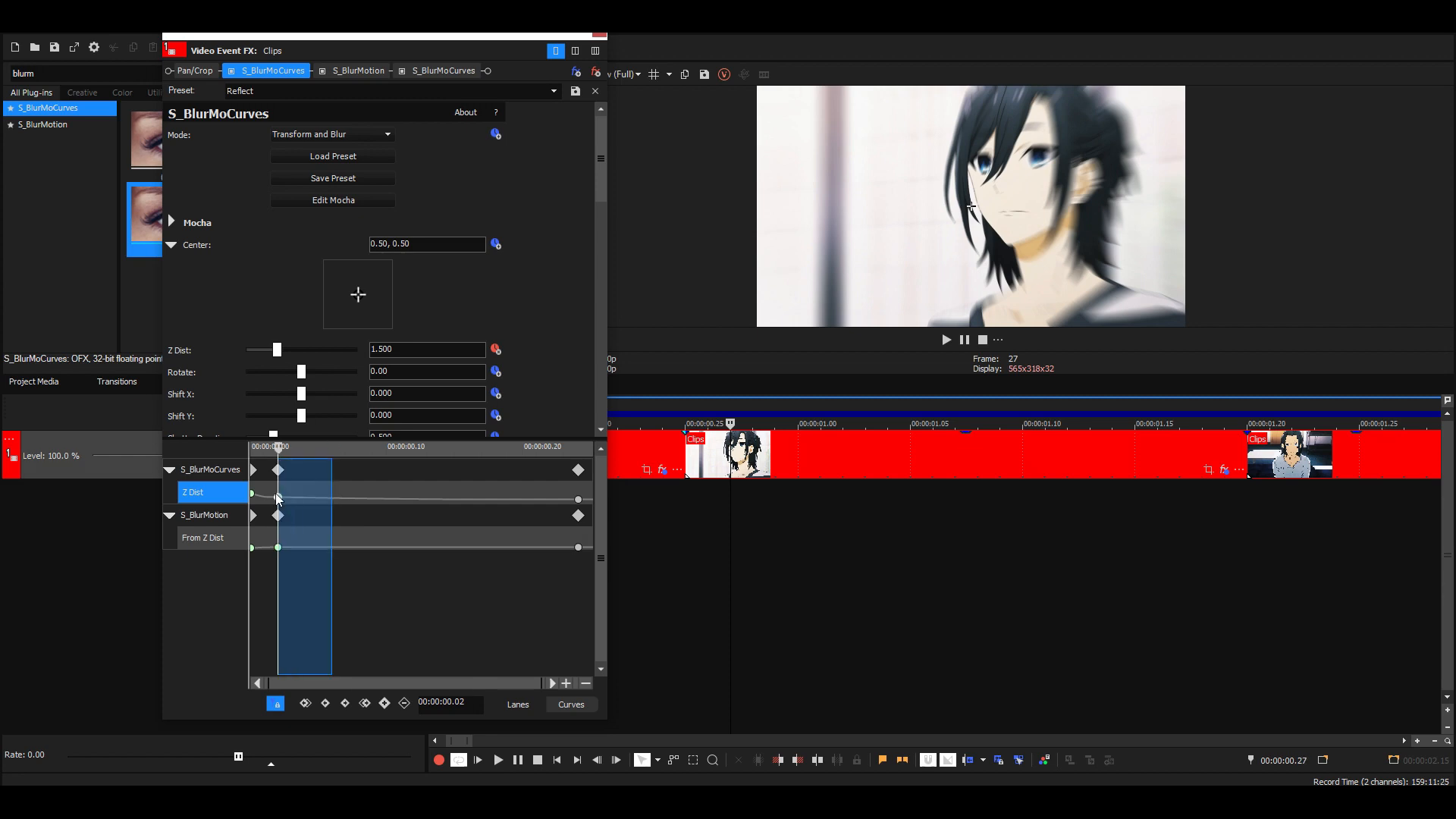
- Set the S_BlurMoCurves starting Z Dist keyframe to 1.75
click(437, 71)
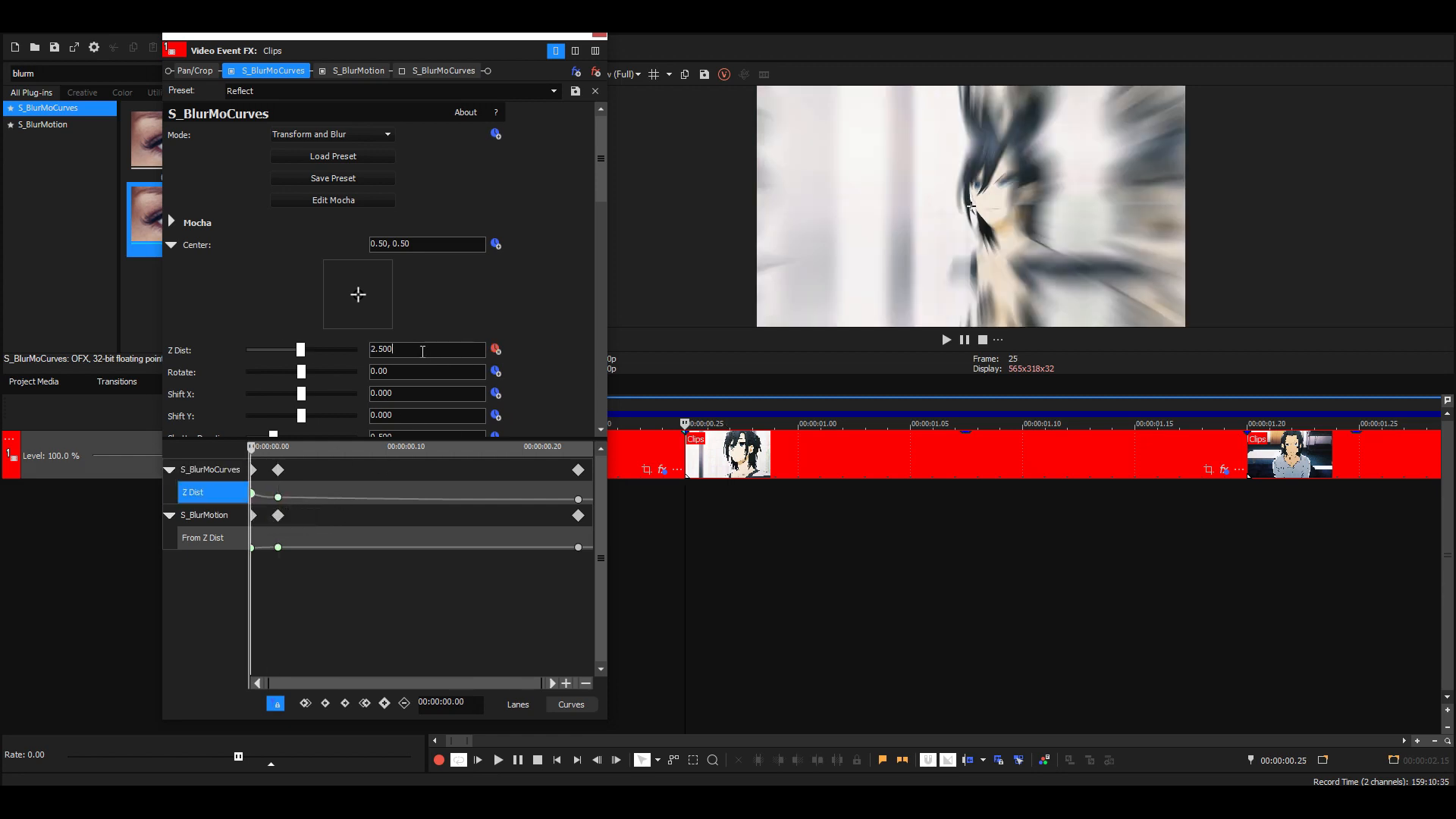
text(1.)
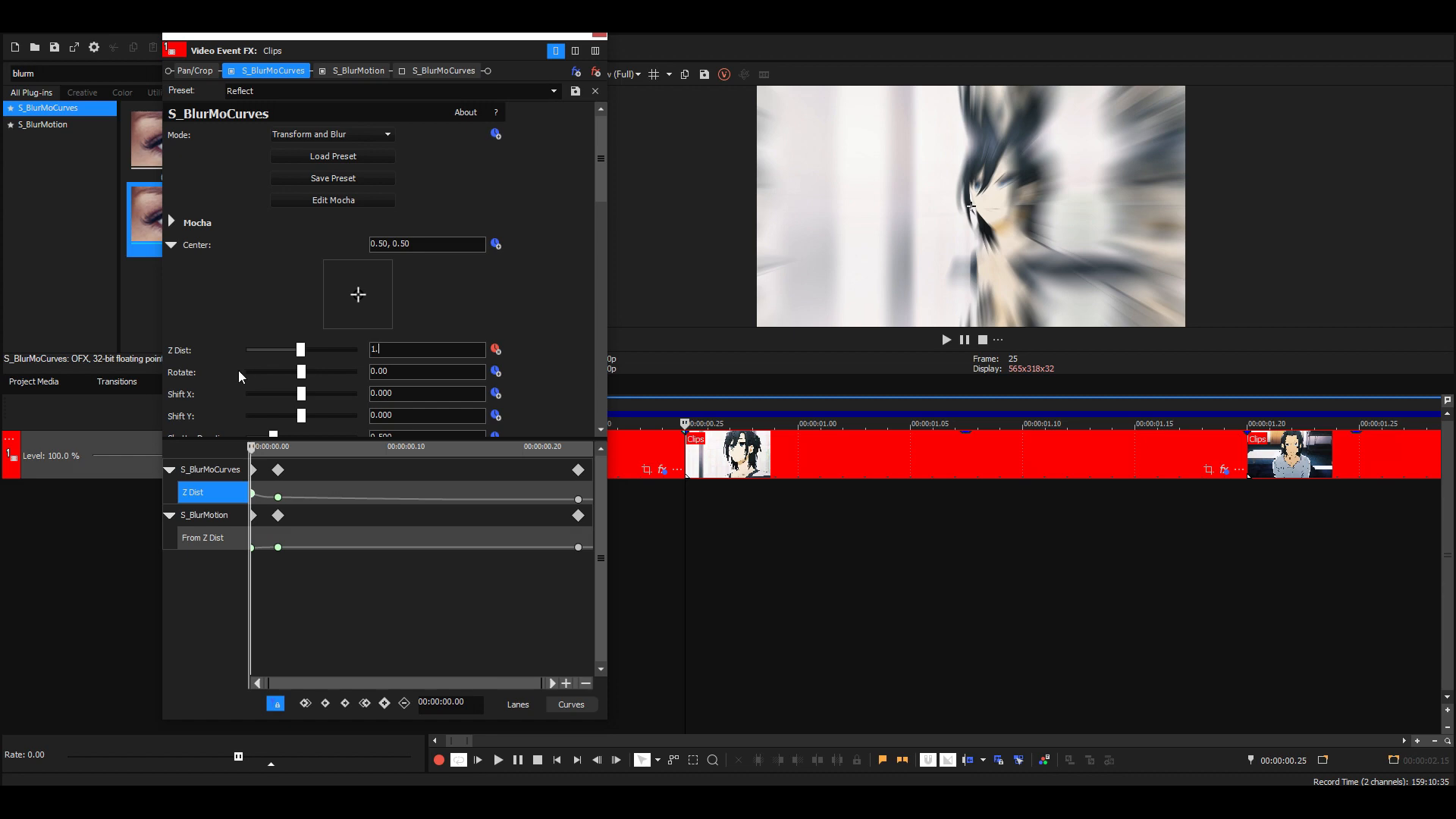
text(1.750)
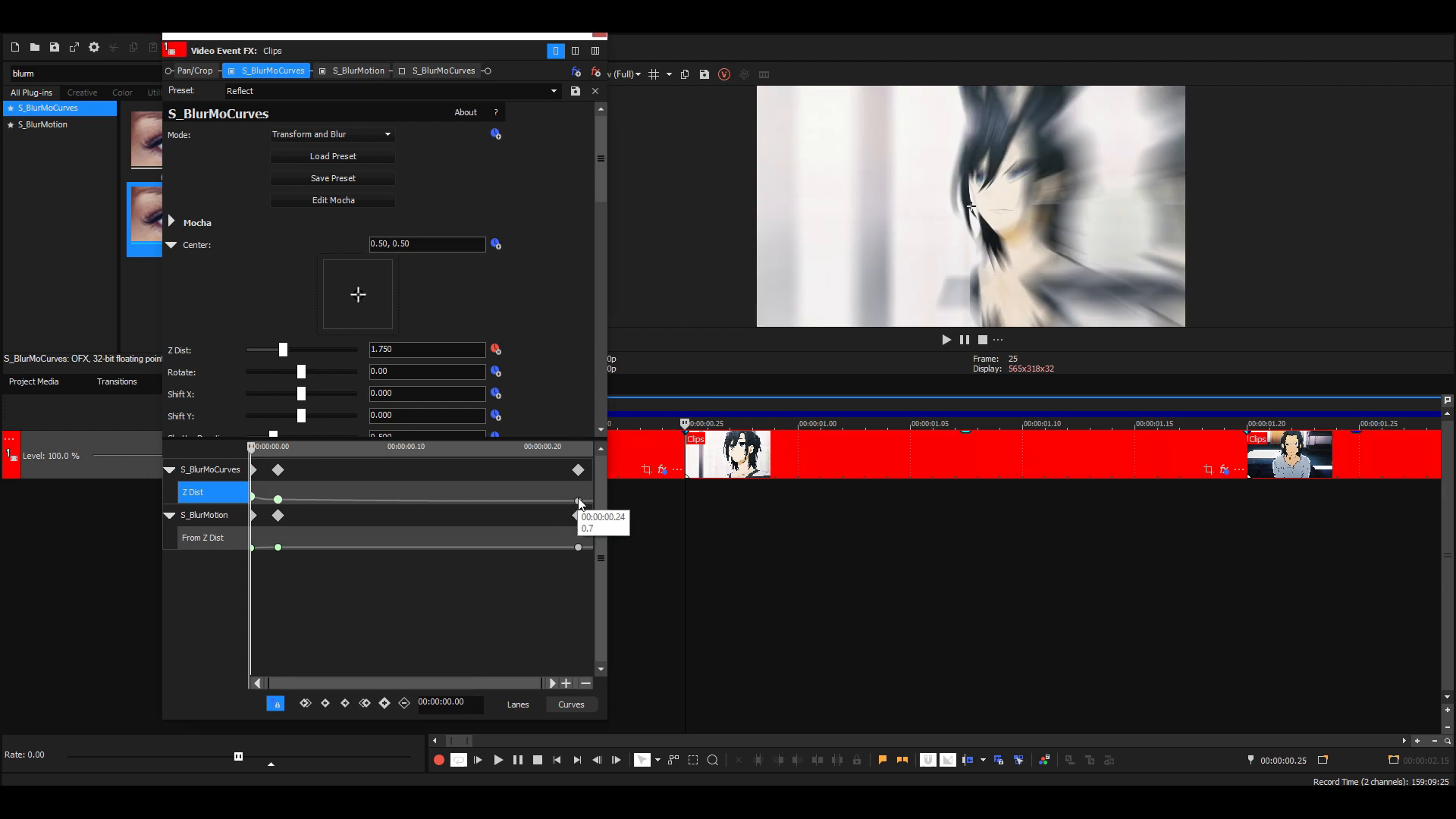
mouse_move(376, 559)
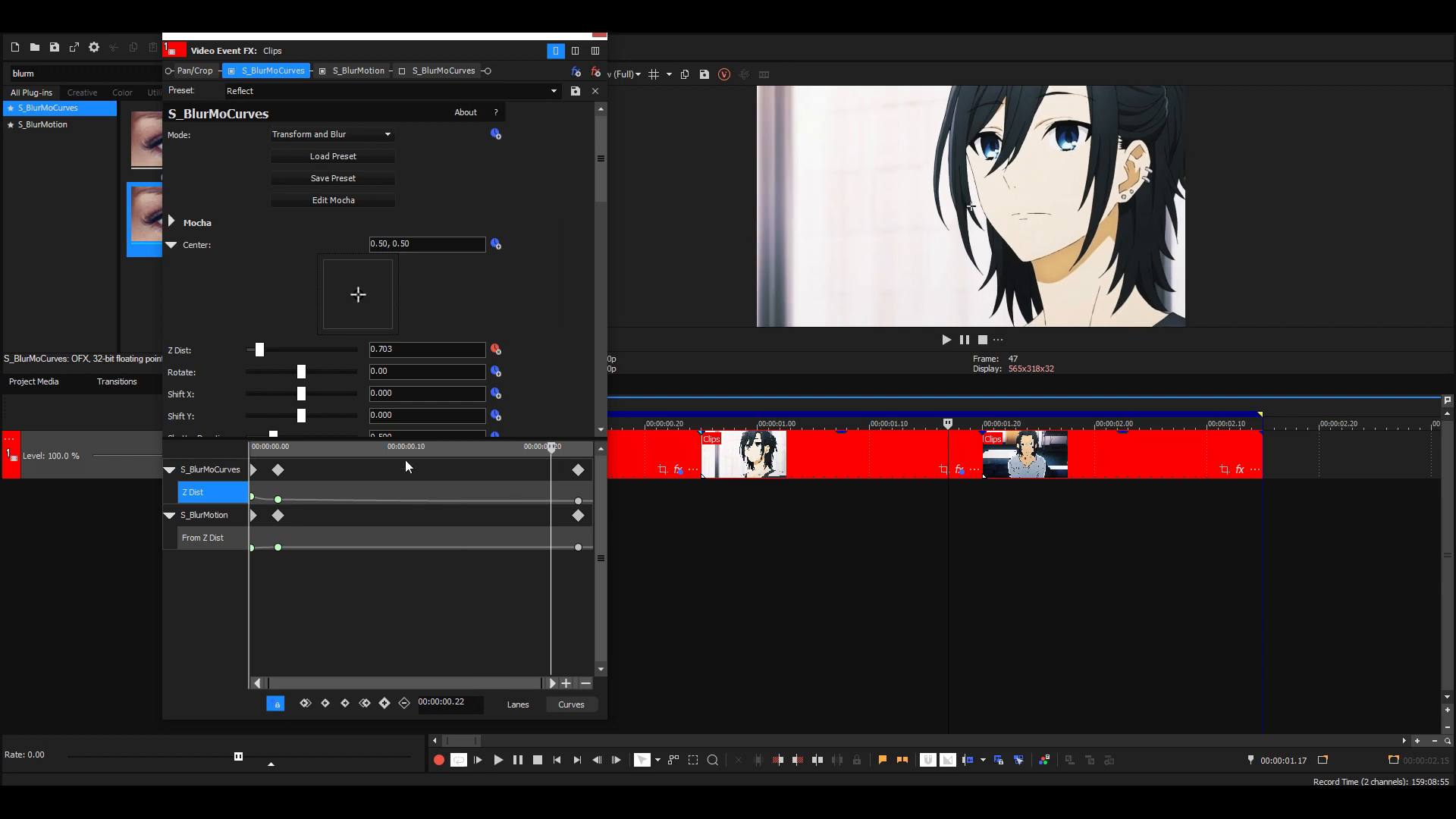
mouse_move(577, 499)
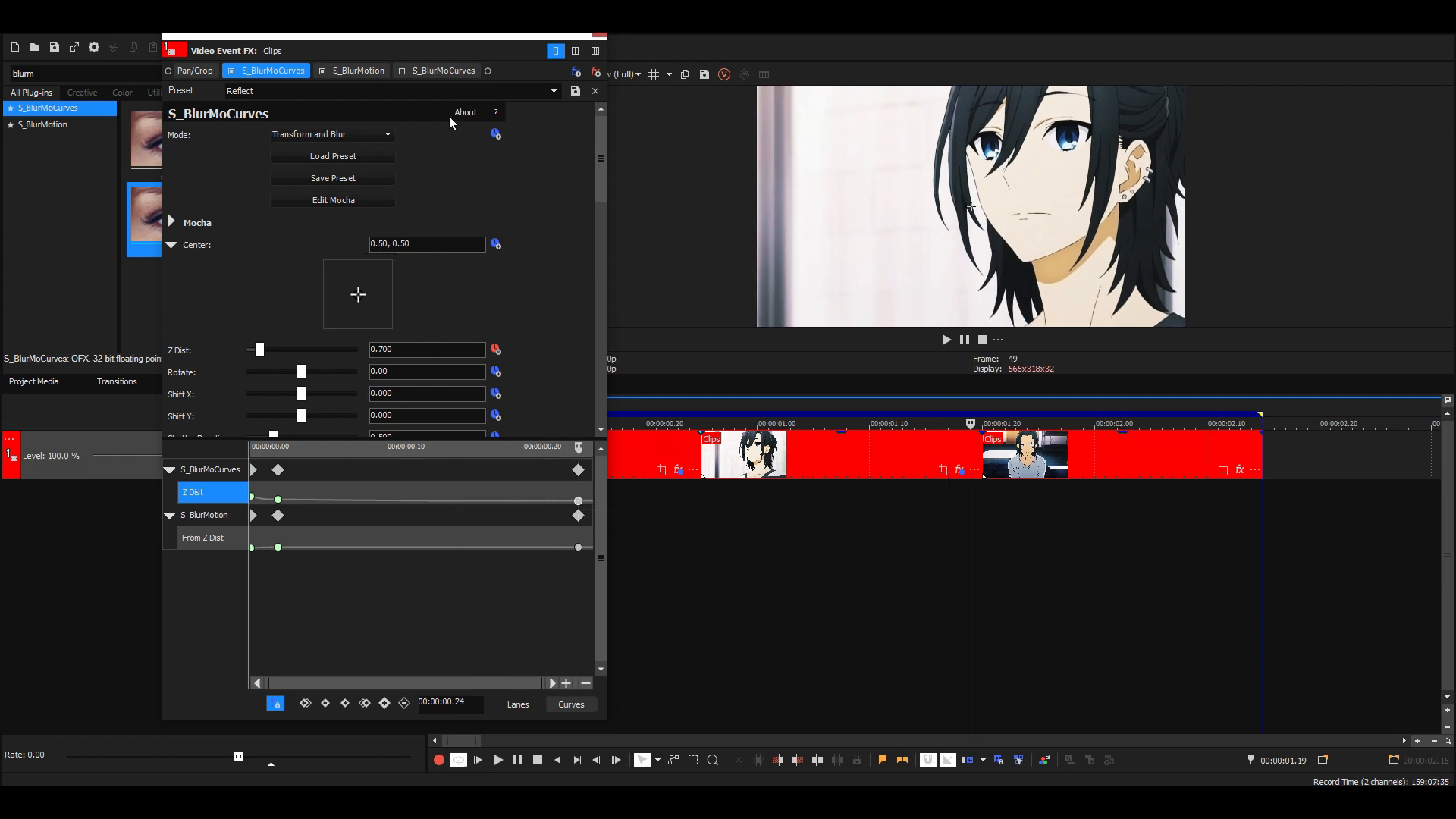
- Check the blur effect's settings and close the effects window
click(360, 71)
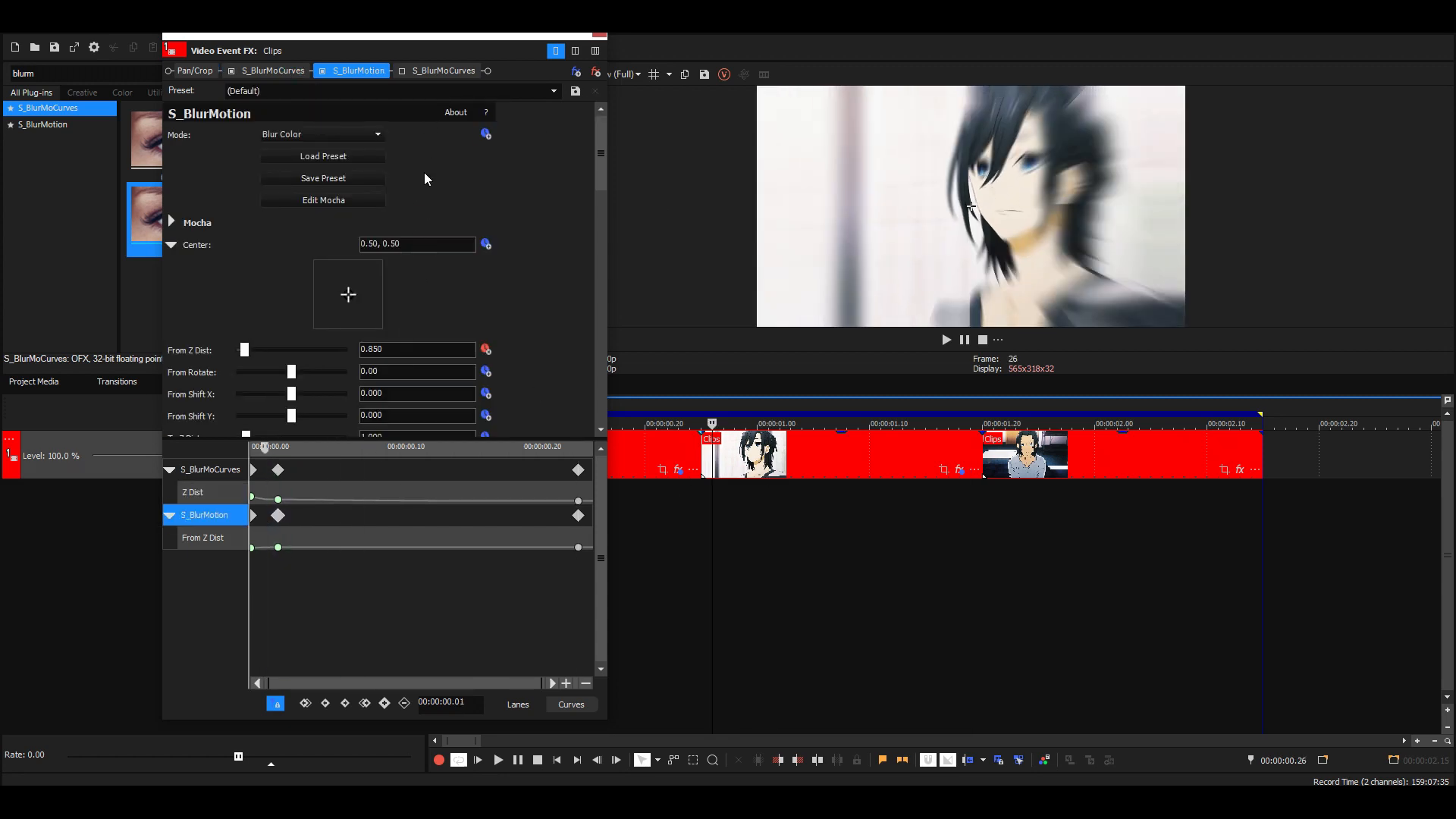
click(273, 71)
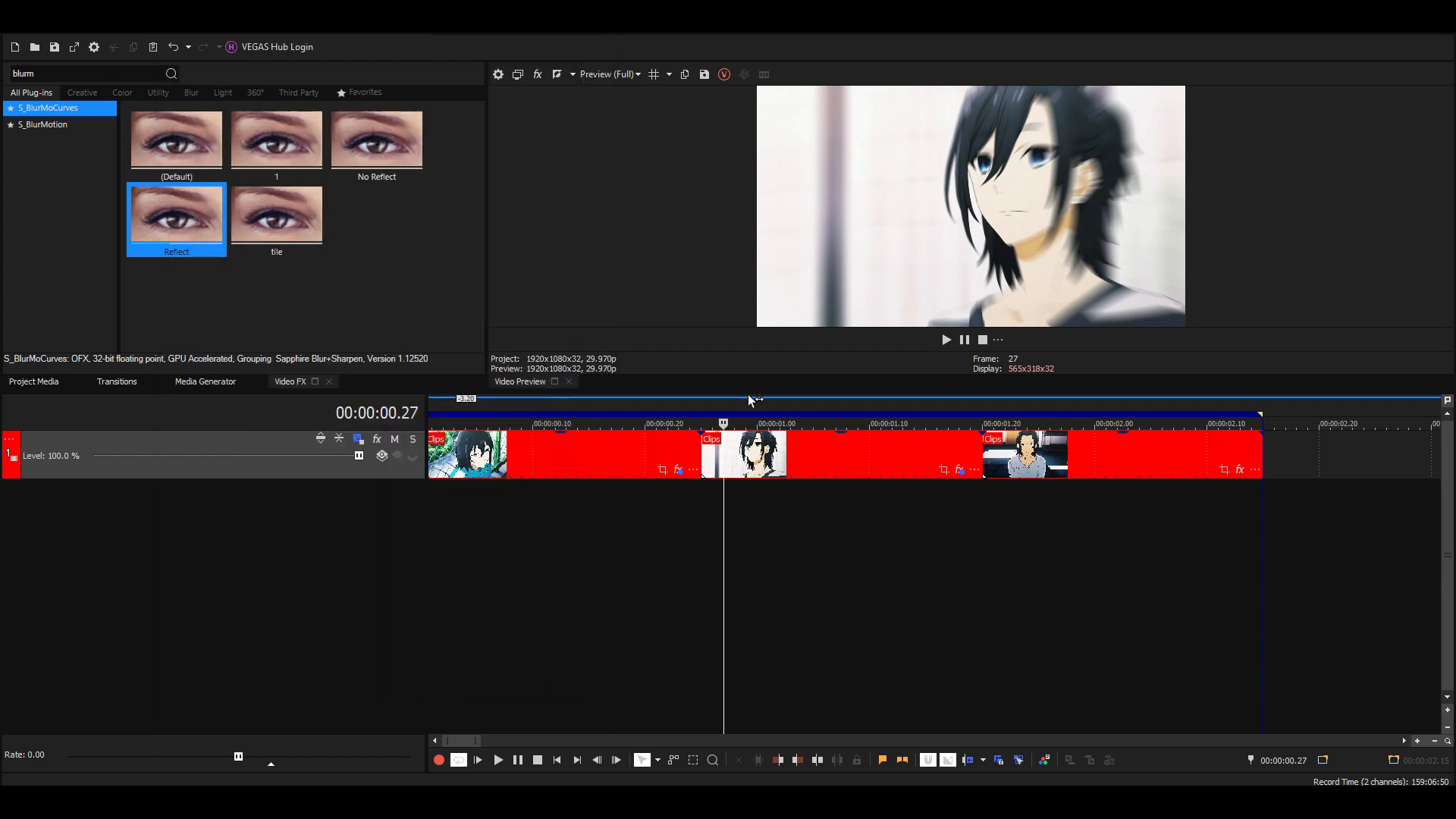
- Select the middle clip and apply the S_BlurMoCurves Reflect preset to it
click(566, 424)
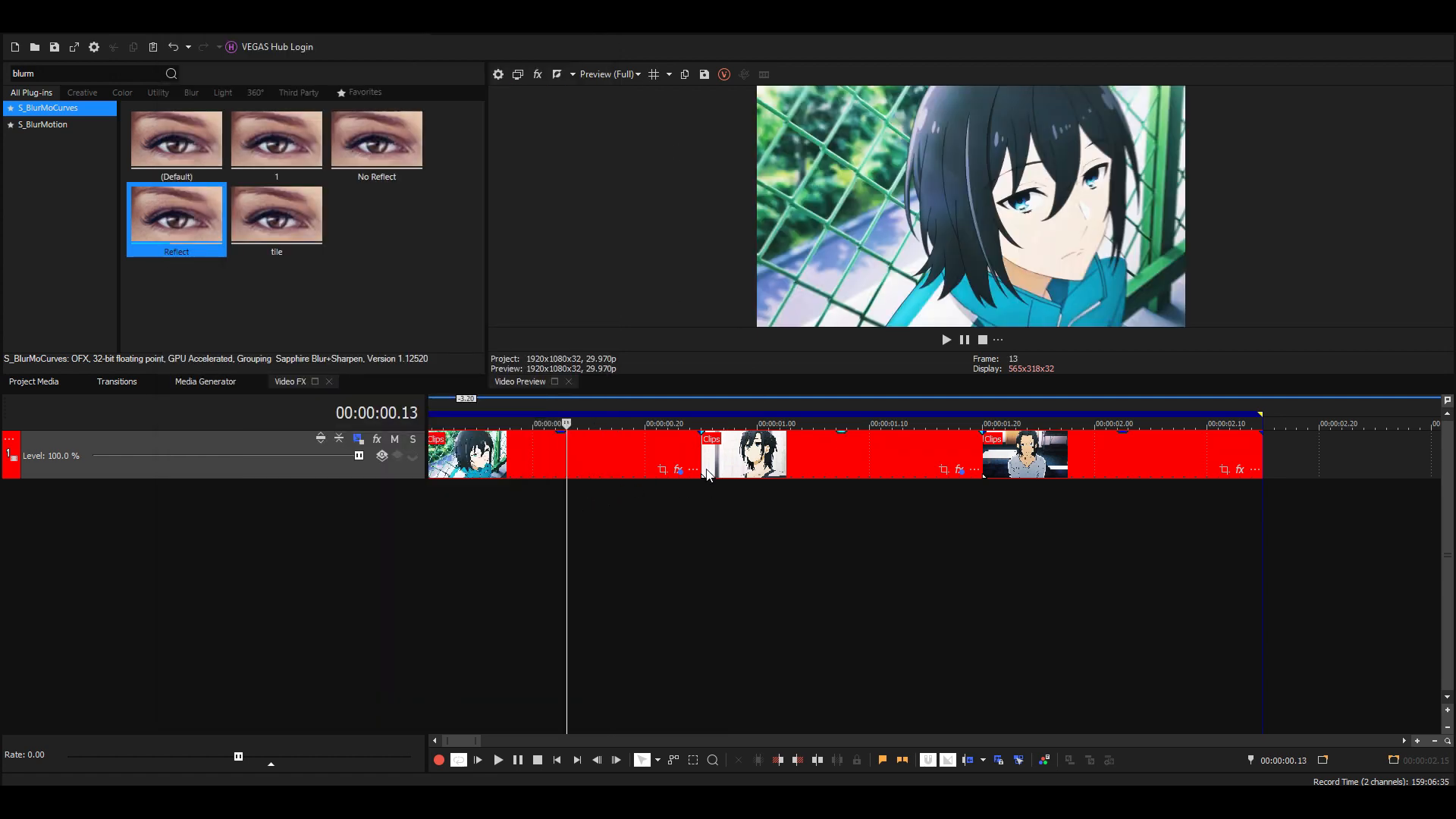
mouse_move(754, 494)
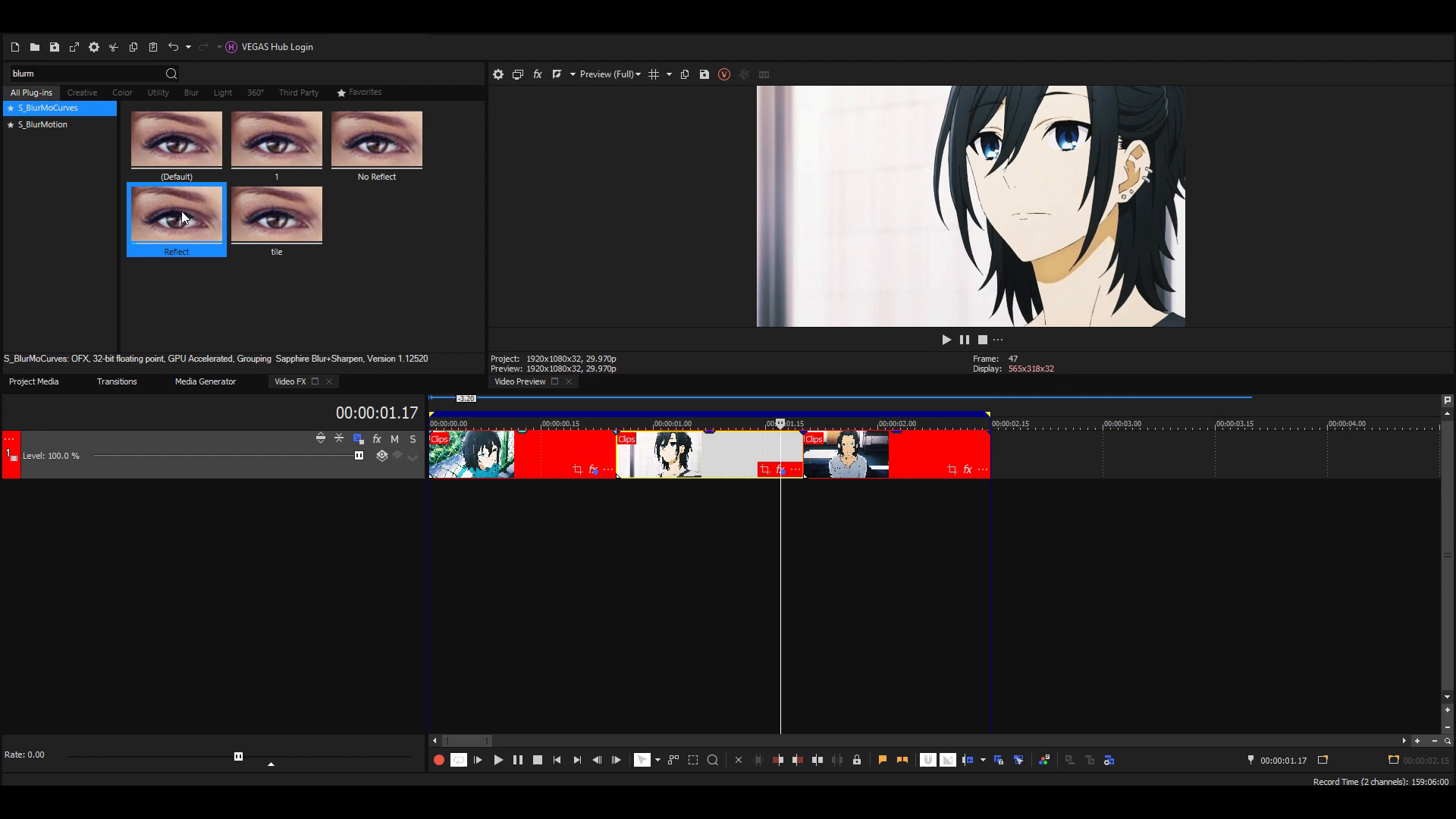
double_click(176, 214)
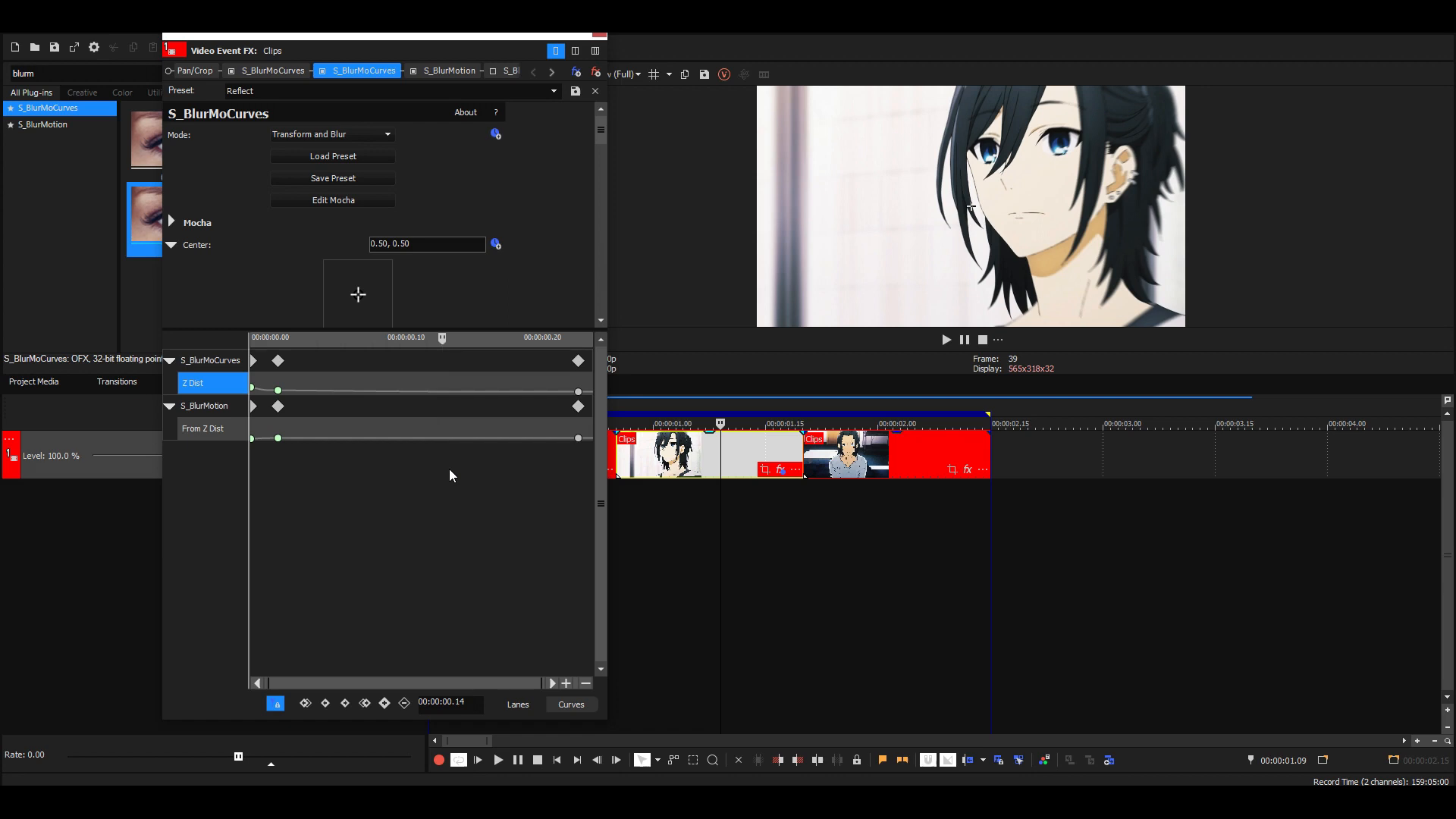
mouse_move(449, 473)
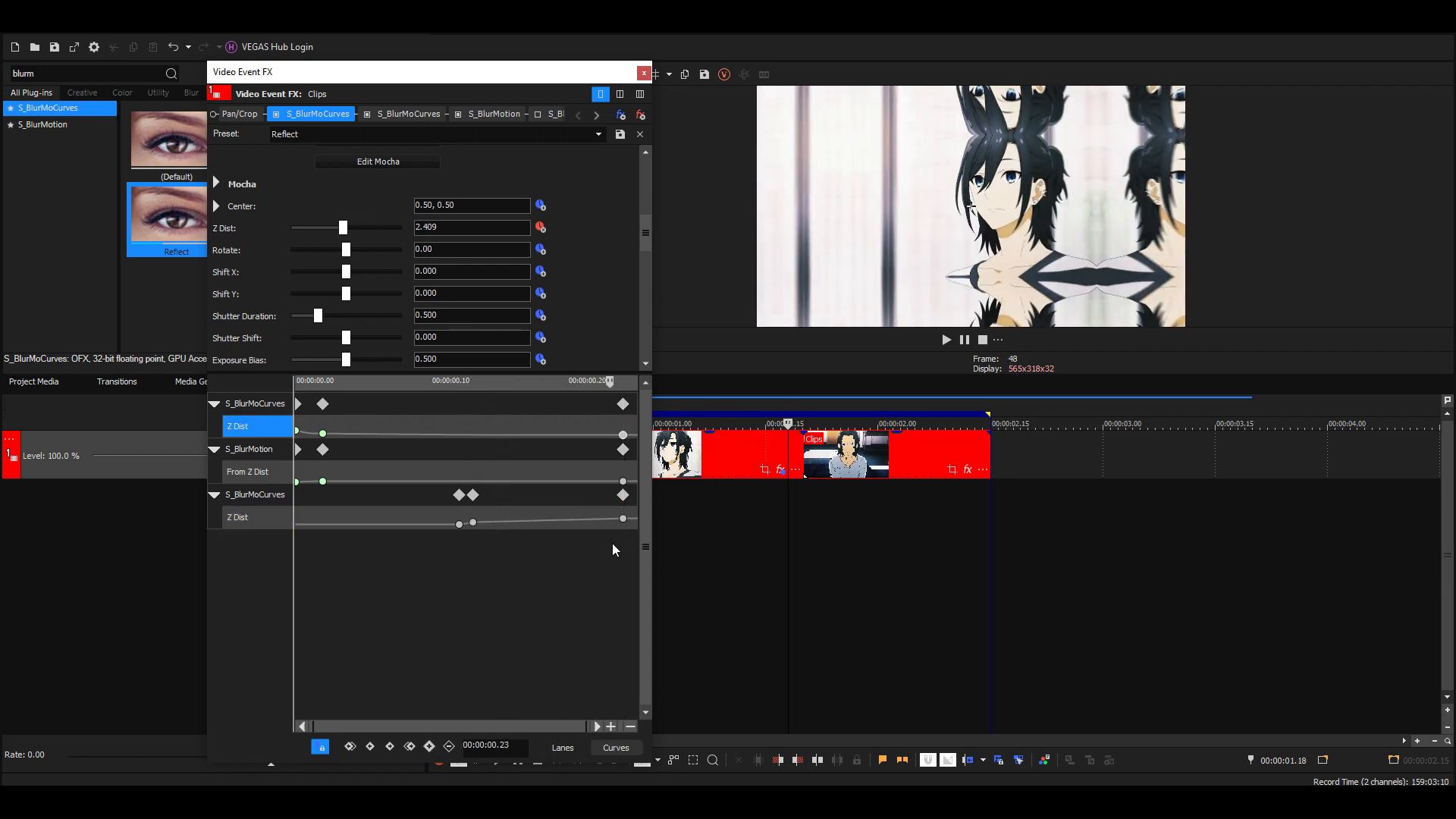
- Adjust the ending S_BlurMoCurves zoom's final keyframe near the middle clip's end
drag(622, 519, 595, 524)
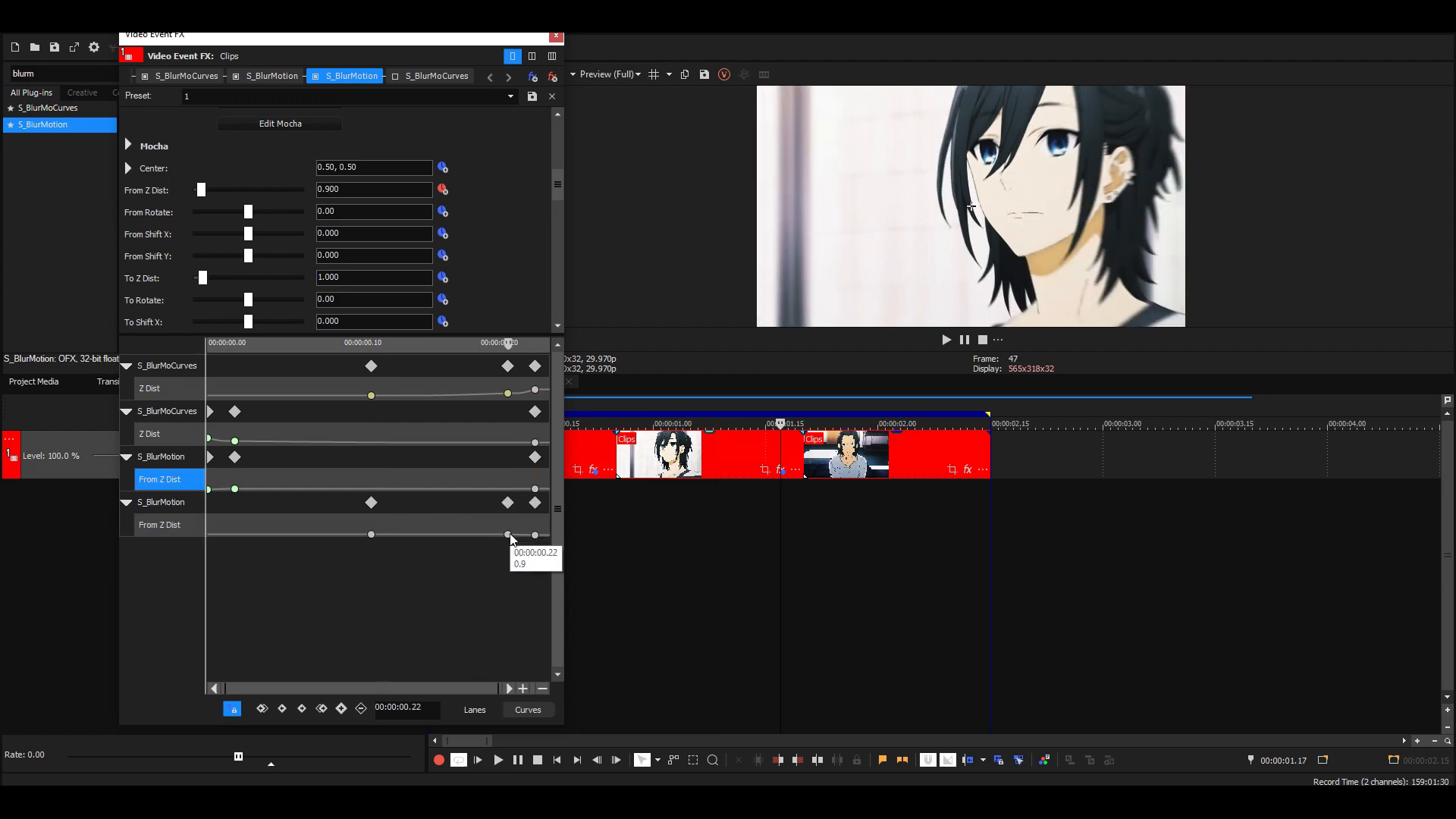
- Move the ending S_BlurMotion From Z Dist keyframe to 00:00:00.22 at value 0.9
drag(507, 534, 372, 534)
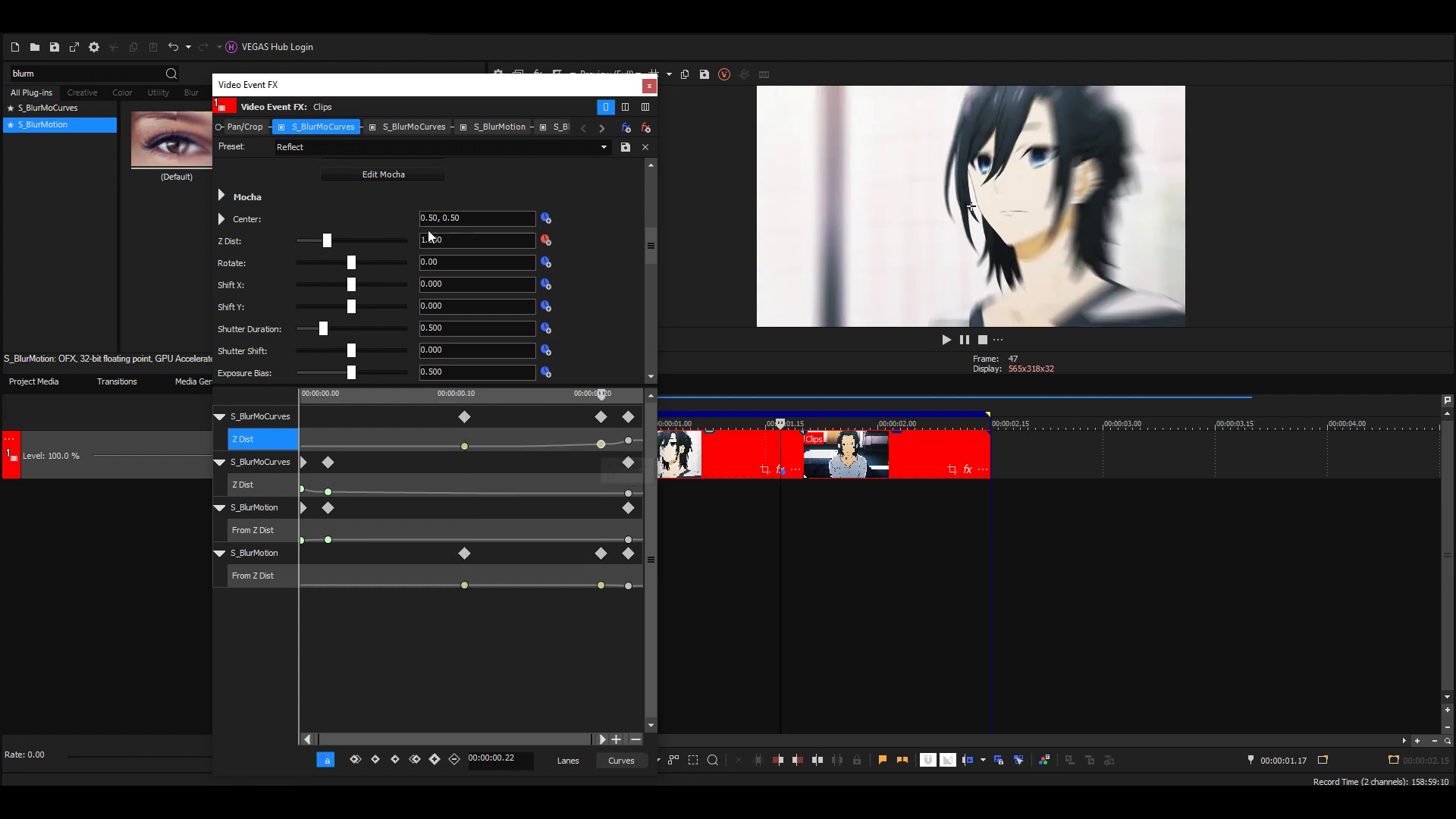
- Raise the last S_BlurMoCurves Z Dist keyframe to 2.5, verify earlier keyframes, and select the third clip
drag(600, 444, 628, 444)
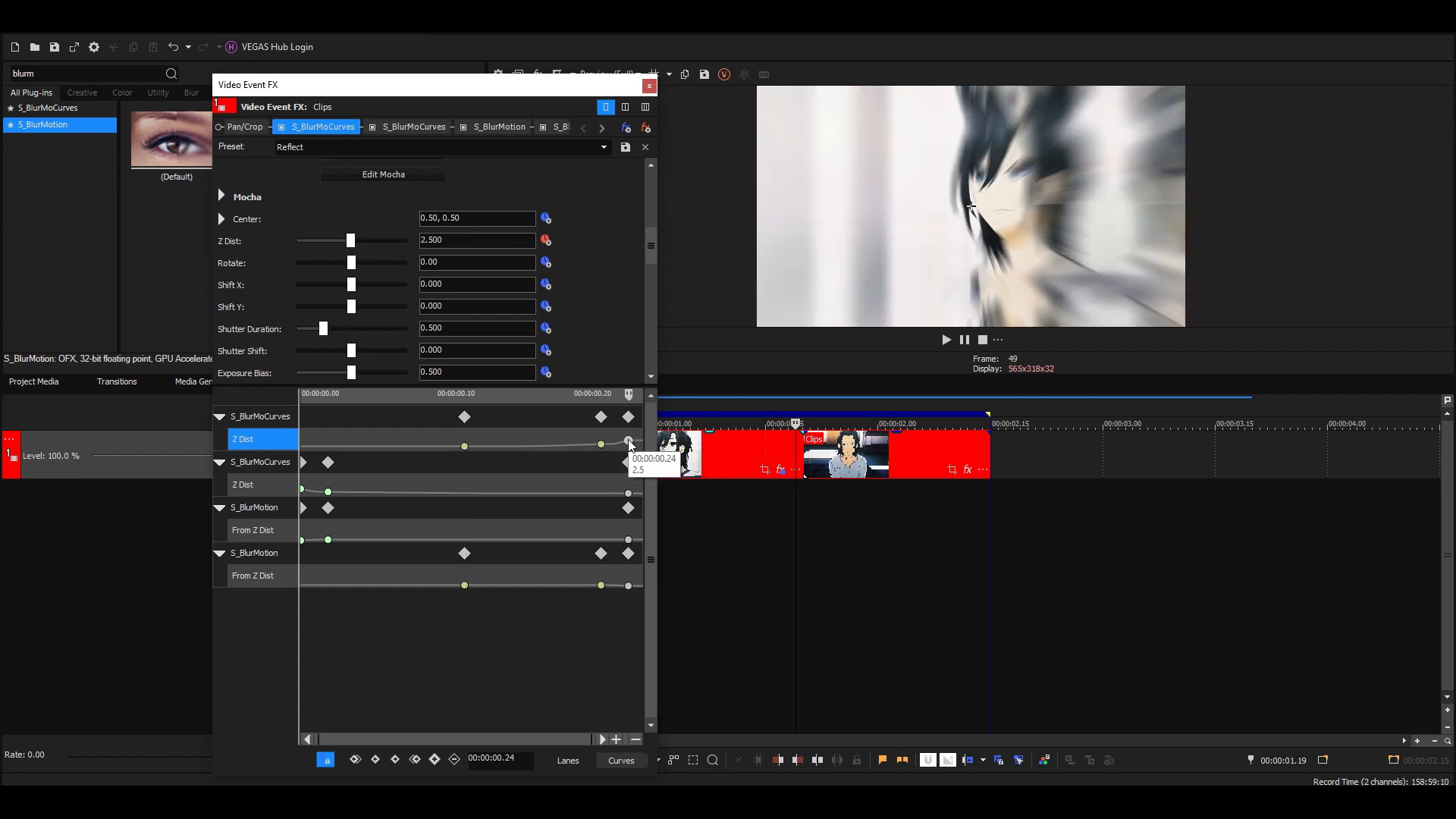
click(412, 126)
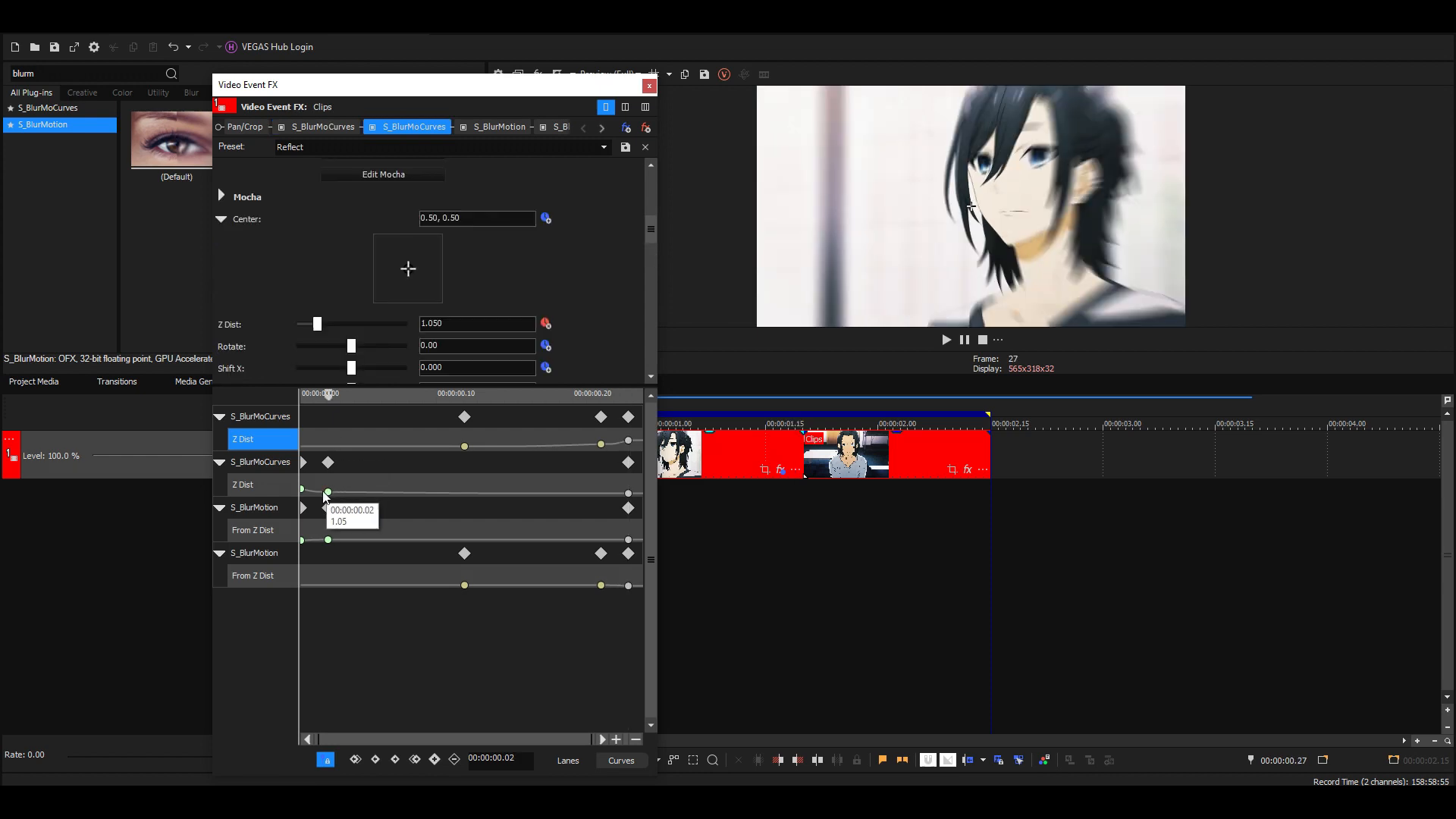
click(321, 126)
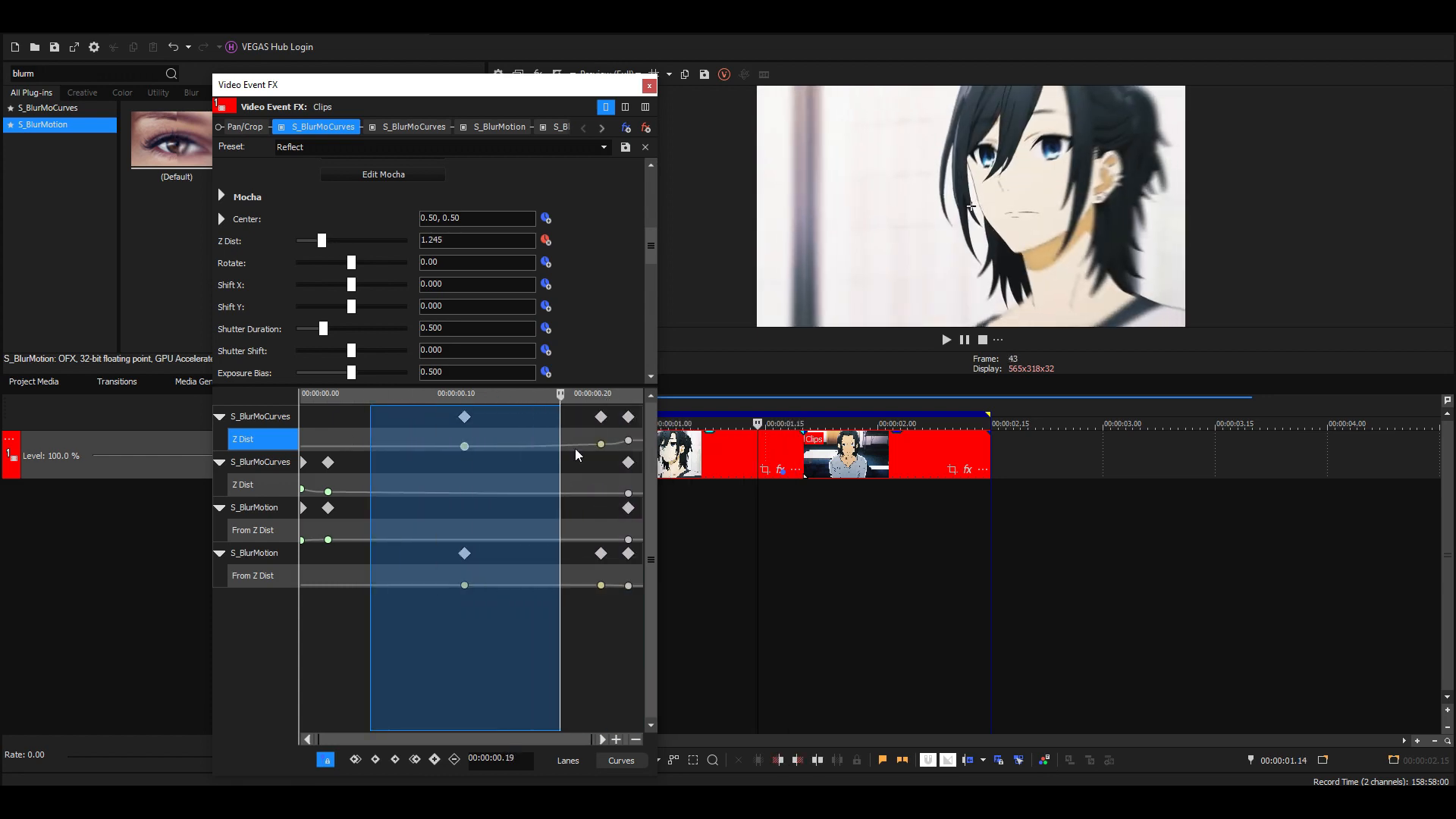
click(648, 85)
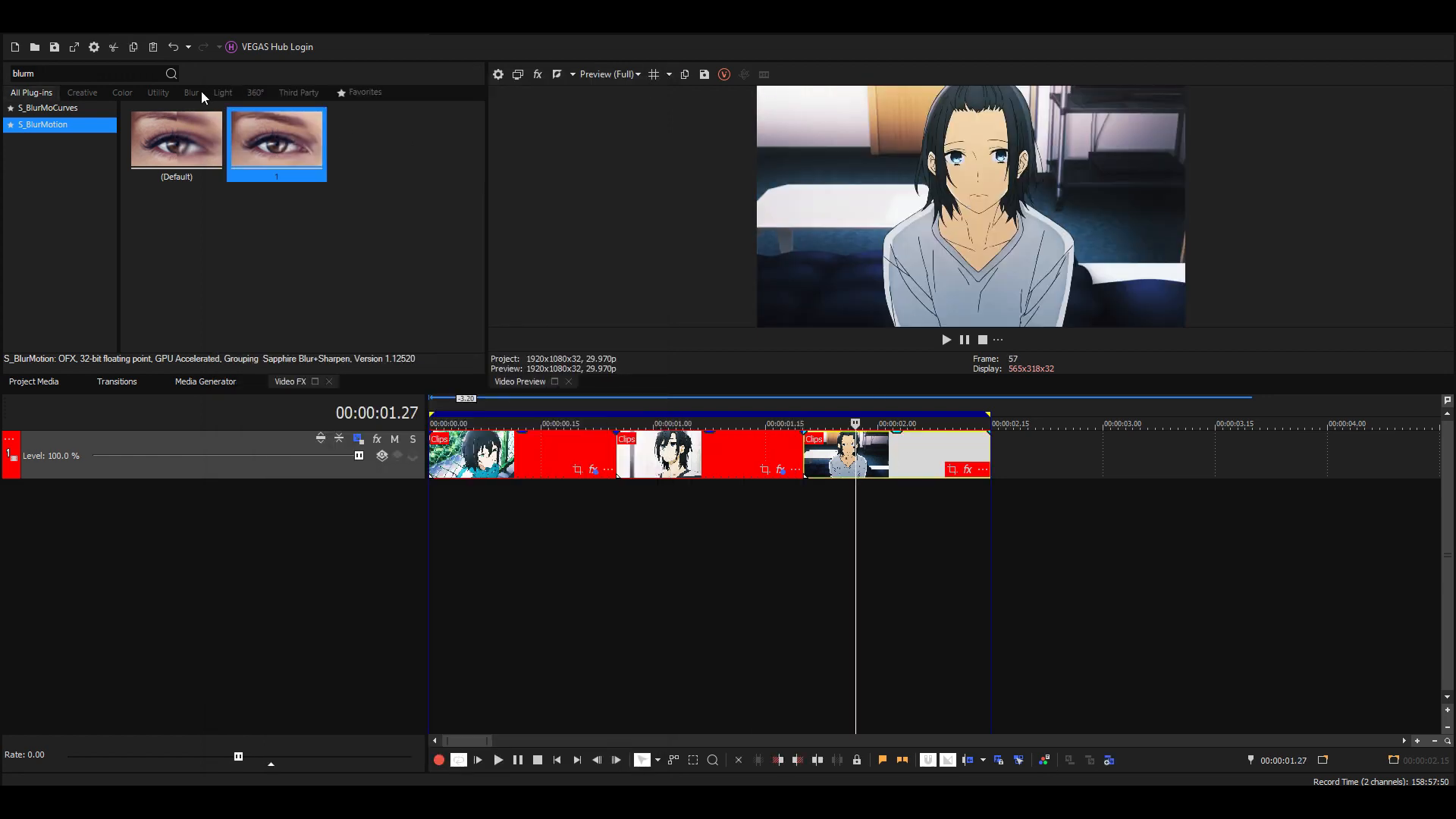
- Apply the S_BlurMoCurves Reflect preset to the third clip and adjust its opening Z Dist keyframe
click(48, 107)
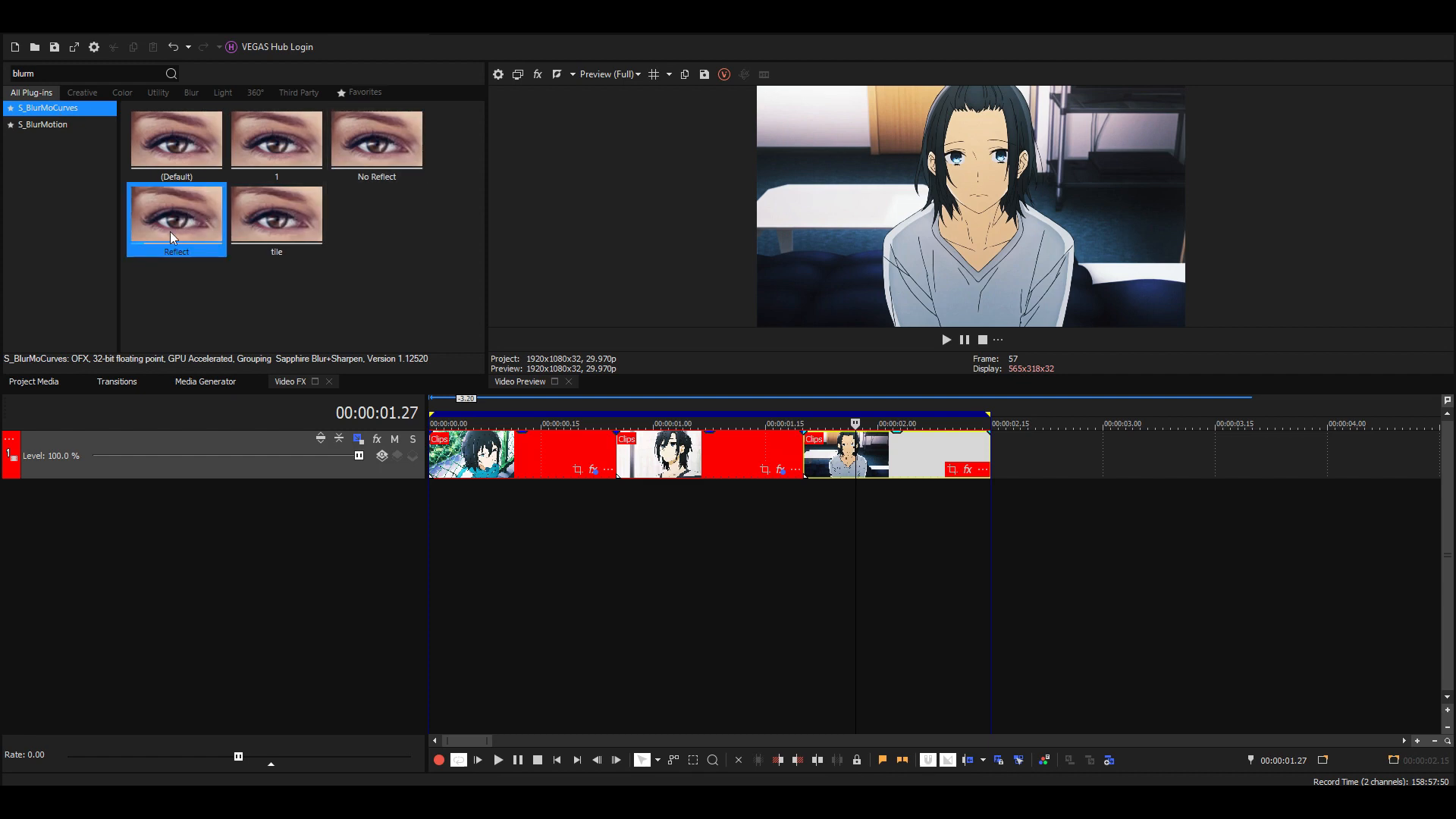
double_click(176, 214)
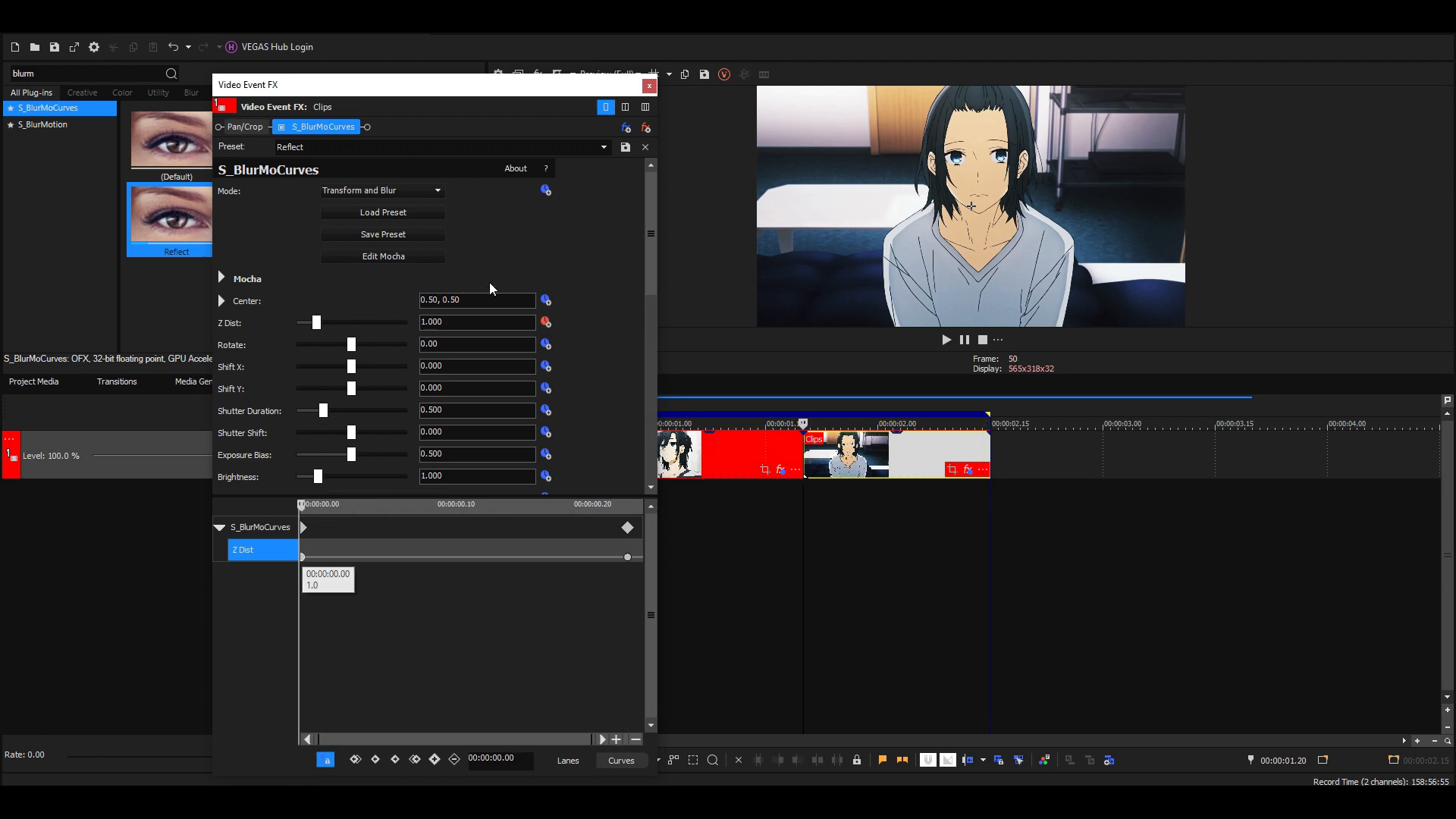
drag(316, 322, 302, 322)
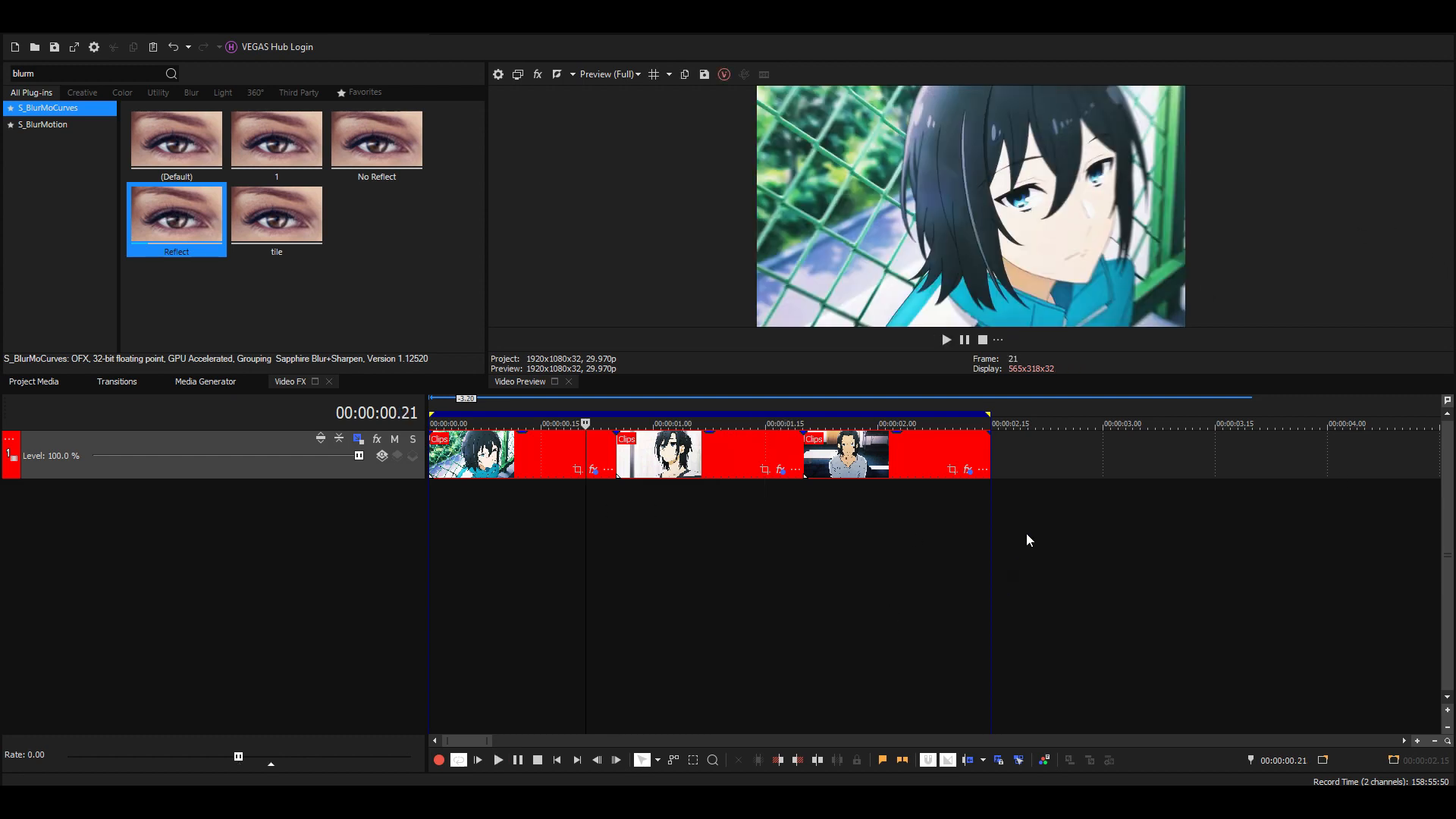
mouse_move(1029, 478)
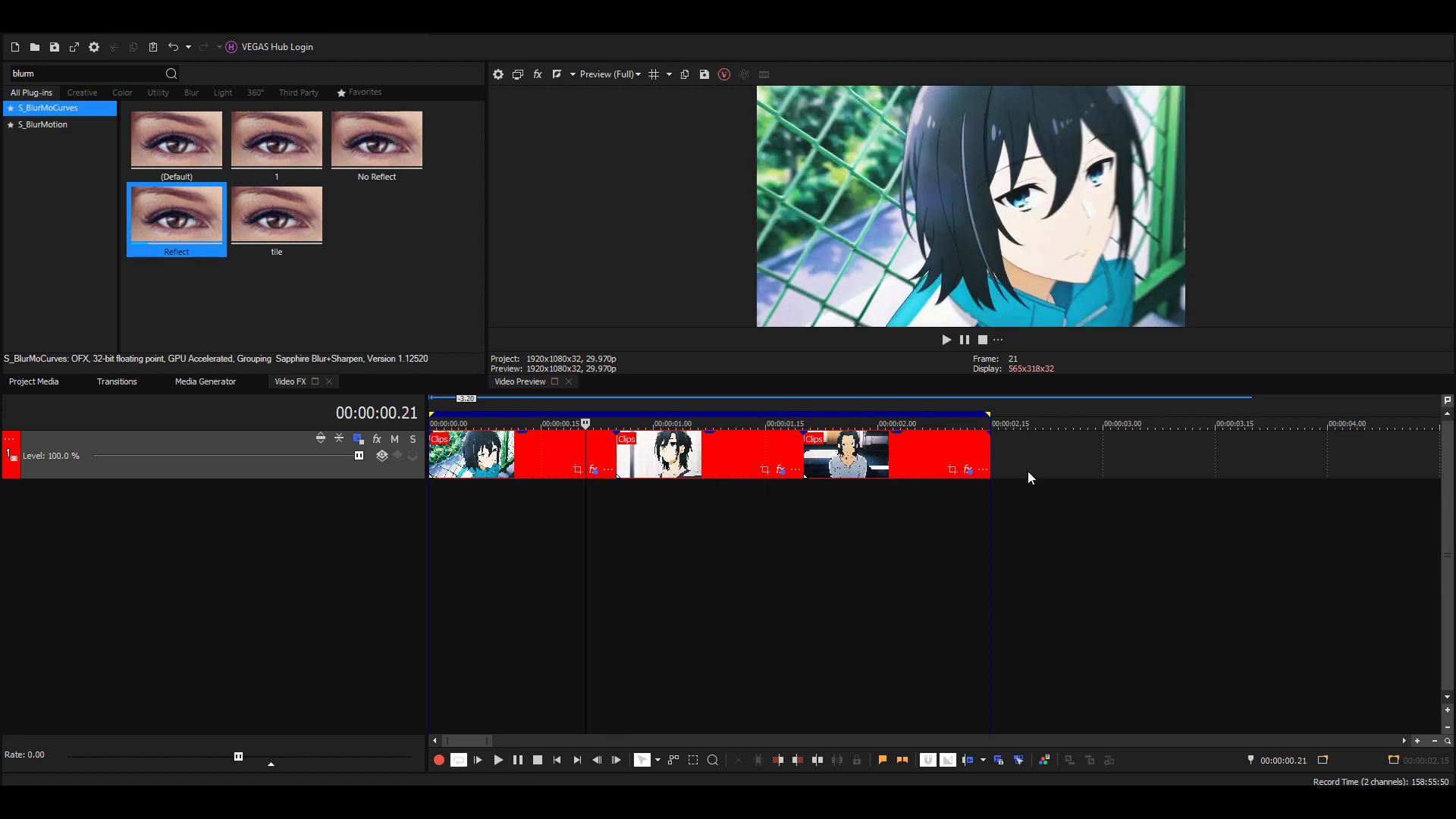